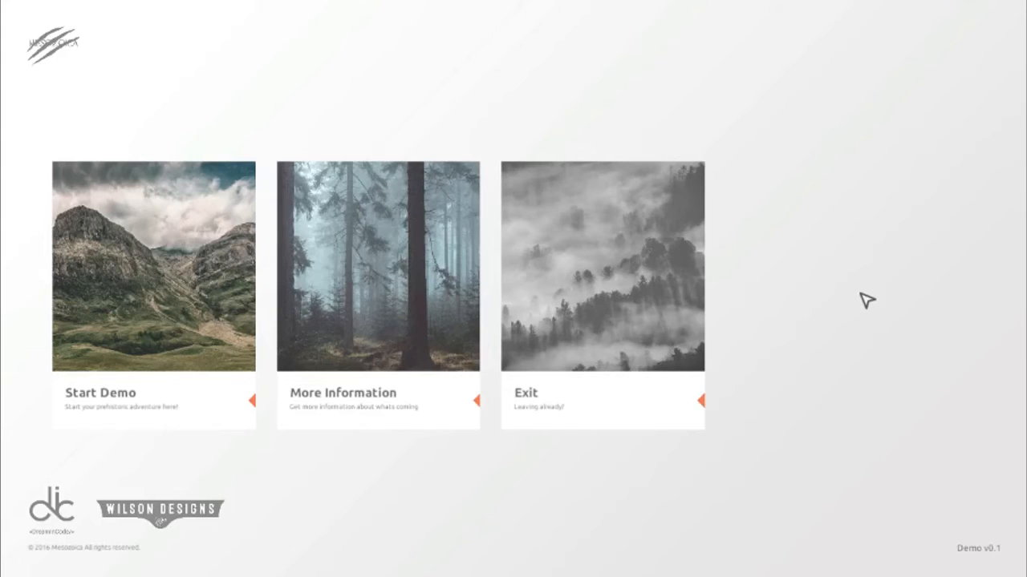
{"action": "mouse_move", "coordinate": [911, 265]}
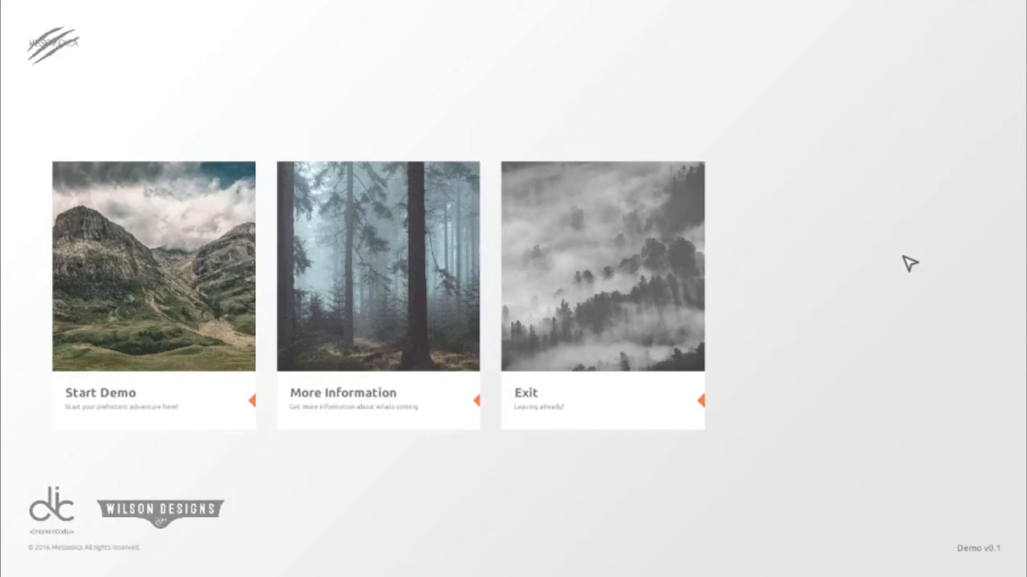
{"action": "mouse_move", "coordinate": [852, 281]}
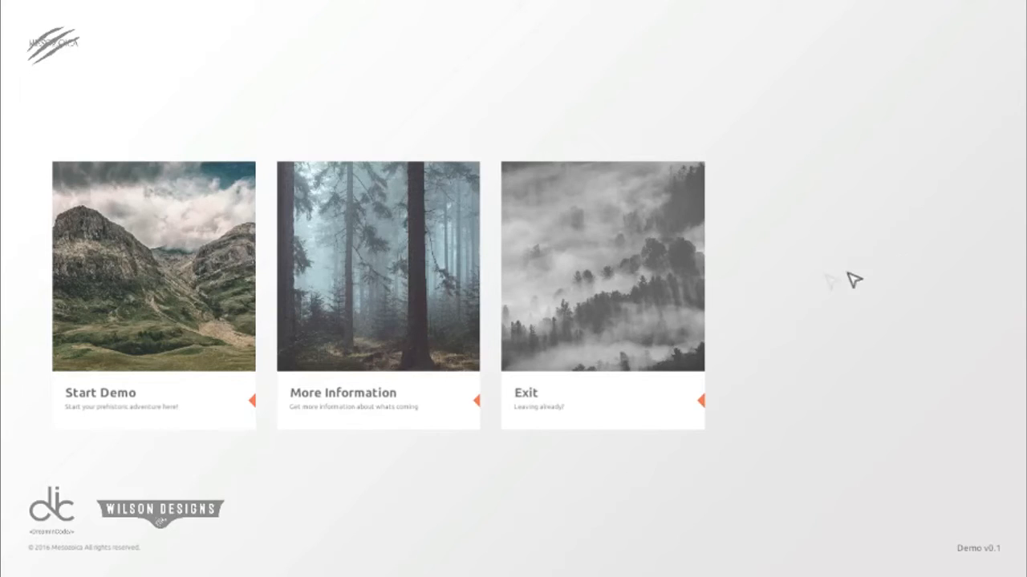
{"action": "mouse_move", "coordinate": [789, 292]}
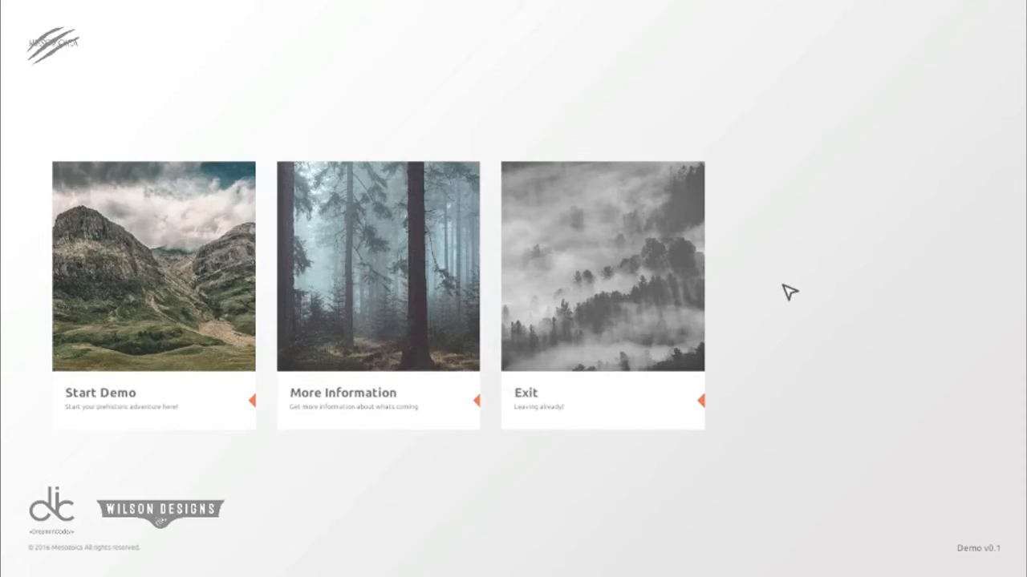
{"action": "mouse_move", "coordinate": [764, 298]}
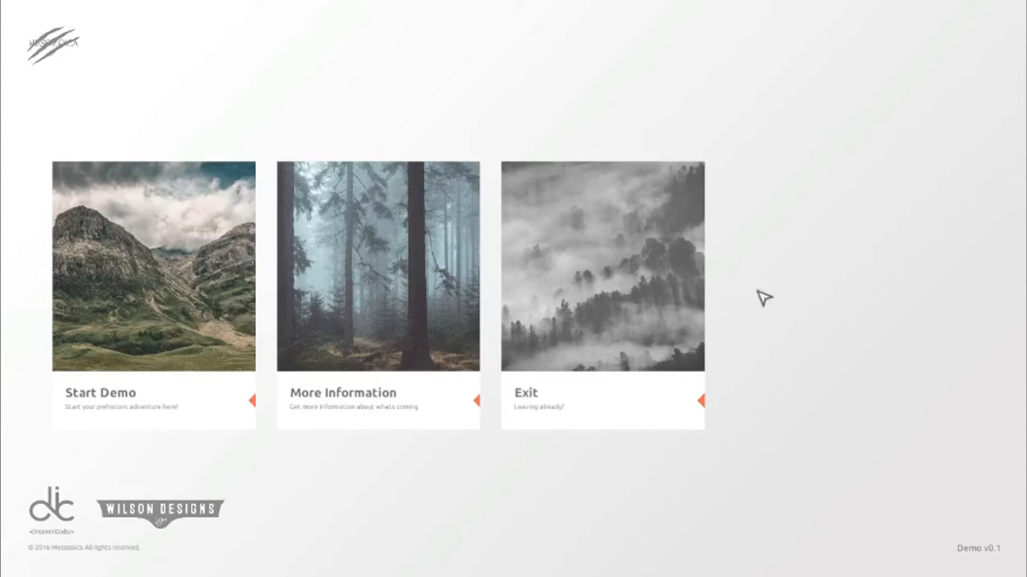
{"action": "mouse_move", "coordinate": [160, 233]}
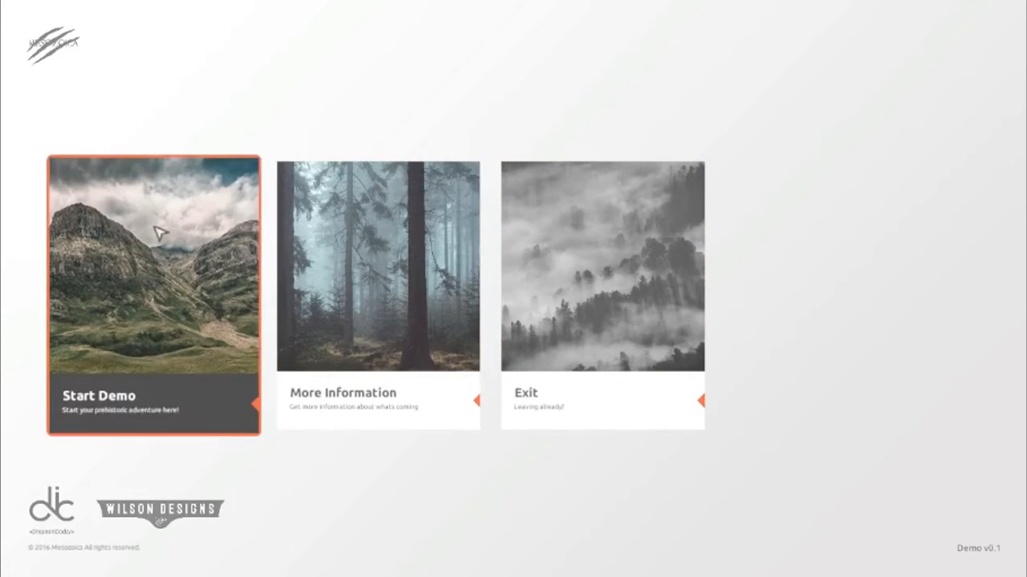
{"action": "mouse_move", "coordinate": [854, 327]}
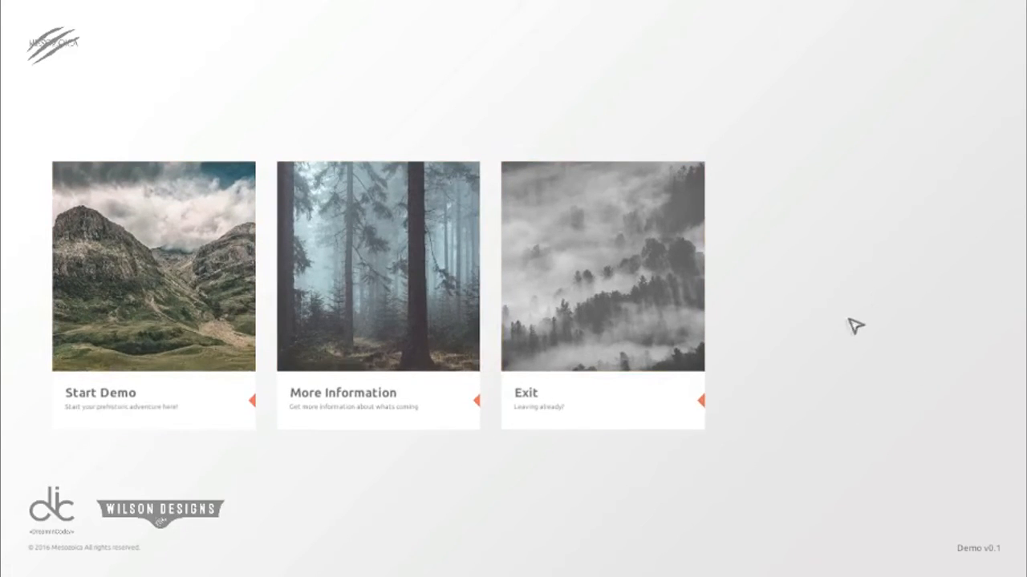
{"action": "mouse_move", "coordinate": [860, 276]}
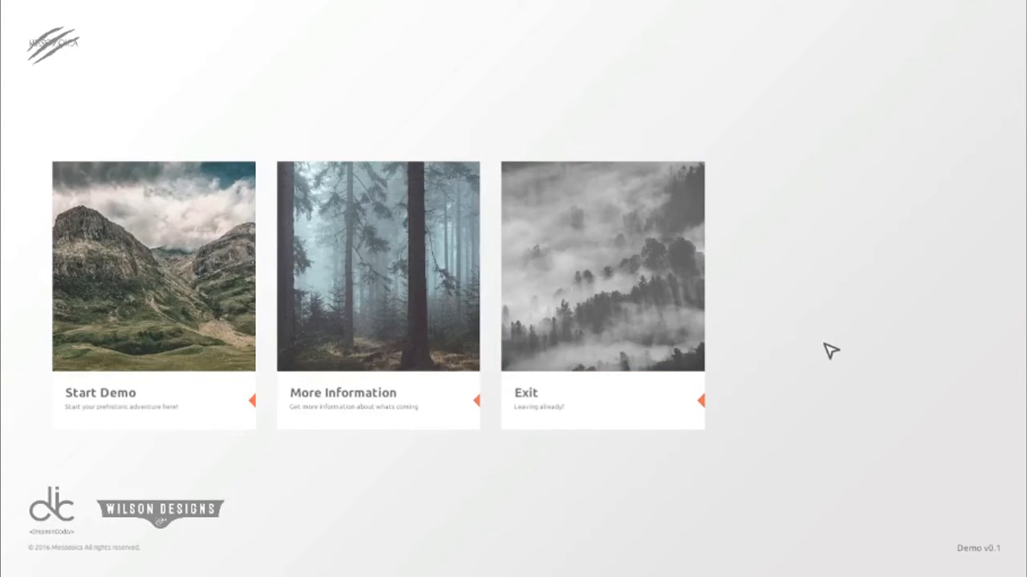
{"action": "mouse_move", "coordinate": [579, 359]}
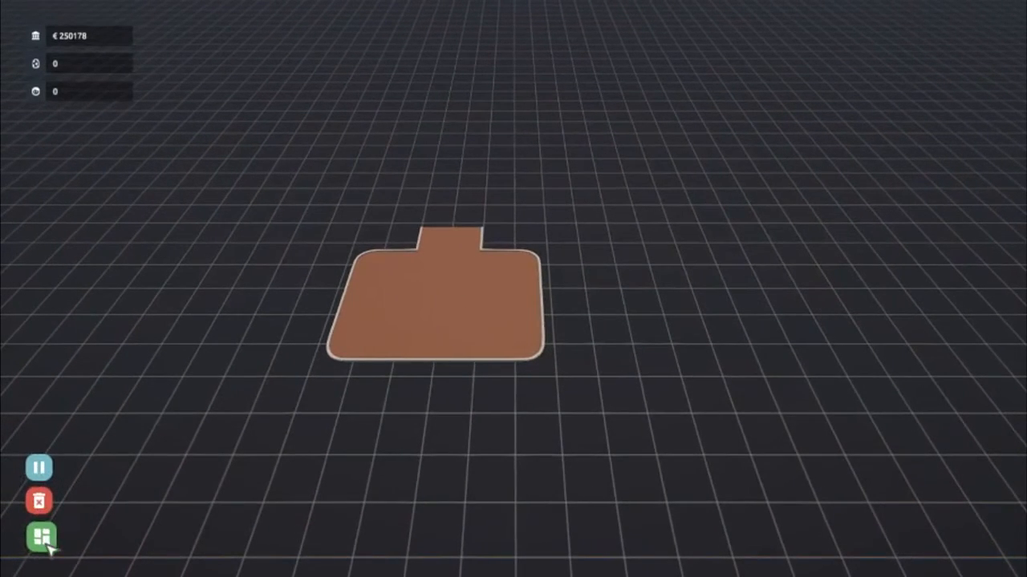
Step: Show the Amenities buildings in the dashboard, listing the Hamburger Kiosk for €4500
{"action": "left_click", "coordinate": [38, 536]}
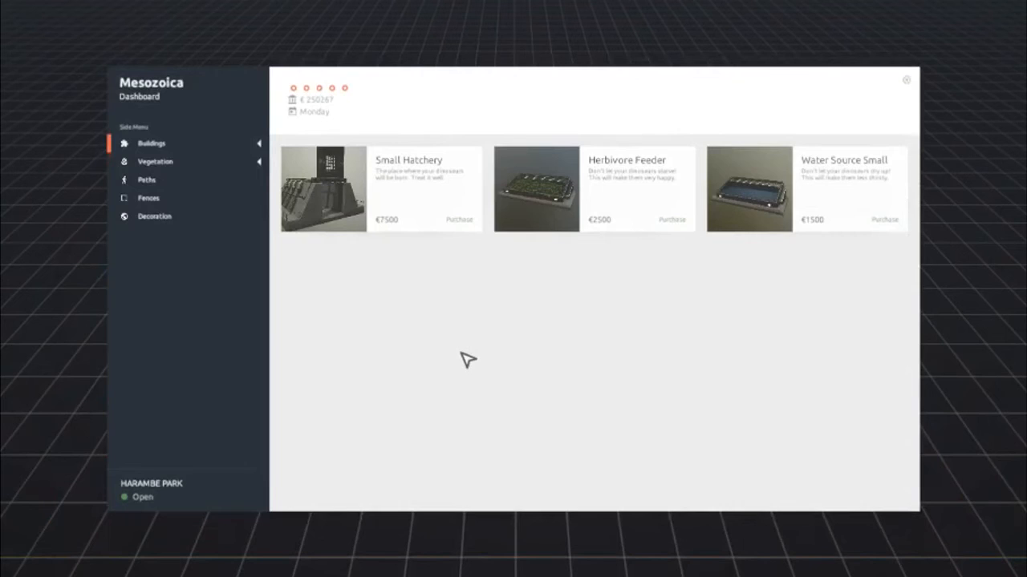
{"action": "mouse_move", "coordinate": [176, 145]}
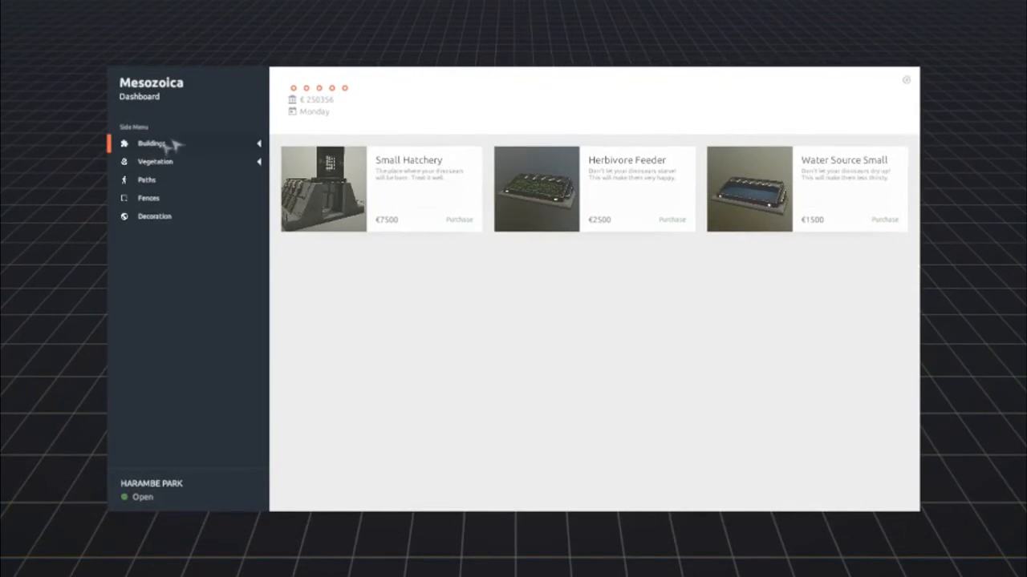
{"action": "mouse_move", "coordinate": [498, 363]}
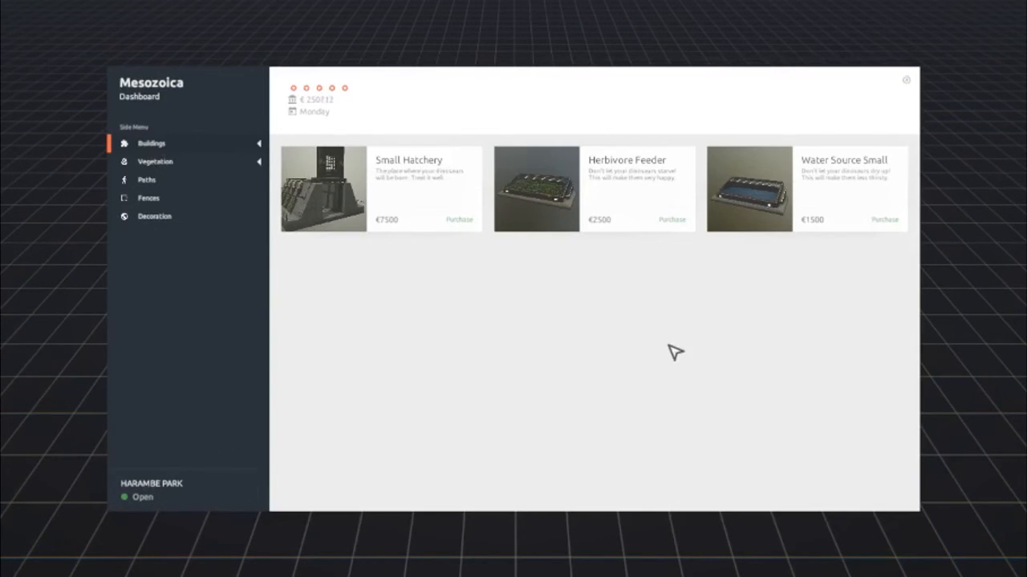
{"action": "mouse_move", "coordinate": [597, 228]}
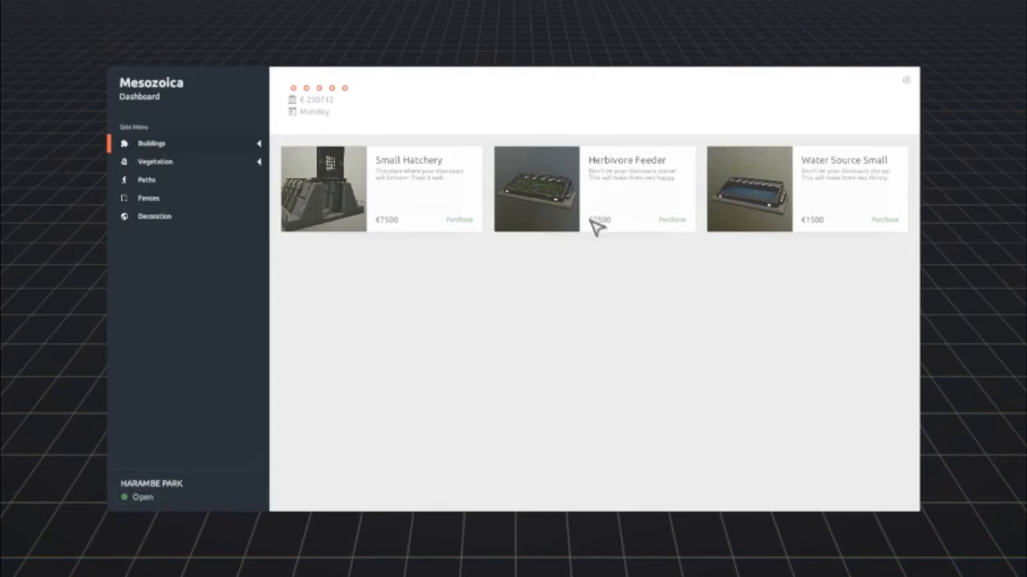
{"action": "mouse_move", "coordinate": [321, 120]}
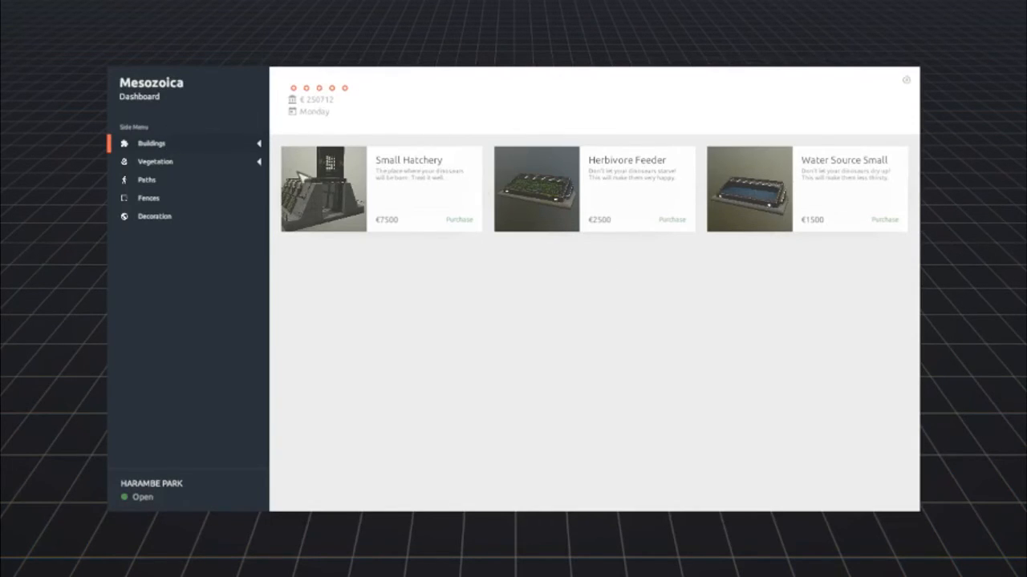
{"action": "left_click", "coordinate": [151, 143]}
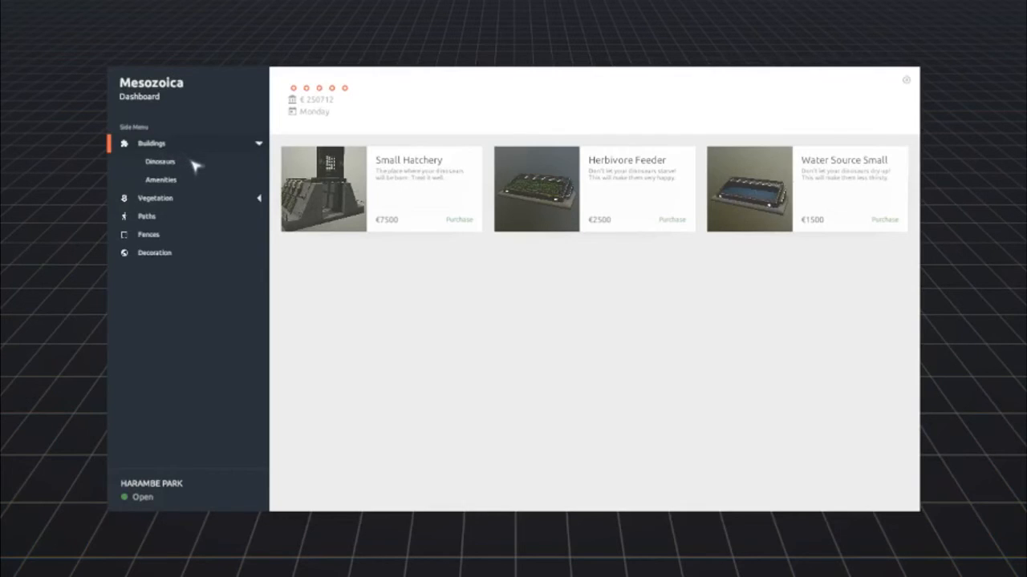
{"action": "mouse_move", "coordinate": [446, 253]}
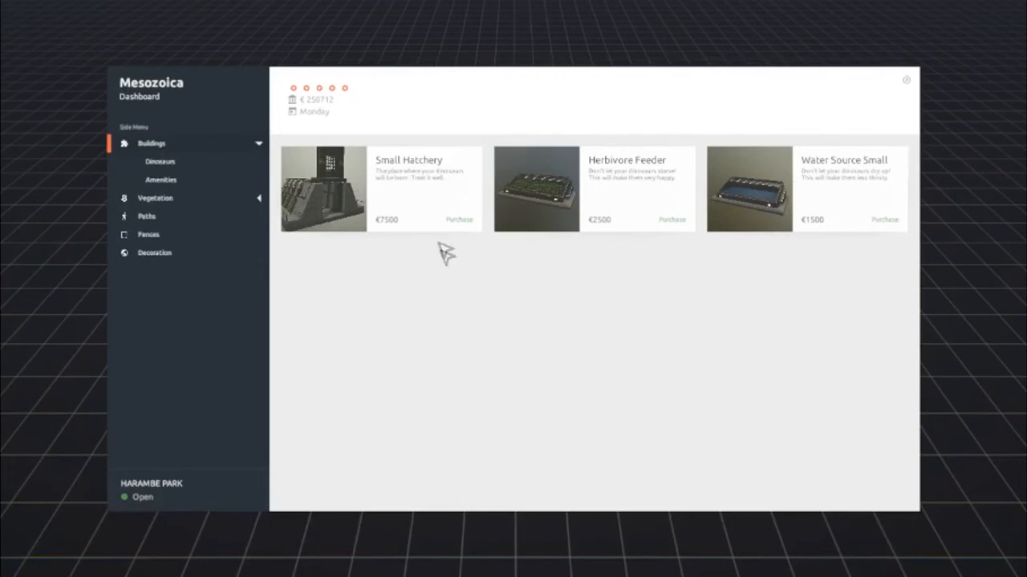
{"action": "mouse_move", "coordinate": [451, 300]}
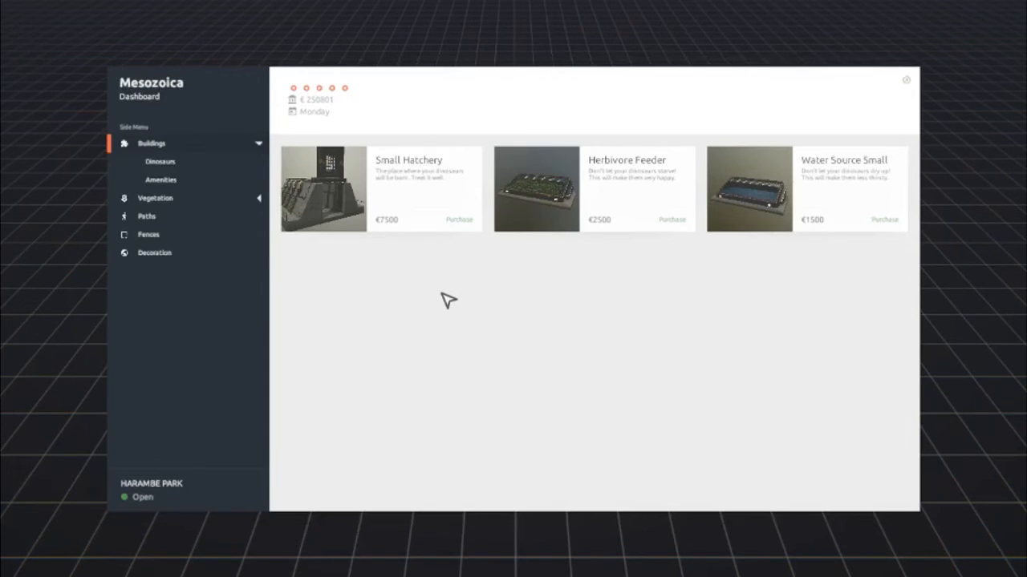
{"action": "mouse_move", "coordinate": [170, 169]}
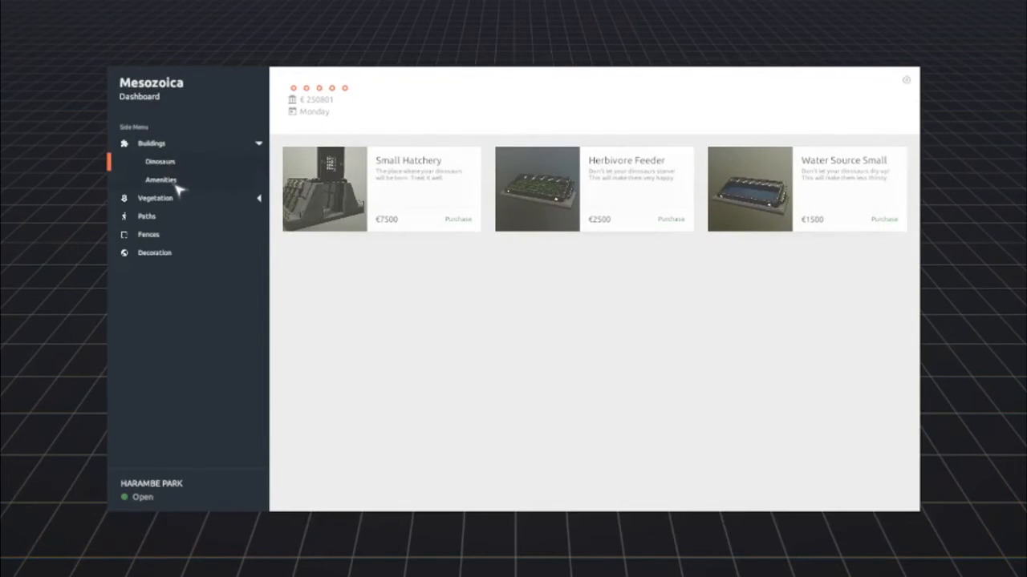
{"action": "left_click", "coordinate": [160, 179]}
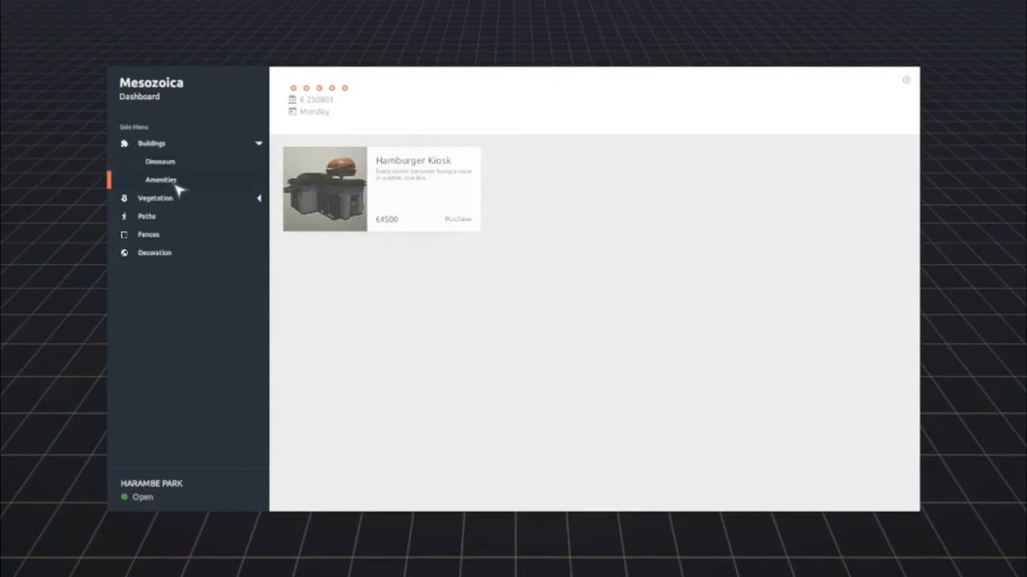
{"action": "mouse_move", "coordinate": [199, 189]}
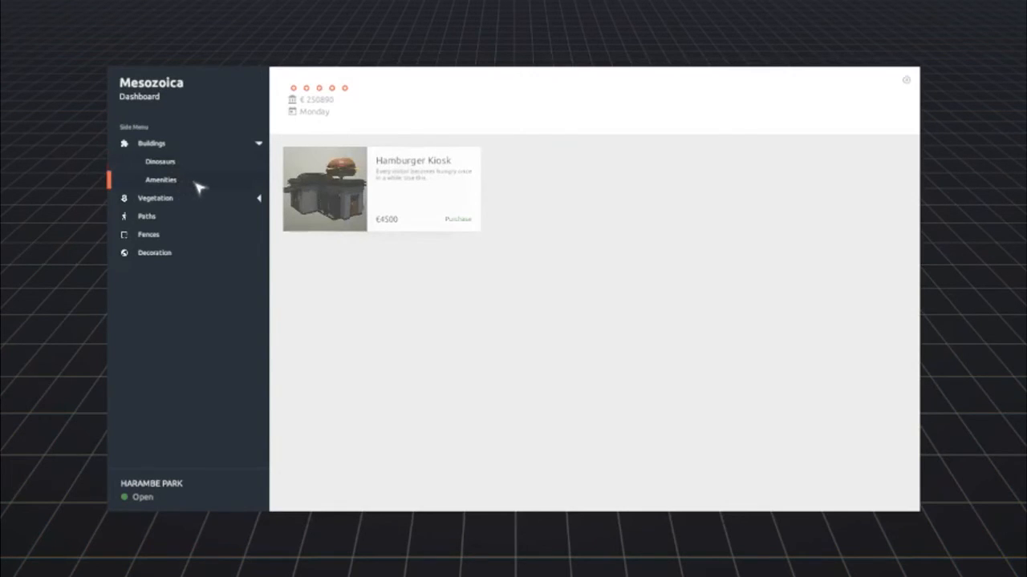
{"action": "mouse_move", "coordinate": [417, 282]}
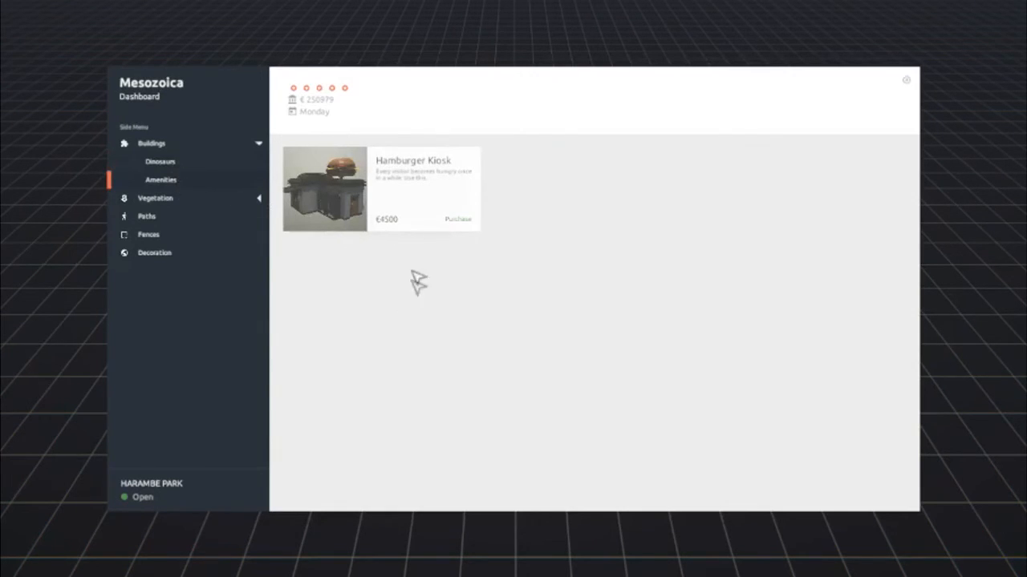
{"action": "mouse_move", "coordinate": [223, 233]}
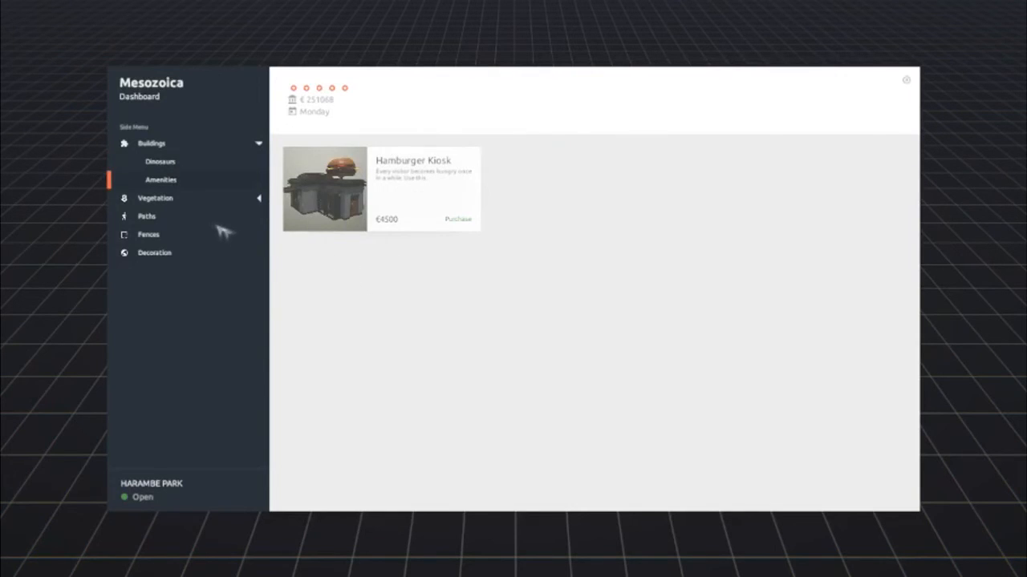
Step: Browse Vegetation's Trees, then the Rocks catalogue with granite, sandstone, lava and volcanic rocks
{"action": "left_click", "coordinate": [154, 199]}
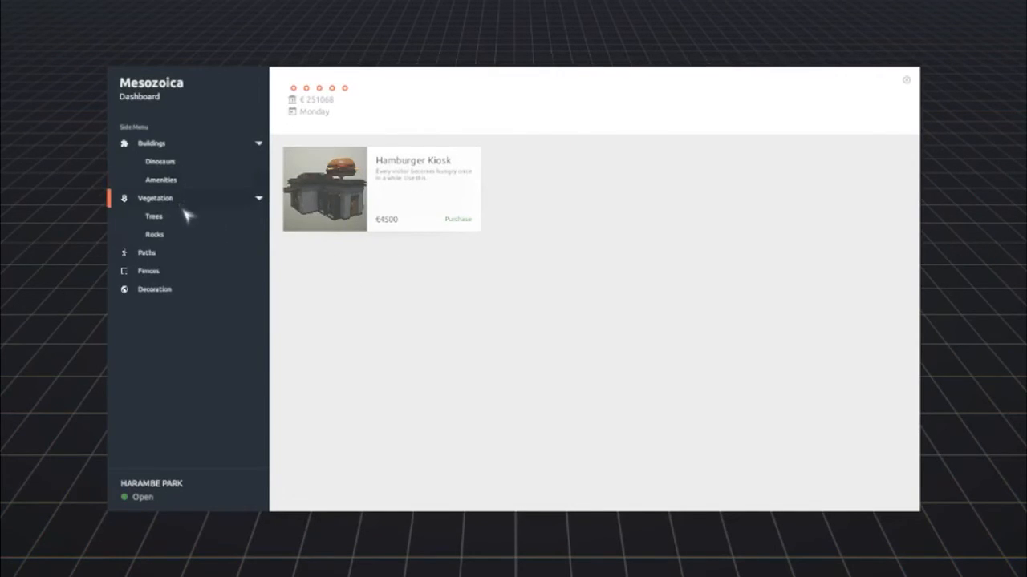
{"action": "left_click", "coordinate": [154, 215]}
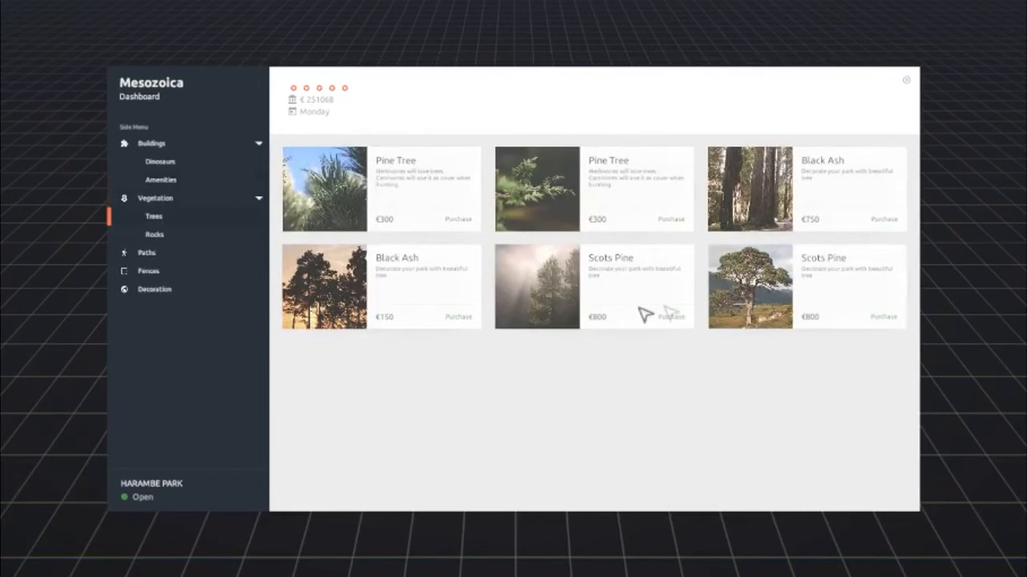
{"action": "mouse_move", "coordinate": [372, 205]}
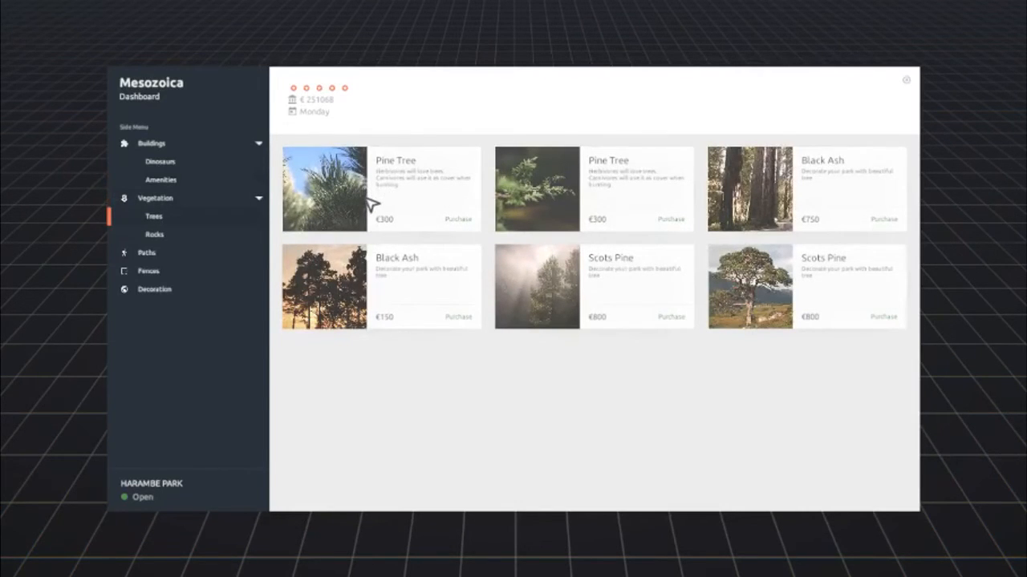
{"action": "mouse_move", "coordinate": [587, 231]}
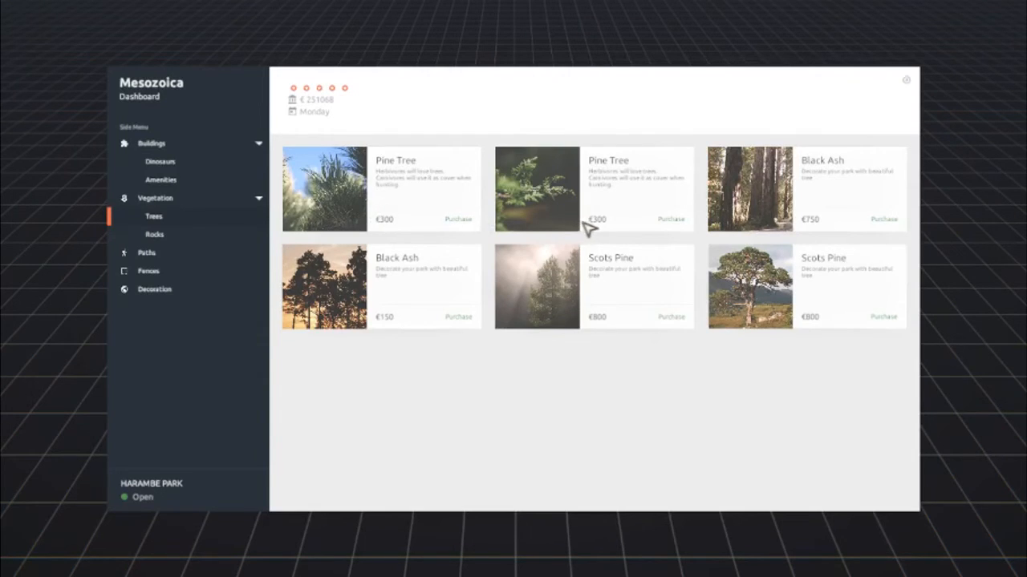
{"action": "mouse_move", "coordinate": [533, 231]}
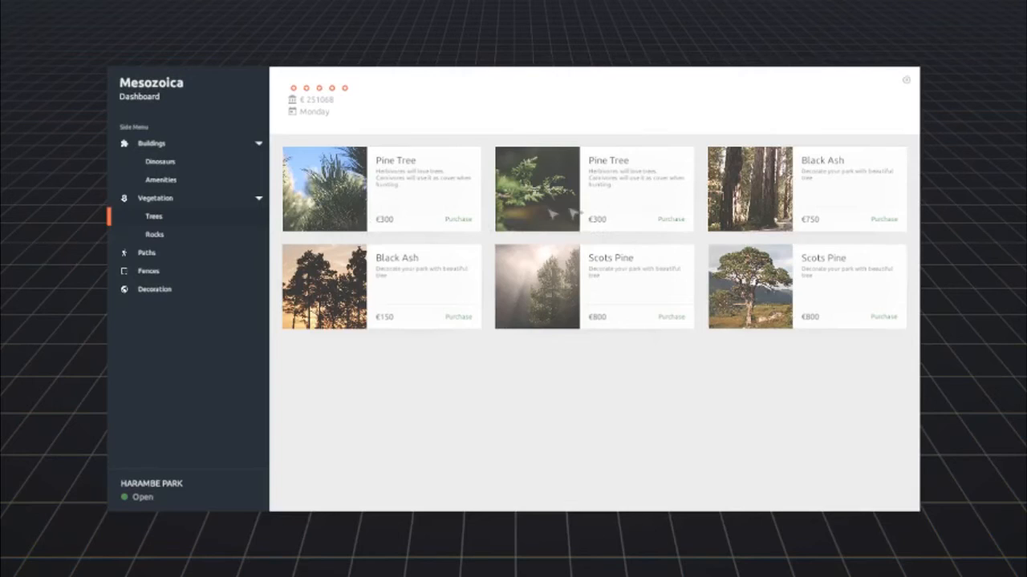
{"action": "mouse_move", "coordinate": [778, 340]}
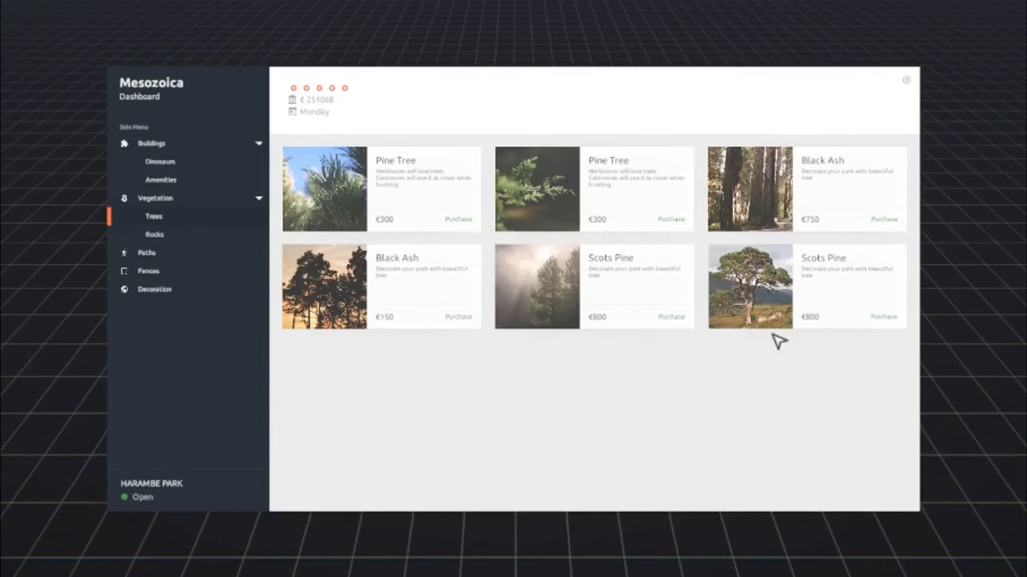
{"action": "mouse_move", "coordinate": [758, 391]}
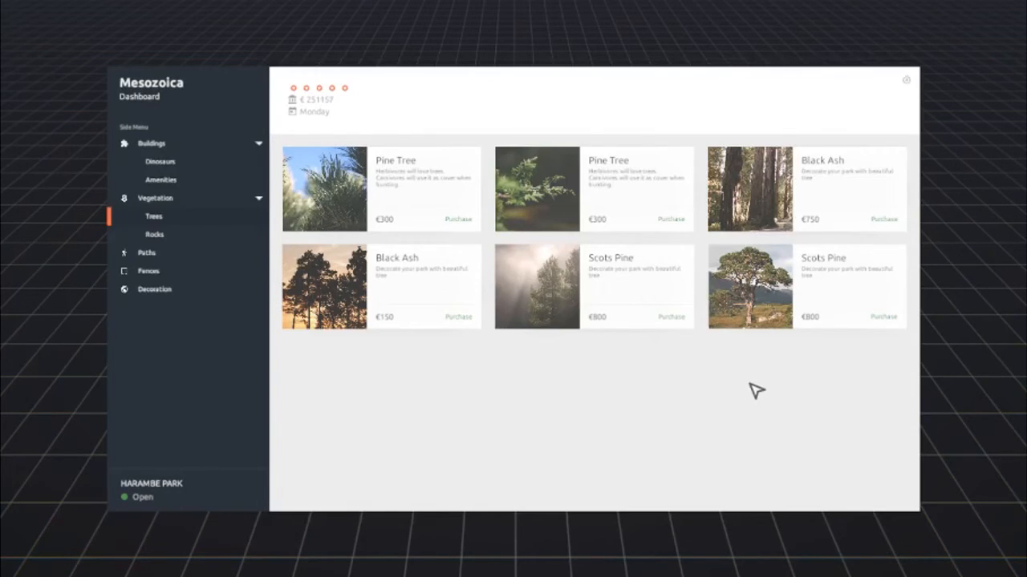
{"action": "mouse_move", "coordinate": [632, 398]}
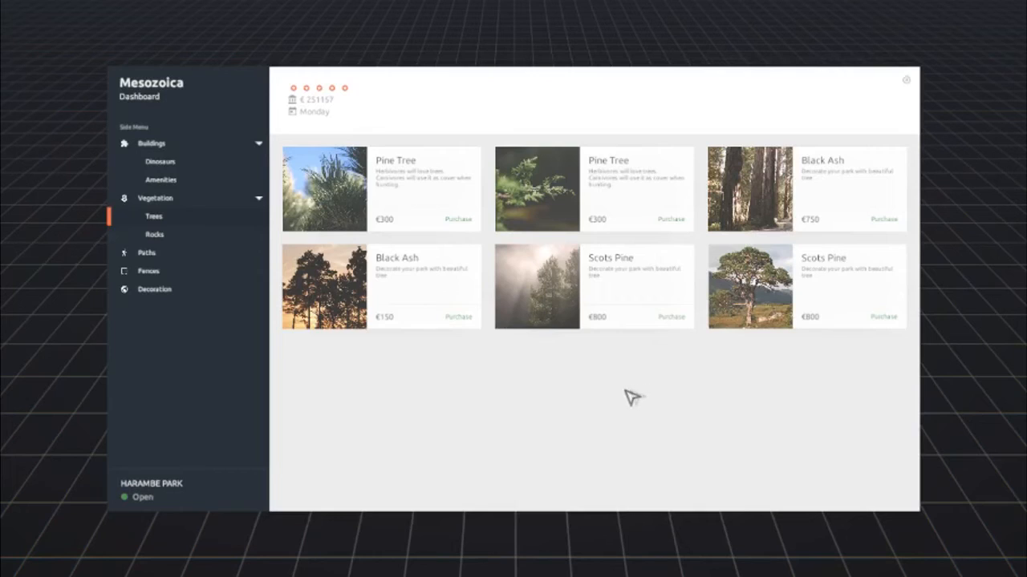
{"action": "mouse_move", "coordinate": [313, 232]}
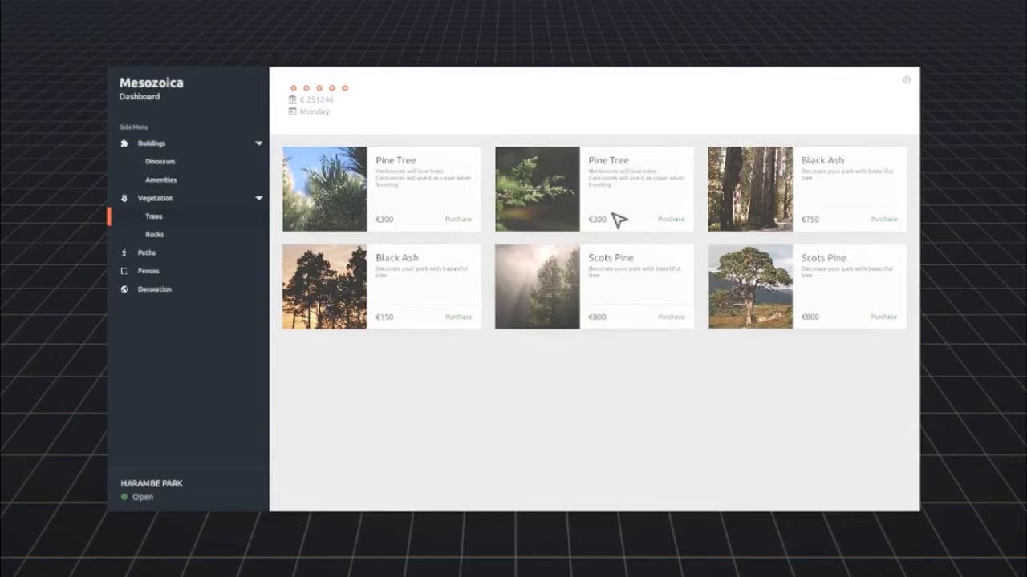
{"action": "mouse_move", "coordinate": [826, 217]}
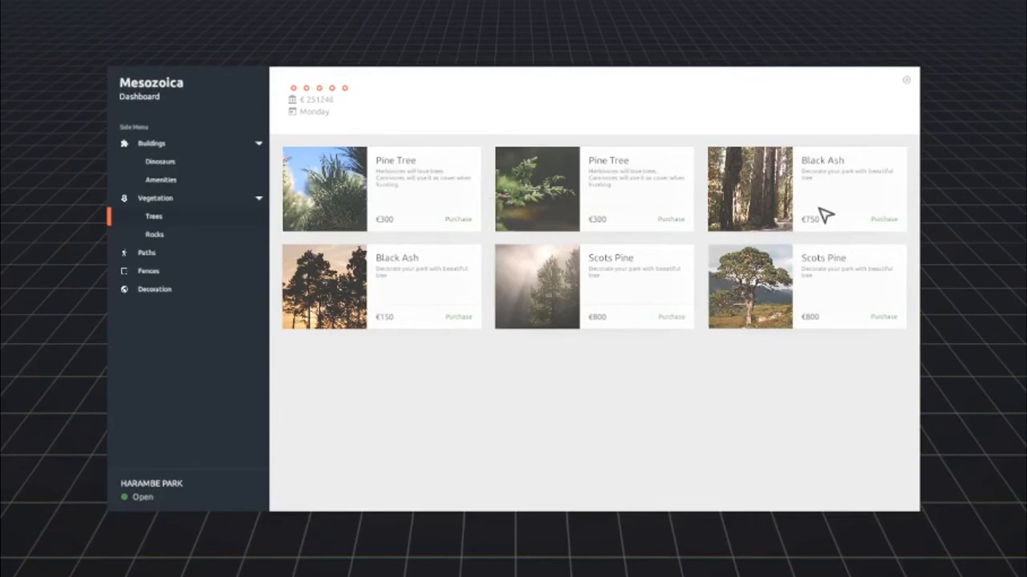
{"action": "mouse_move", "coordinate": [516, 317]}
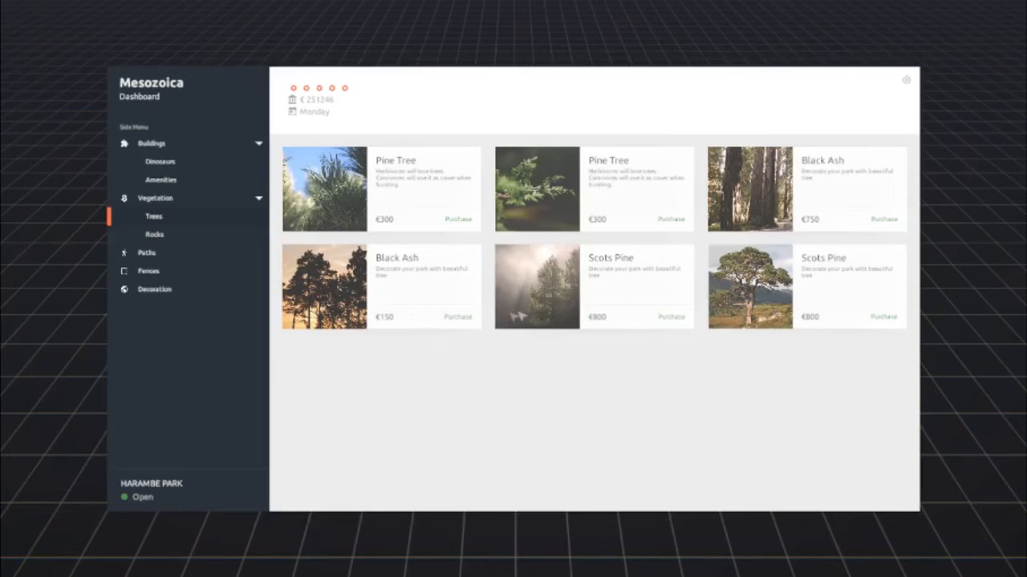
{"action": "mouse_move", "coordinate": [196, 253]}
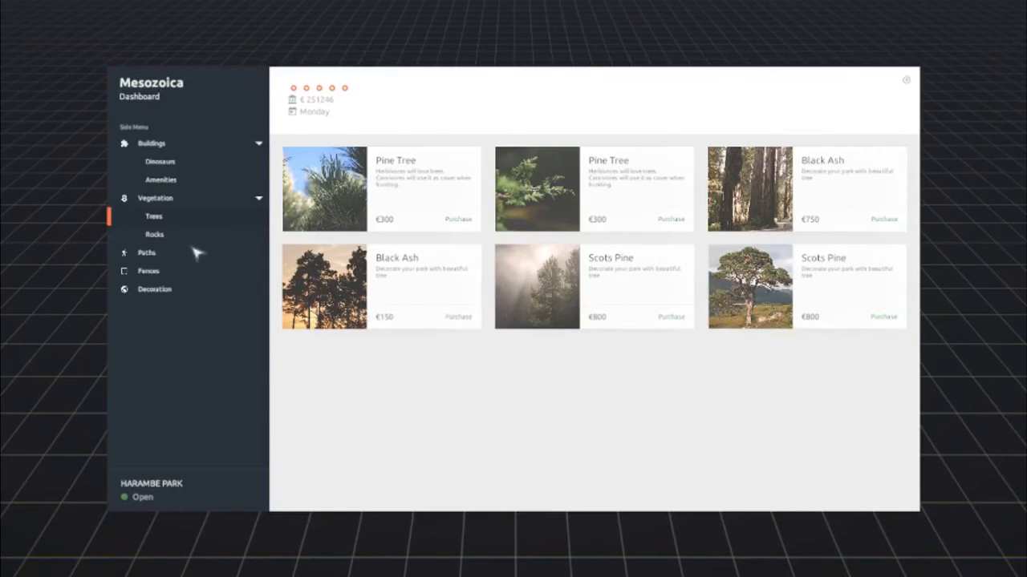
{"action": "left_click", "coordinate": [154, 234]}
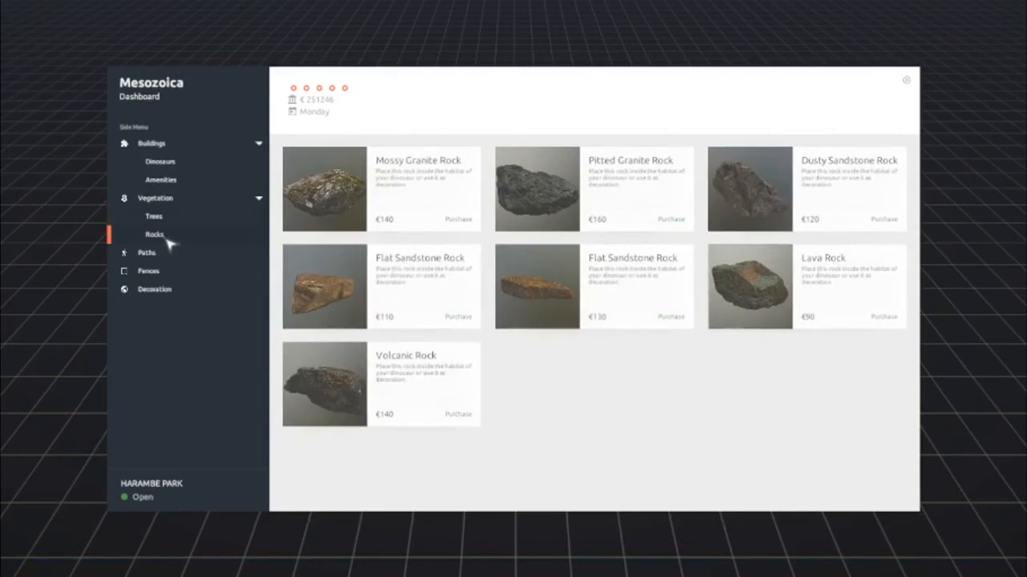
{"action": "mouse_move", "coordinate": [668, 366]}
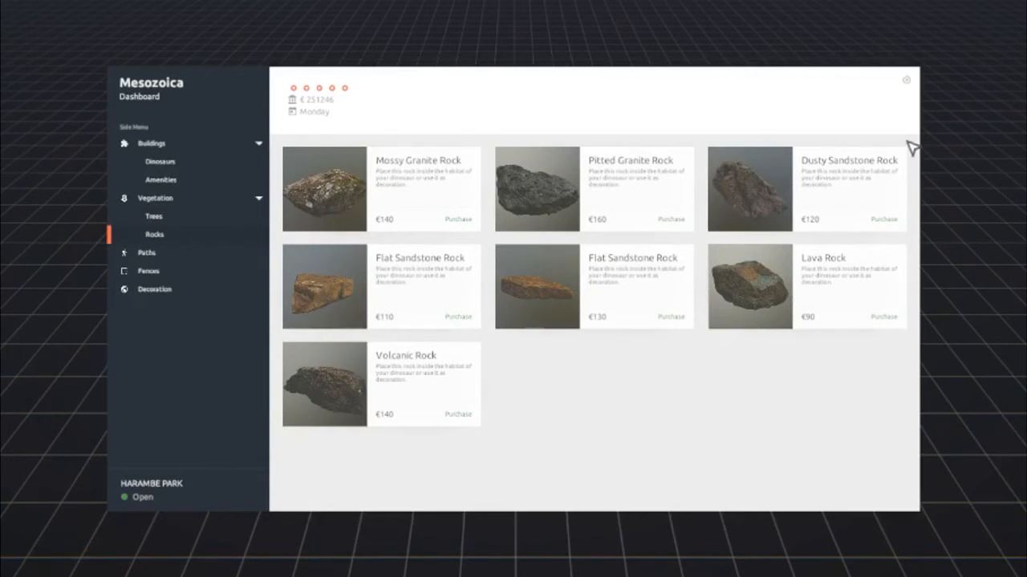
{"action": "mouse_move", "coordinate": [424, 138]}
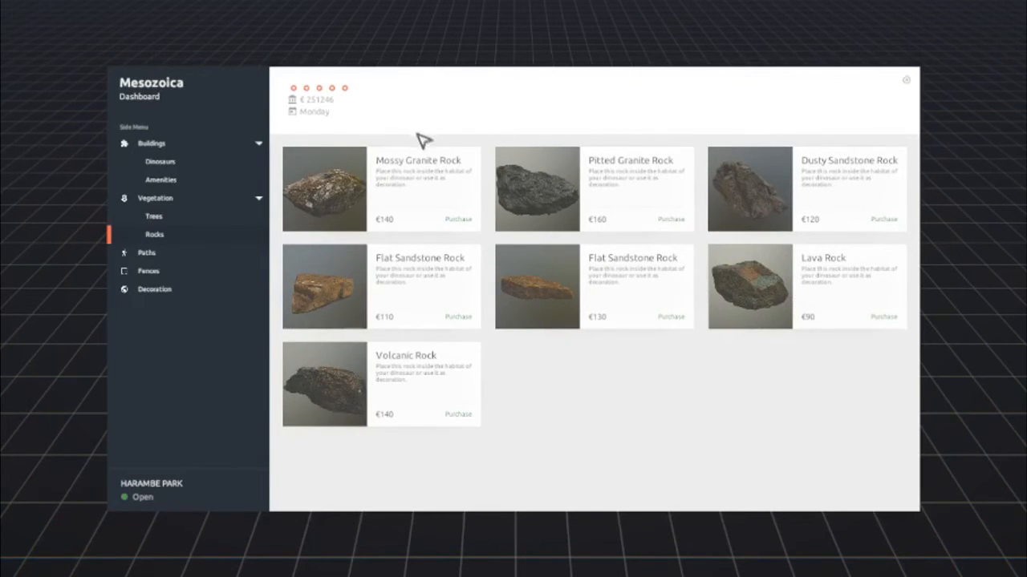
{"action": "mouse_move", "coordinate": [543, 237]}
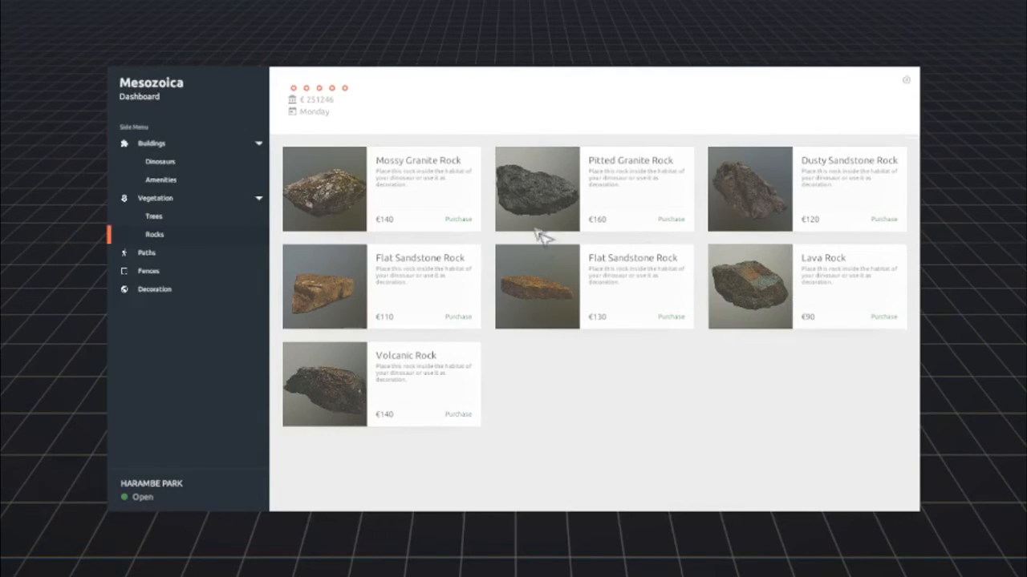
{"action": "mouse_move", "coordinate": [690, 206]}
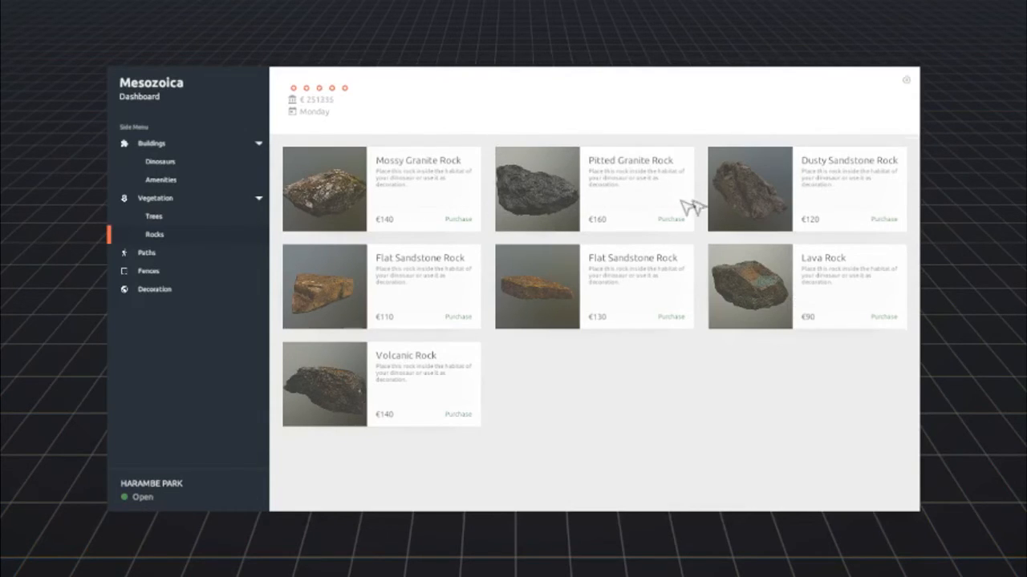
{"action": "mouse_move", "coordinate": [773, 276]}
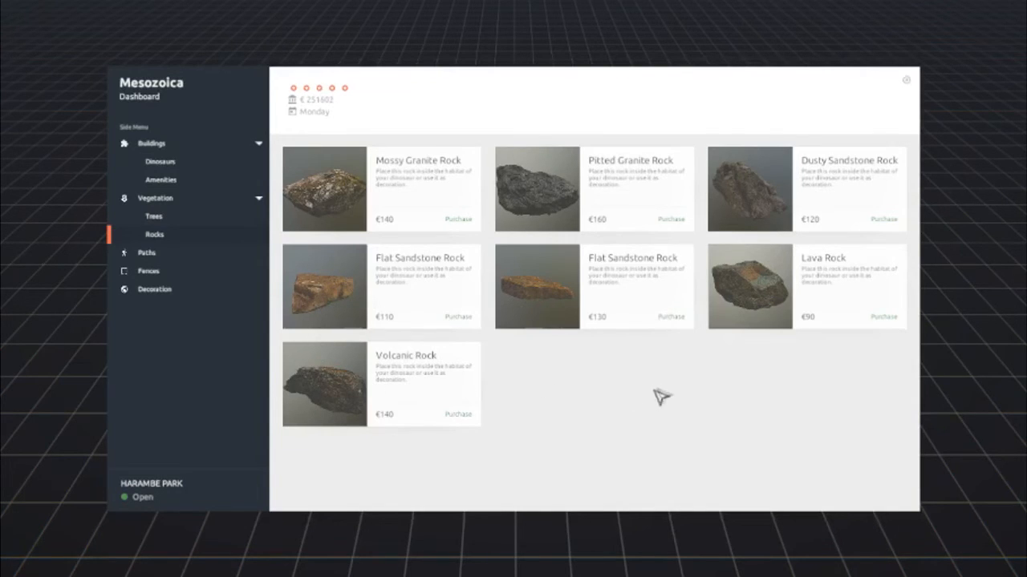
{"action": "mouse_move", "coordinate": [158, 256]}
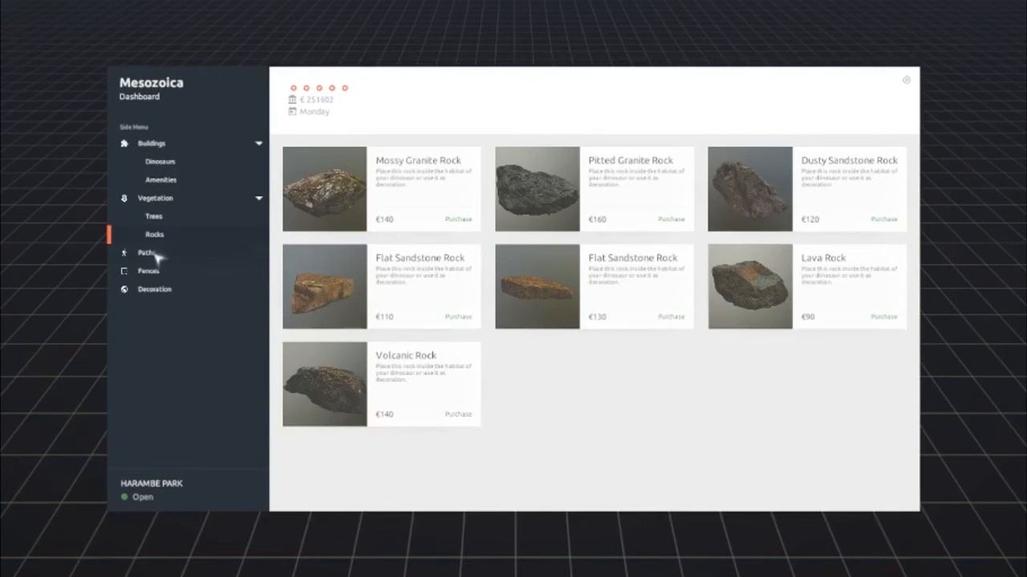
Step: View Paths (Normal Path), Fences (Low Security Fence) and Decoration items like lanterns, ferns and benches
{"action": "left_click", "coordinate": [146, 254]}
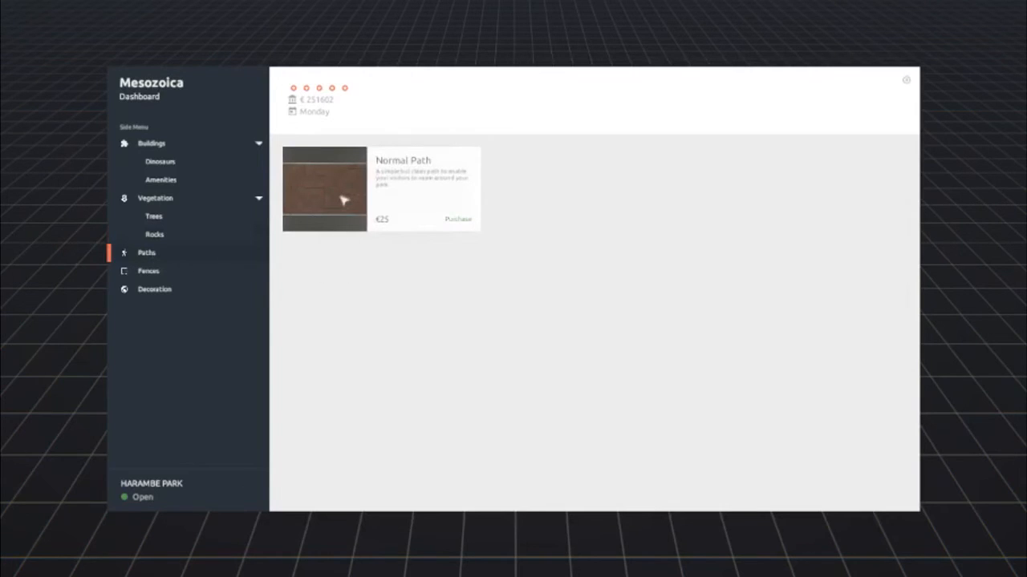
{"action": "mouse_move", "coordinate": [154, 286]}
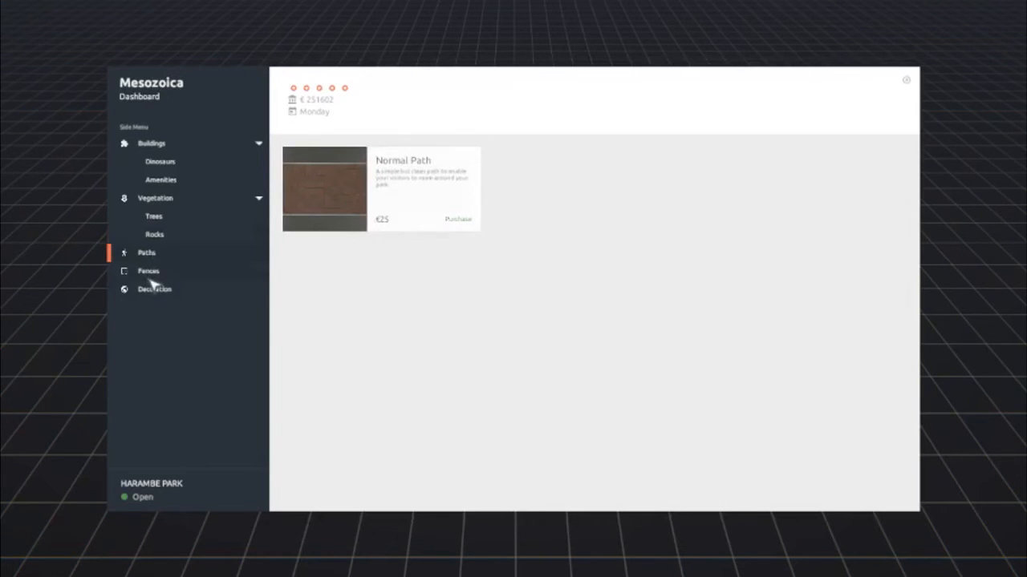
{"action": "left_click", "coordinate": [148, 269]}
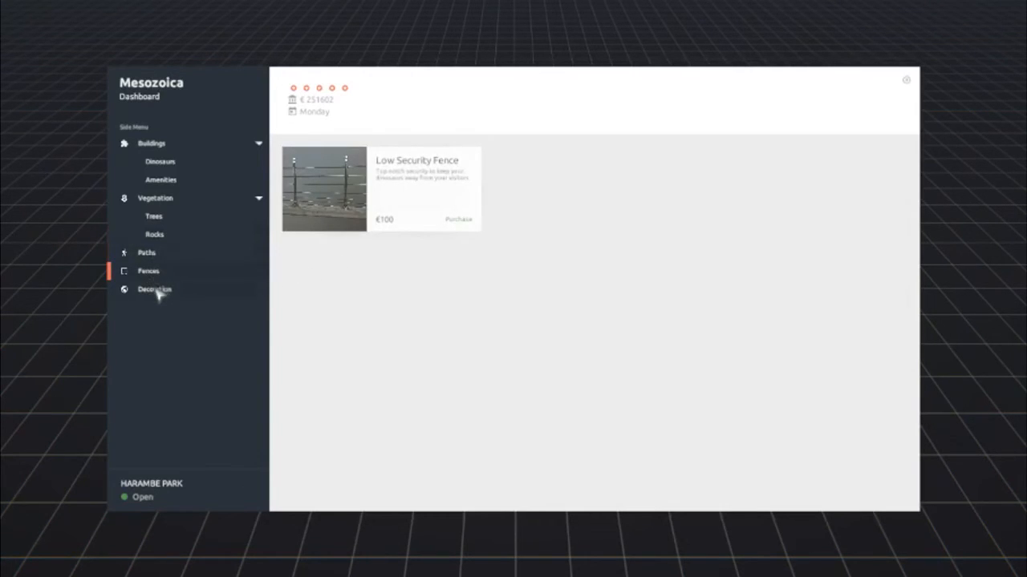
{"action": "left_click", "coordinate": [154, 289]}
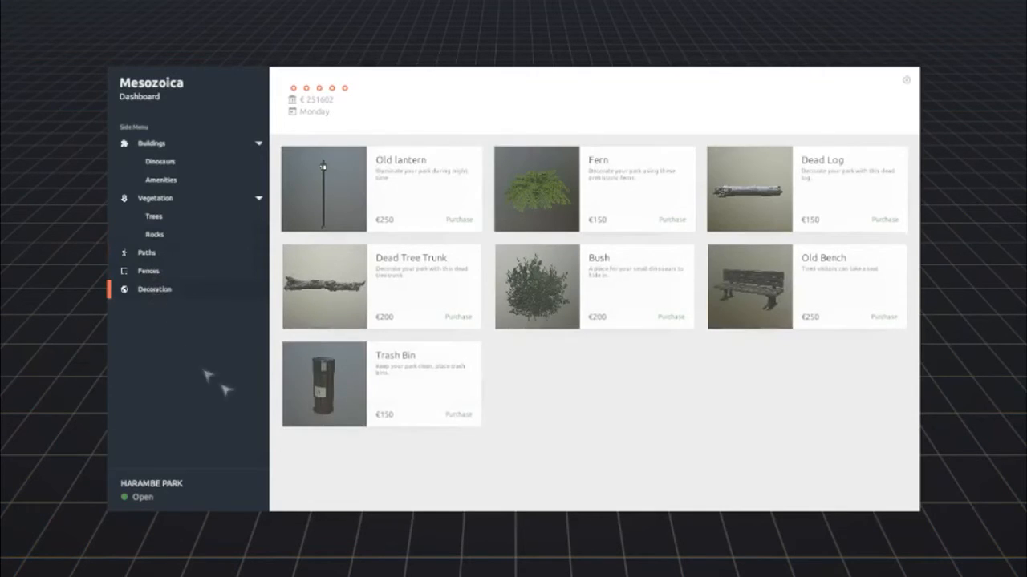
{"action": "mouse_move", "coordinate": [628, 414]}
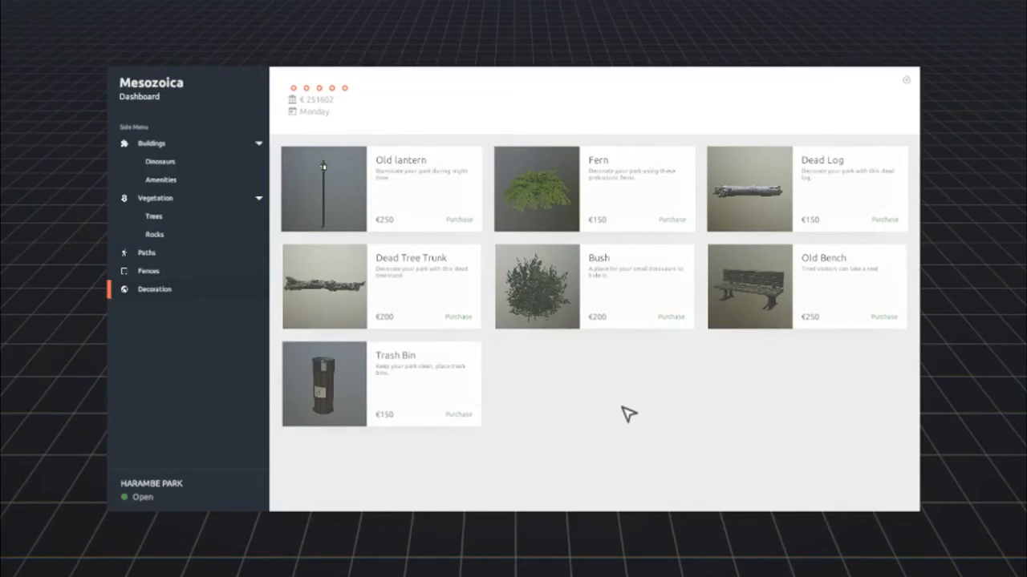
{"action": "mouse_move", "coordinate": [553, 430]}
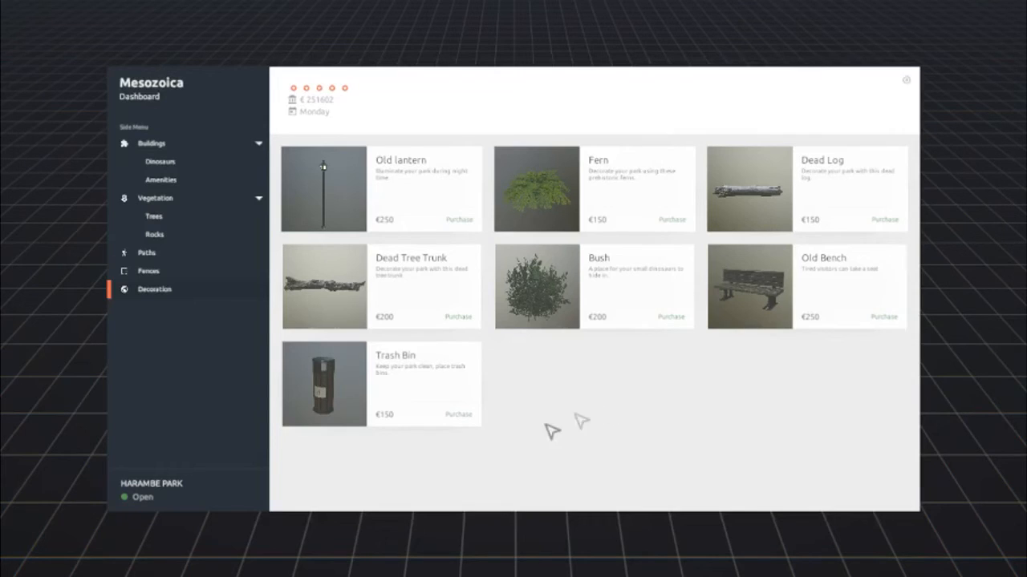
{"action": "mouse_move", "coordinate": [480, 382]}
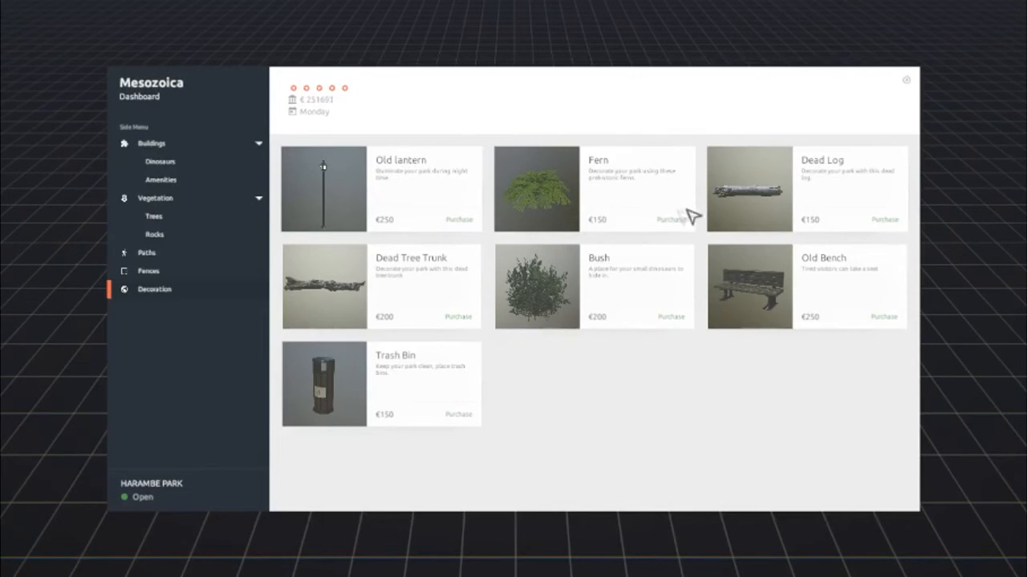
{"action": "mouse_move", "coordinate": [591, 297]}
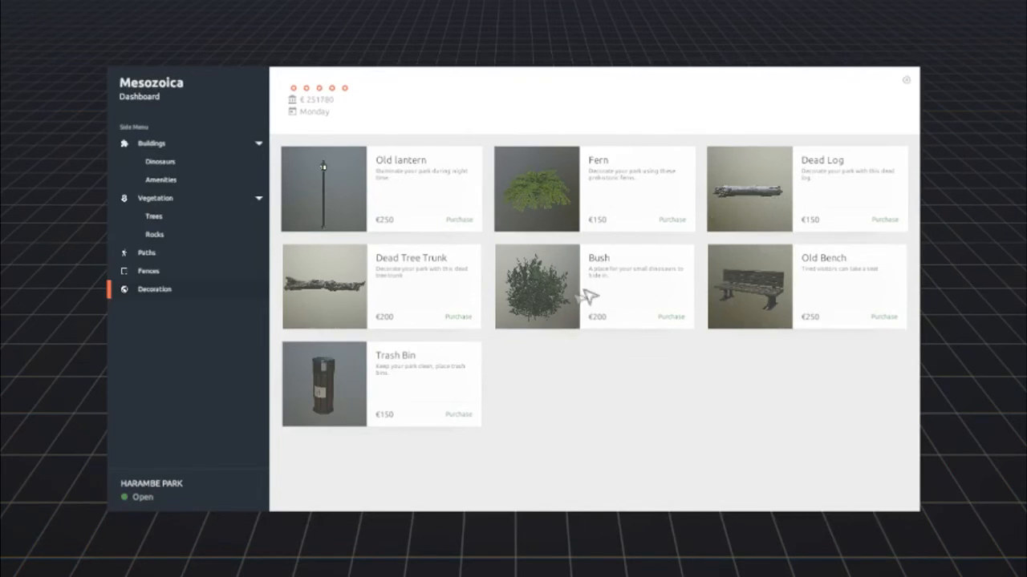
{"action": "mouse_move", "coordinate": [558, 392]}
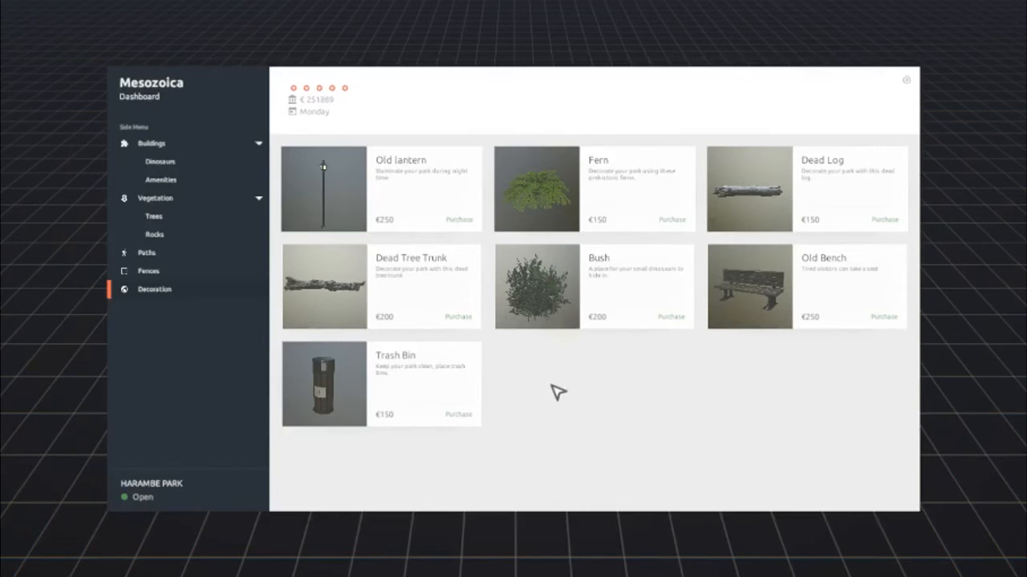
{"action": "mouse_move", "coordinate": [152, 311]}
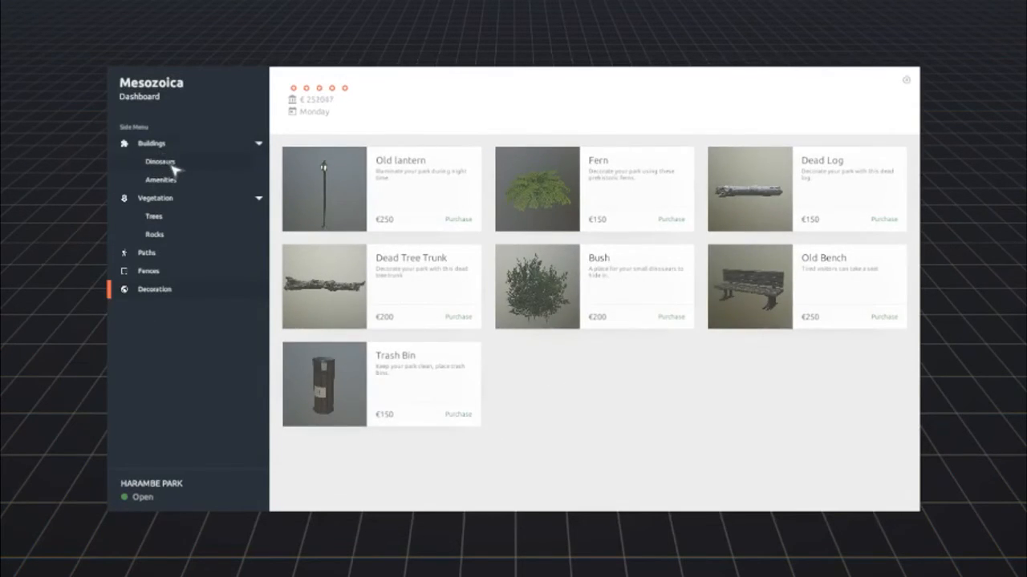
Step: Glance at dinosaur buildings, then return to Paths showing the Normal Path for €25
{"action": "left_click", "coordinate": [160, 160]}
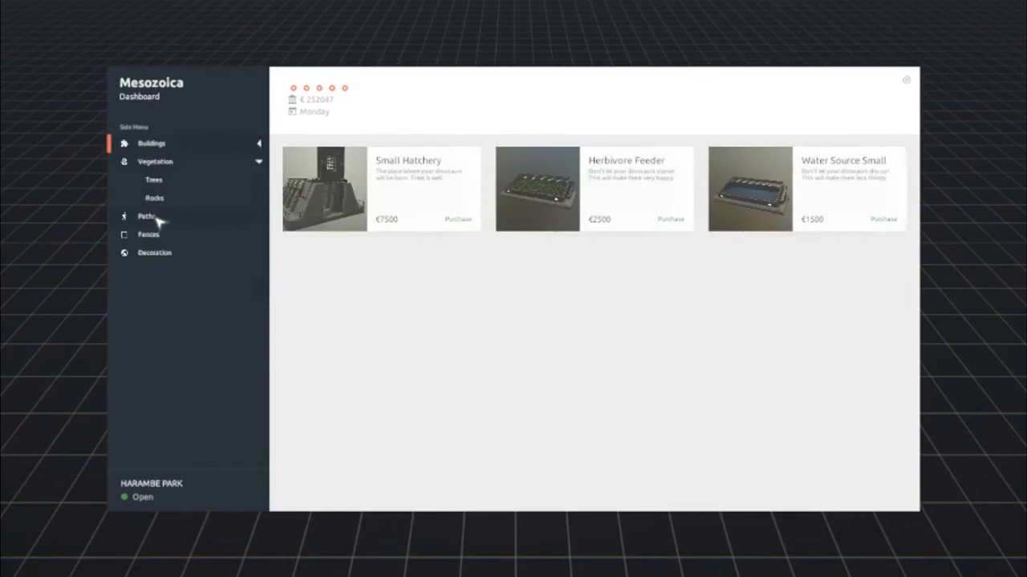
{"action": "left_click", "coordinate": [146, 215]}
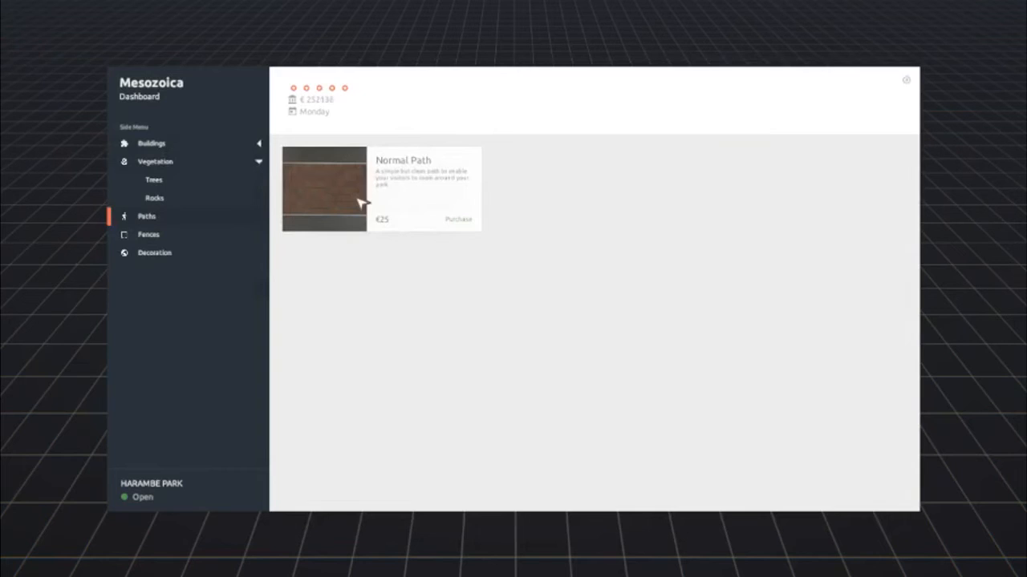
{"action": "mouse_move", "coordinate": [327, 110]}
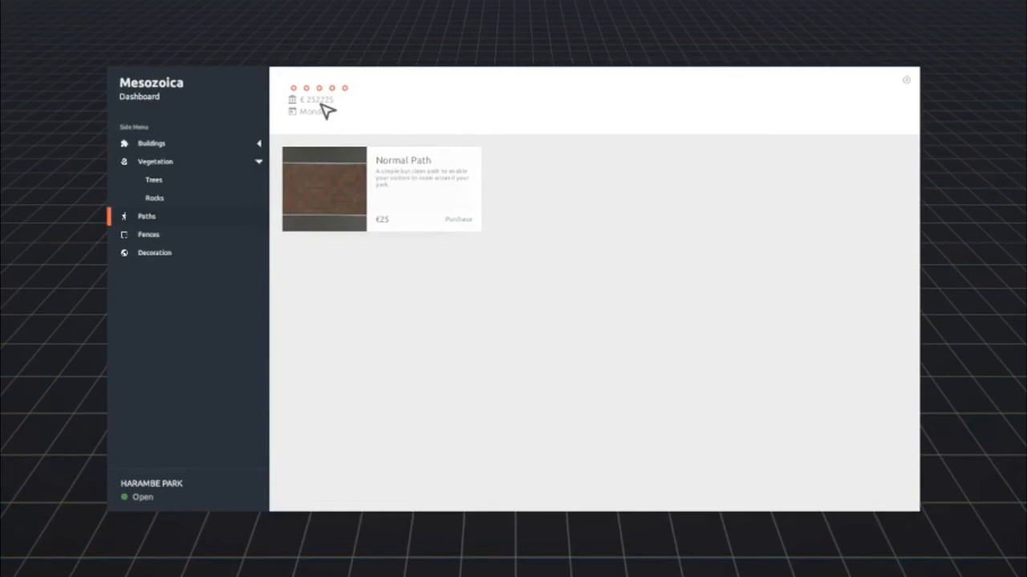
{"action": "mouse_move", "coordinate": [363, 208]}
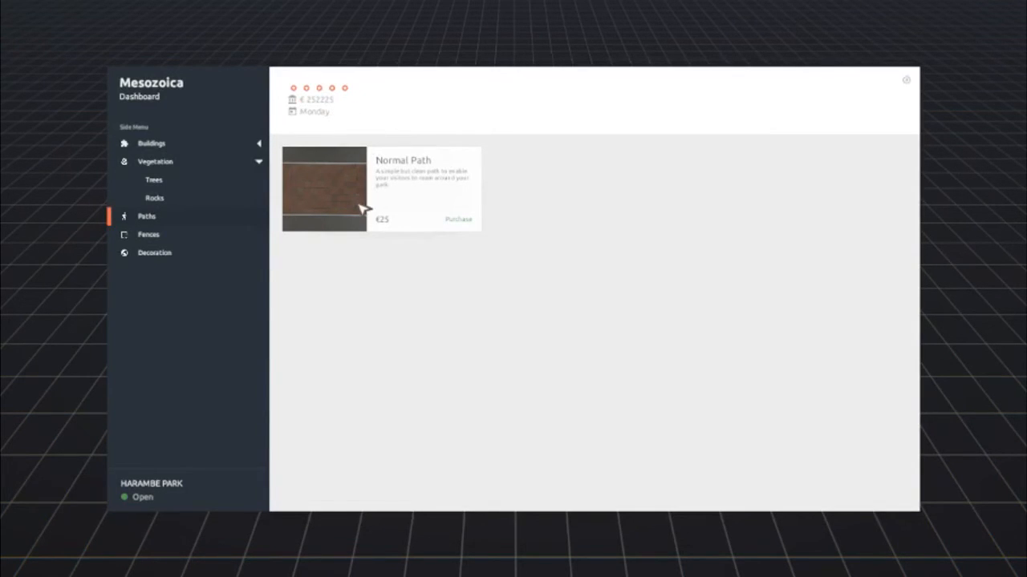
Step: Purchase the Normal Path and lay an L-shaped walkway from the brown entrance plaza
{"action": "left_click", "coordinate": [459, 218]}
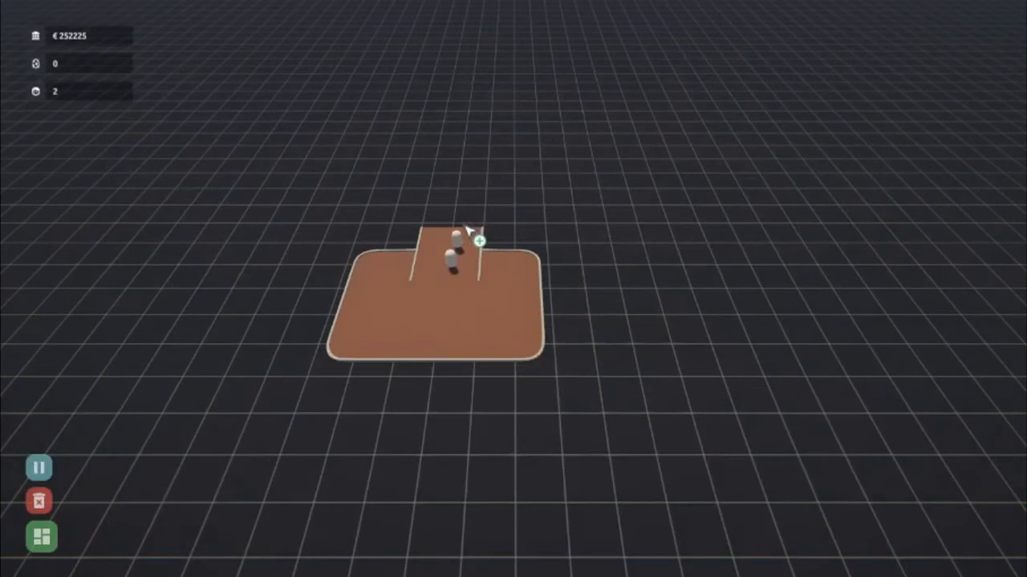
{"action": "left_click", "coordinate": [472, 228]}
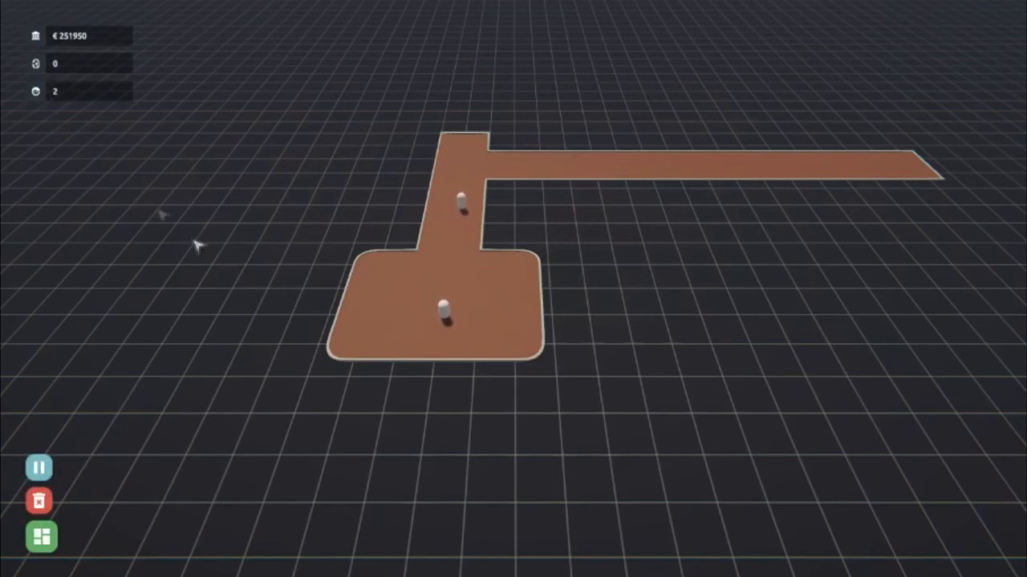
{"action": "left_click", "coordinate": [42, 536]}
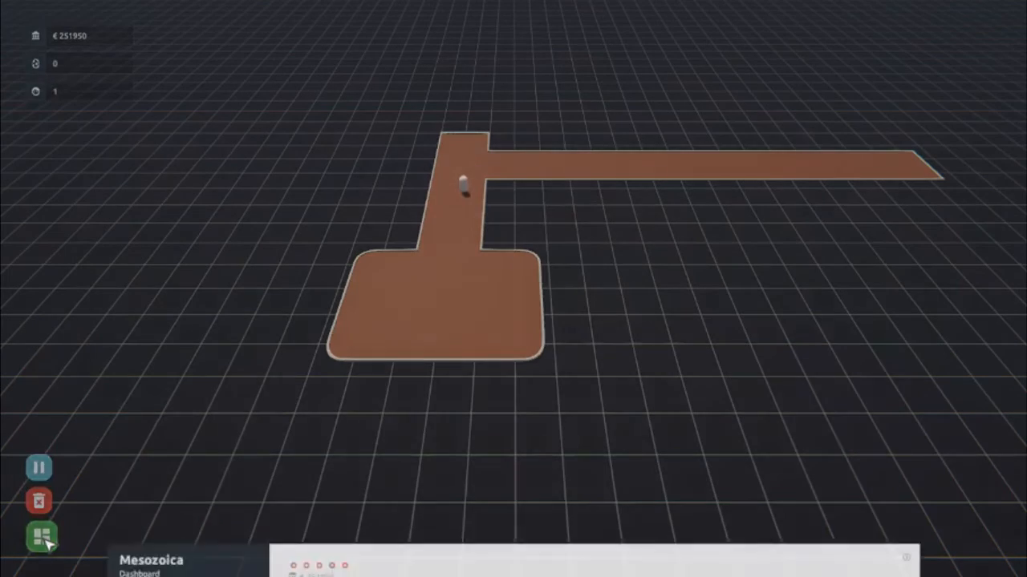
Step: Purchase Low Security Fence and drag out a rectangular enclosure beside the walkway
{"action": "left_click", "coordinate": [38, 536]}
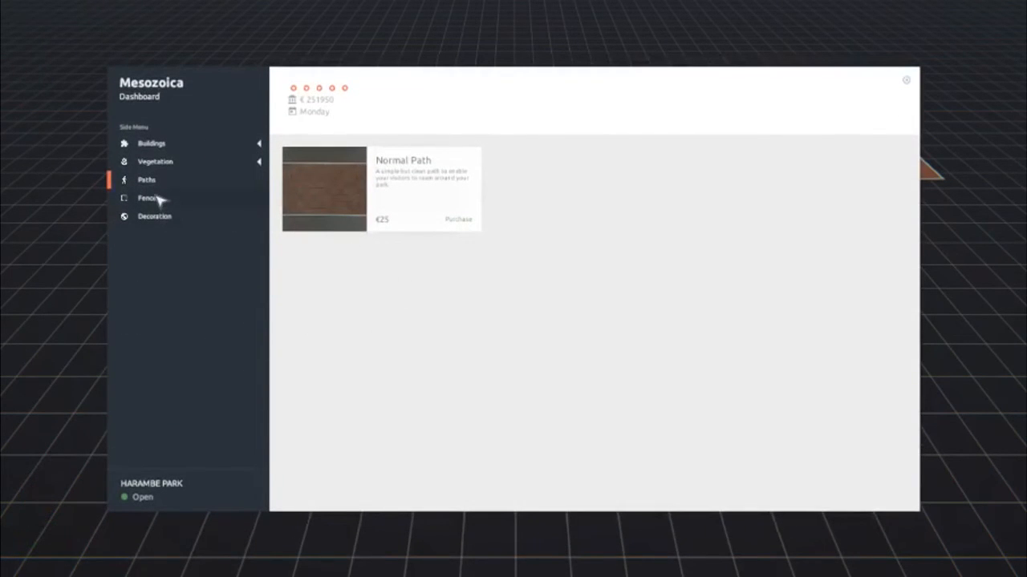
{"action": "left_click", "coordinate": [148, 199]}
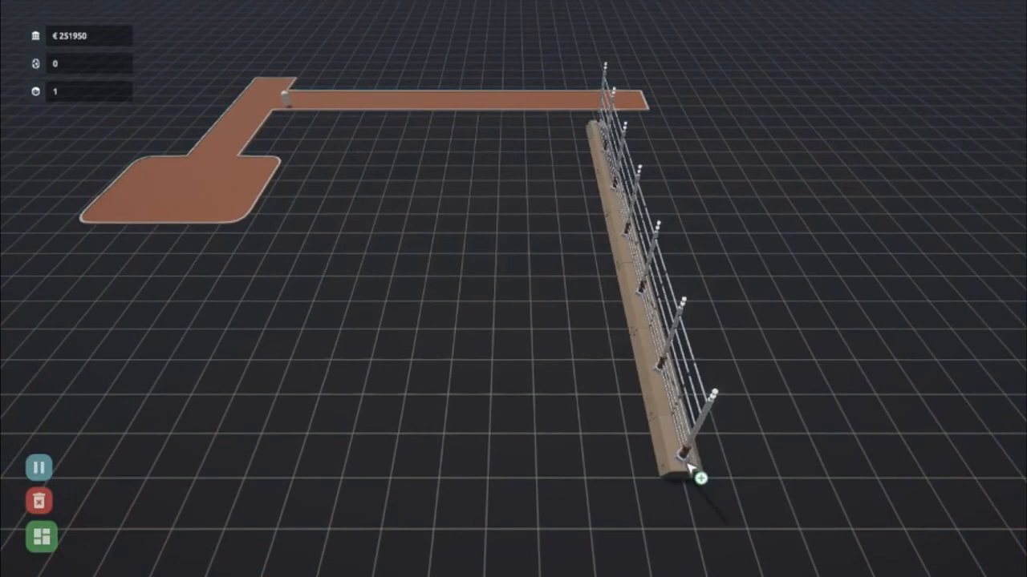
{"action": "left_click", "coordinate": [698, 478]}
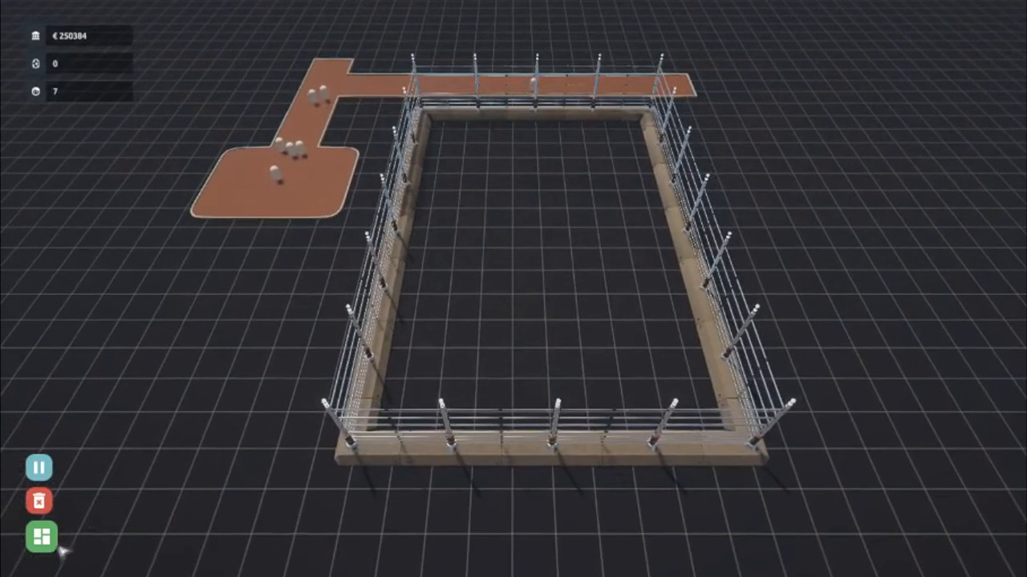
Step: Return to the dinosaur buildings listing Small Hatchery for €7500, Herbivore Feeder and Water Source Small
{"action": "left_click", "coordinate": [41, 535]}
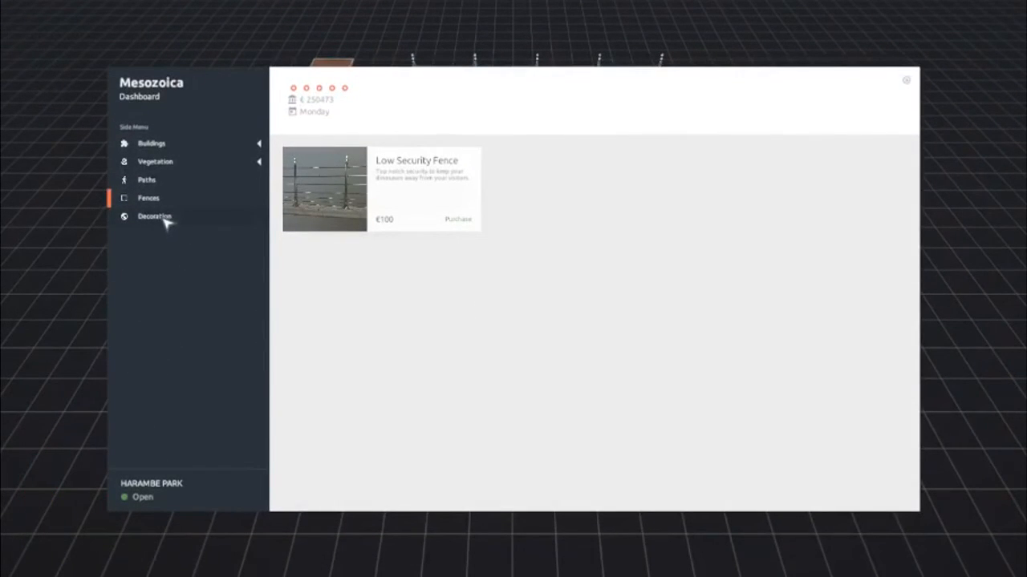
{"action": "left_click", "coordinate": [154, 217]}
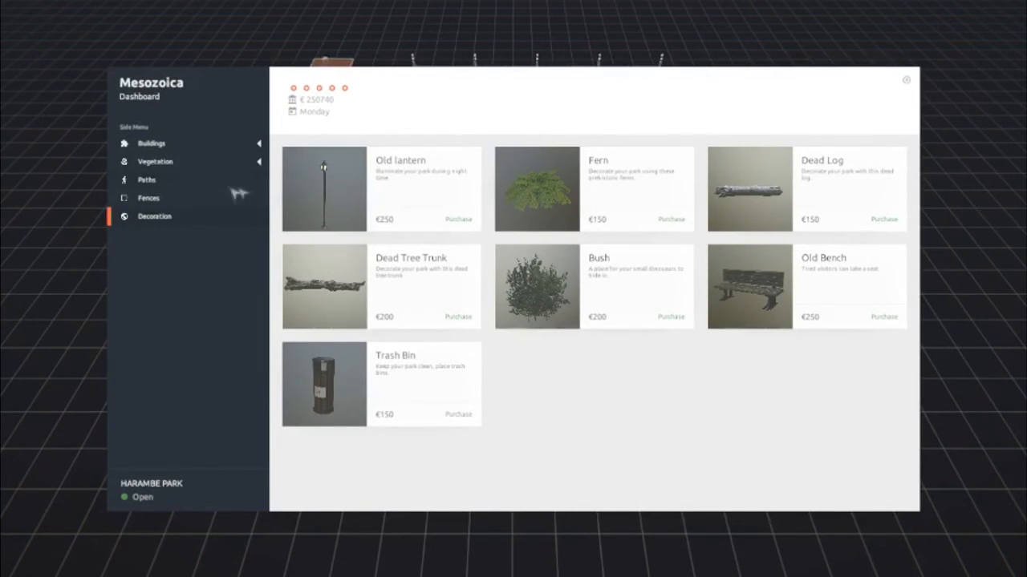
{"action": "left_click", "coordinate": [151, 142]}
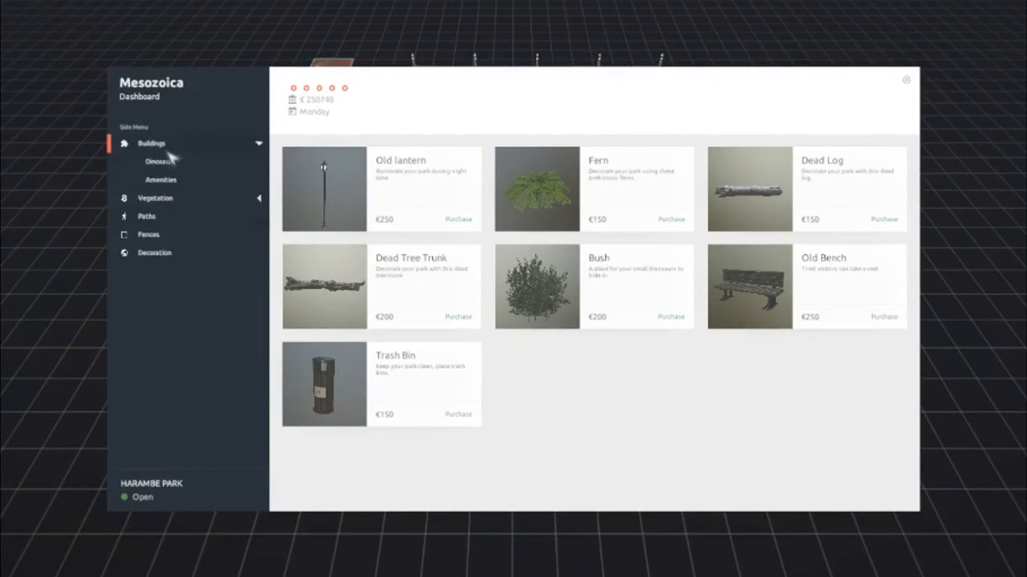
{"action": "left_click", "coordinate": [160, 160]}
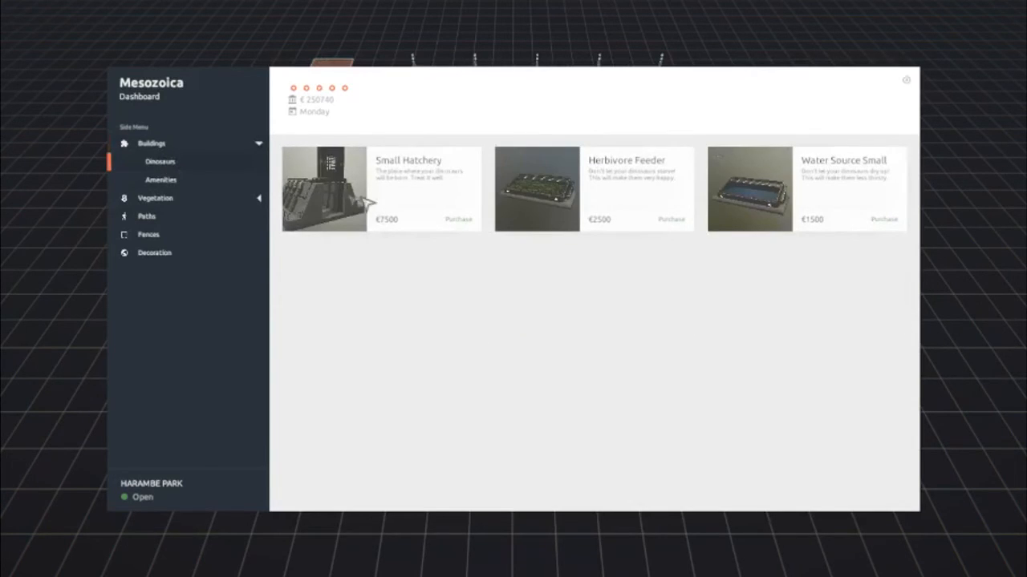
{"action": "mouse_move", "coordinate": [462, 244]}
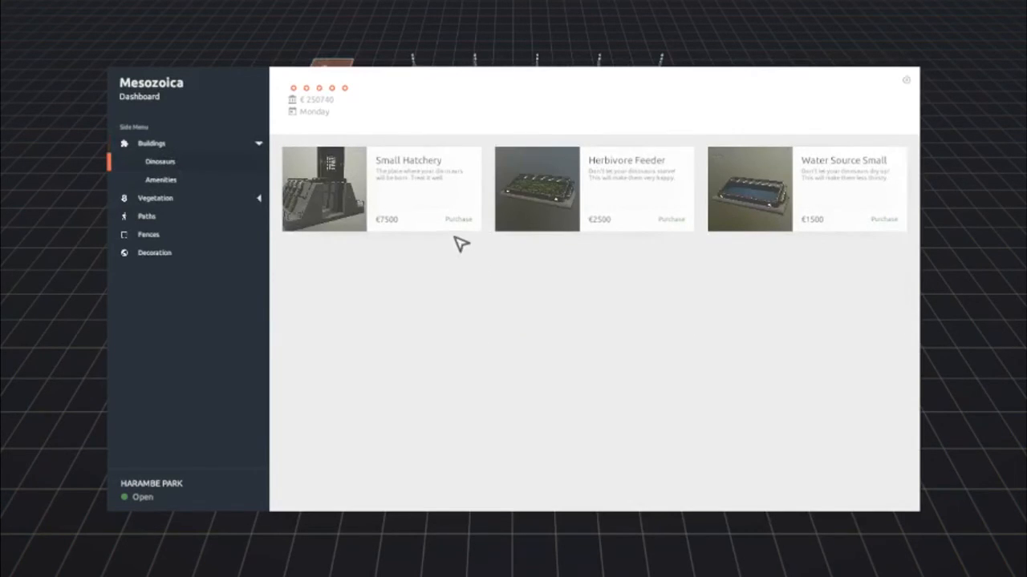
{"action": "left_click", "coordinate": [459, 218]}
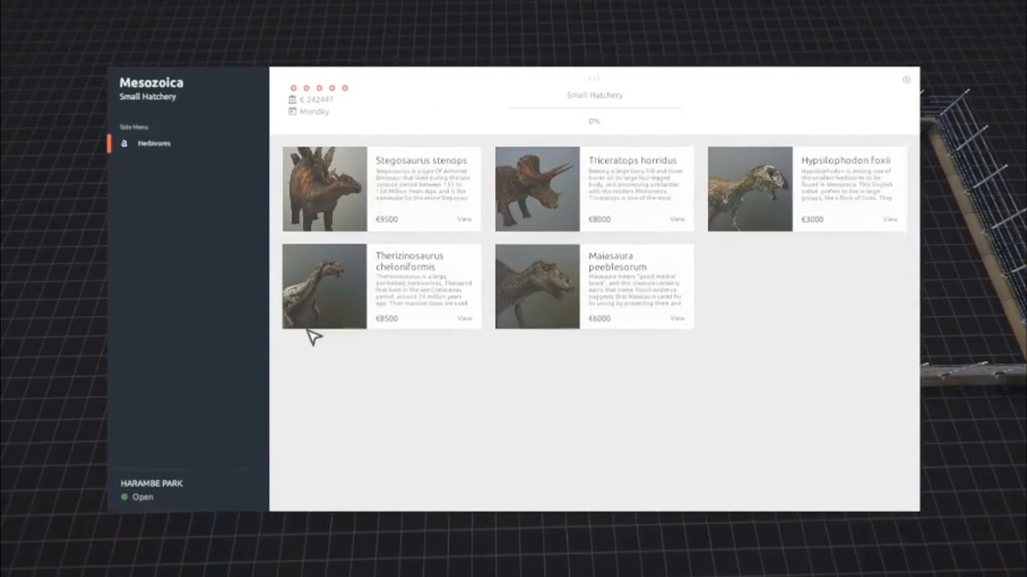
{"action": "mouse_move", "coordinate": [715, 407]}
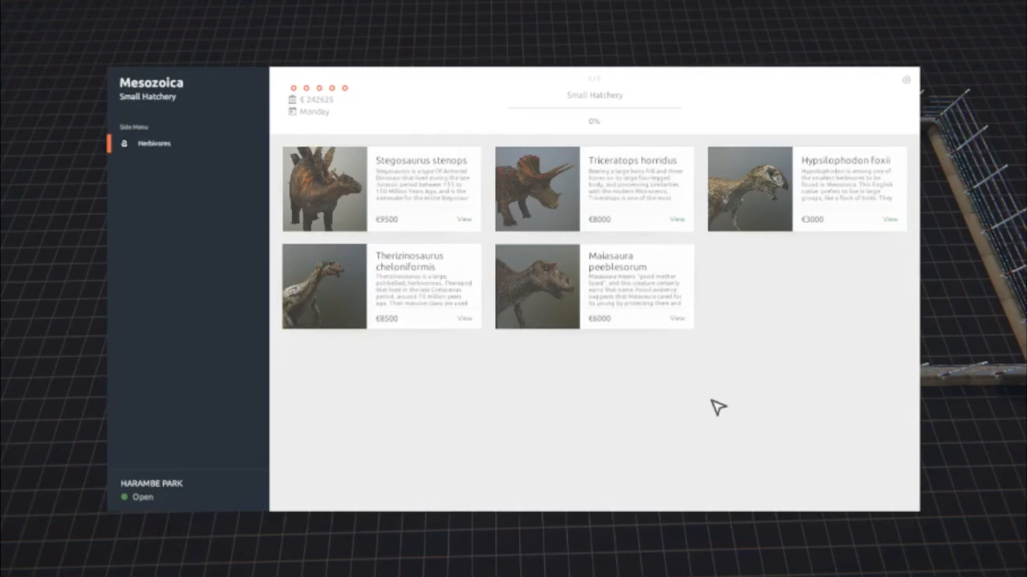
{"action": "mouse_move", "coordinate": [589, 376]}
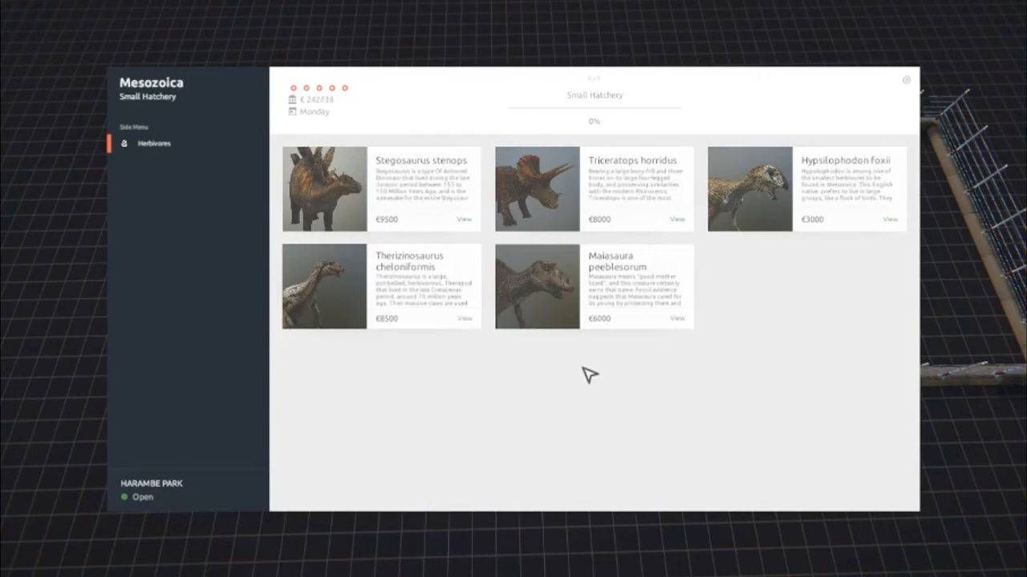
{"action": "mouse_move", "coordinate": [494, 356]}
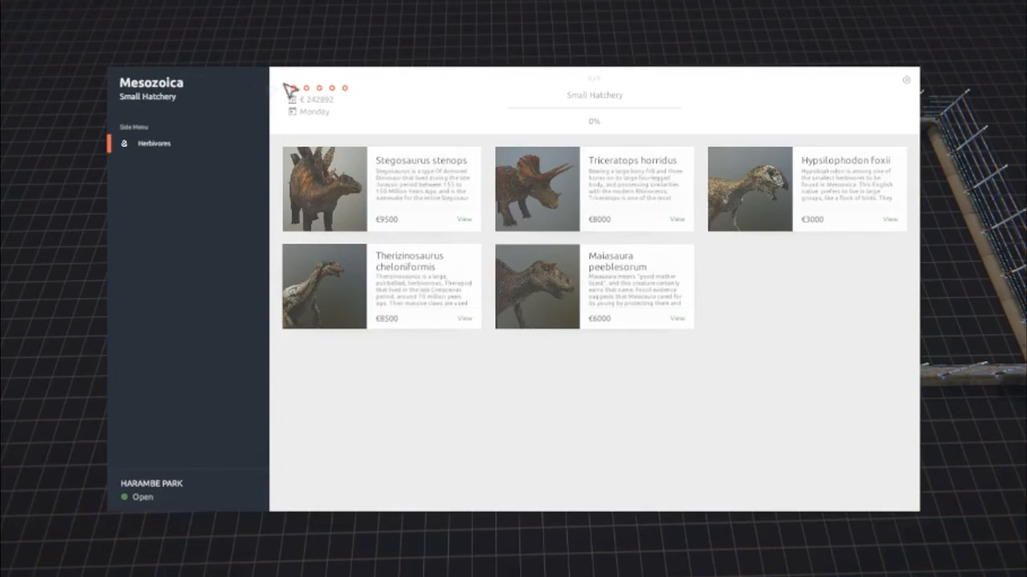
{"action": "mouse_move", "coordinate": [601, 104]}
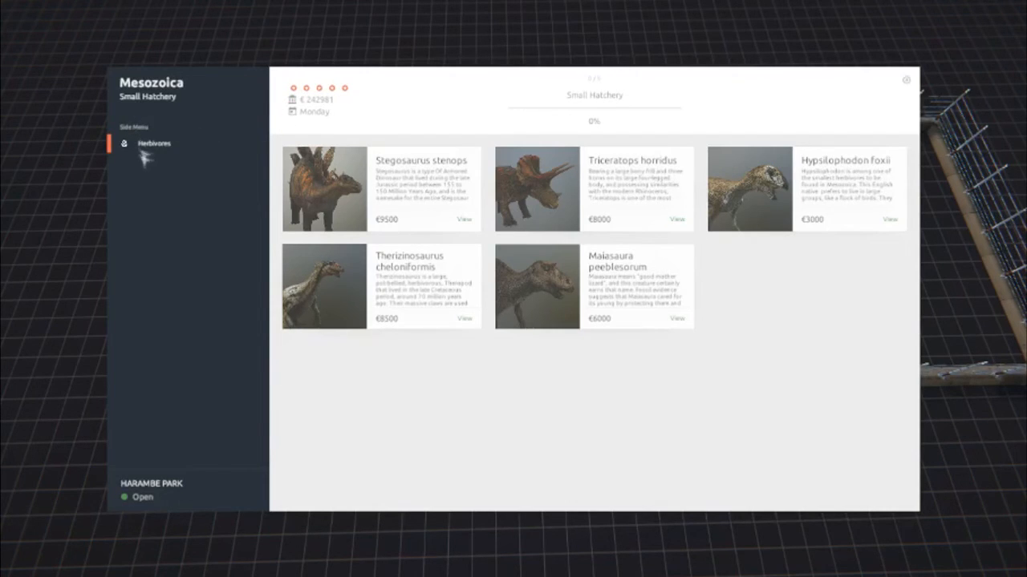
{"action": "mouse_move", "coordinate": [818, 255]}
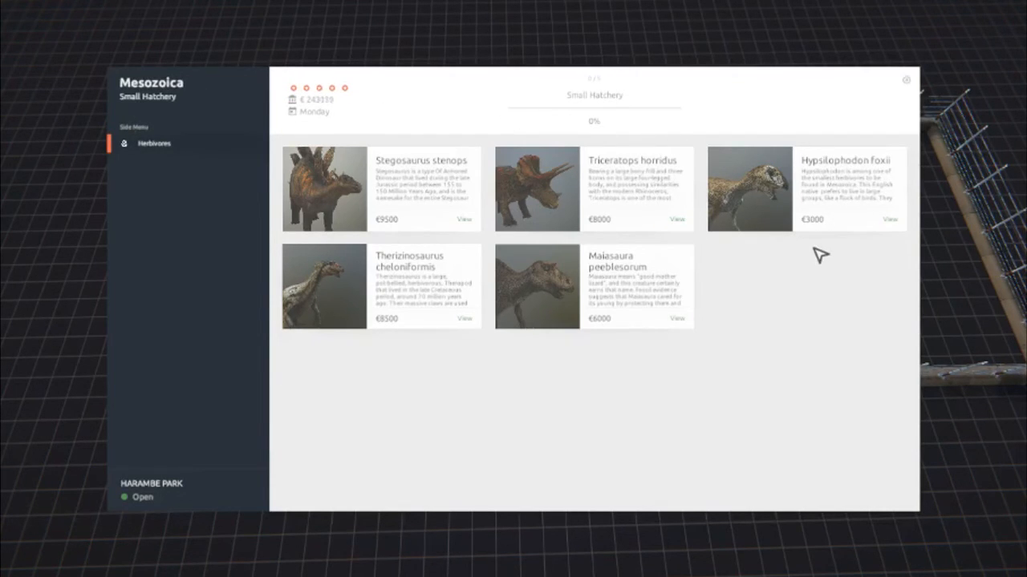
{"action": "mouse_move", "coordinate": [897, 233]}
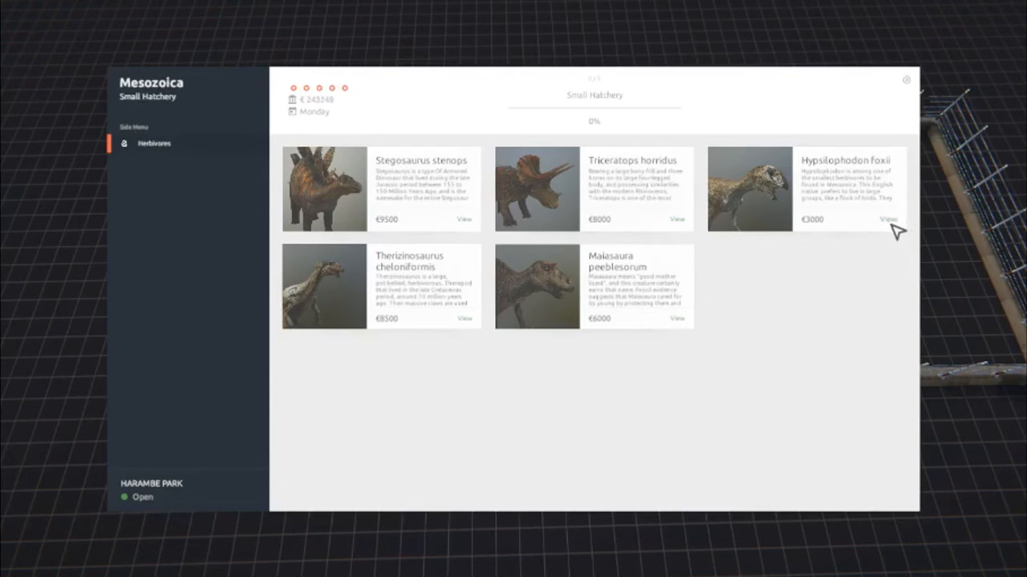
Step: View the Hypsilophodon foxii card: 0.8 m height, 2.4 m length, 15-year life span
{"action": "left_click", "coordinate": [887, 218]}
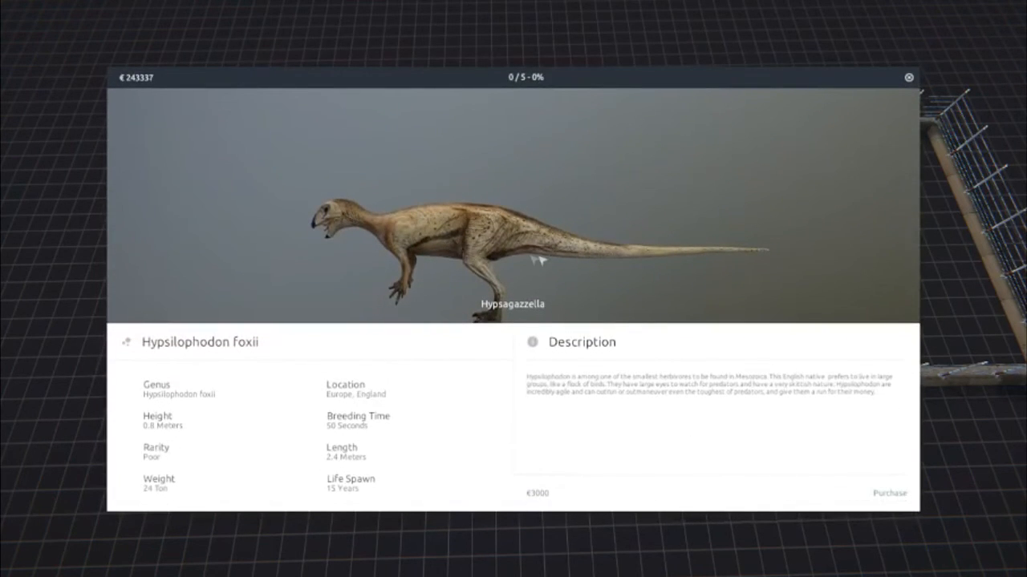
{"action": "mouse_move", "coordinate": [446, 244]}
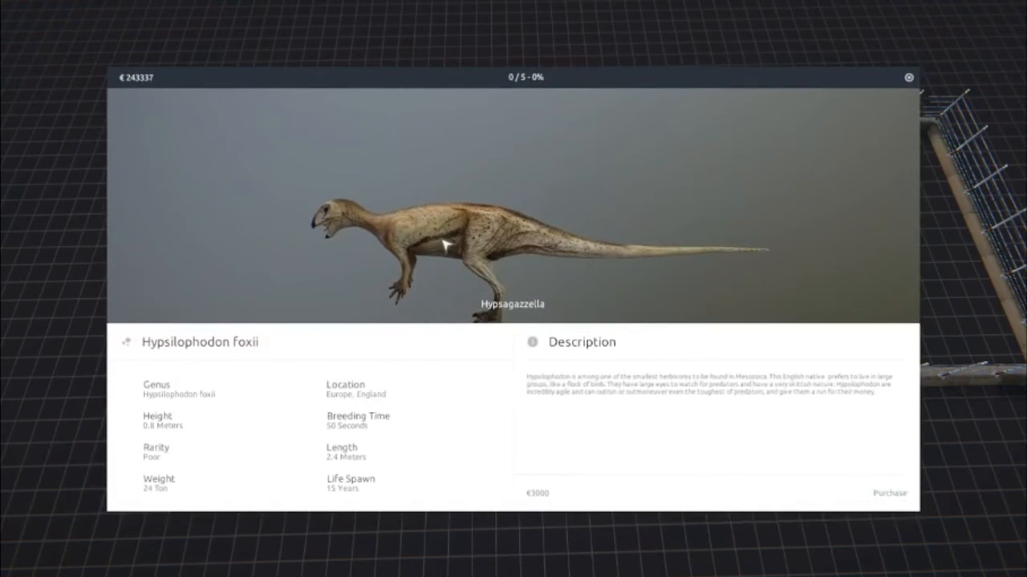
{"action": "mouse_move", "coordinate": [664, 440]}
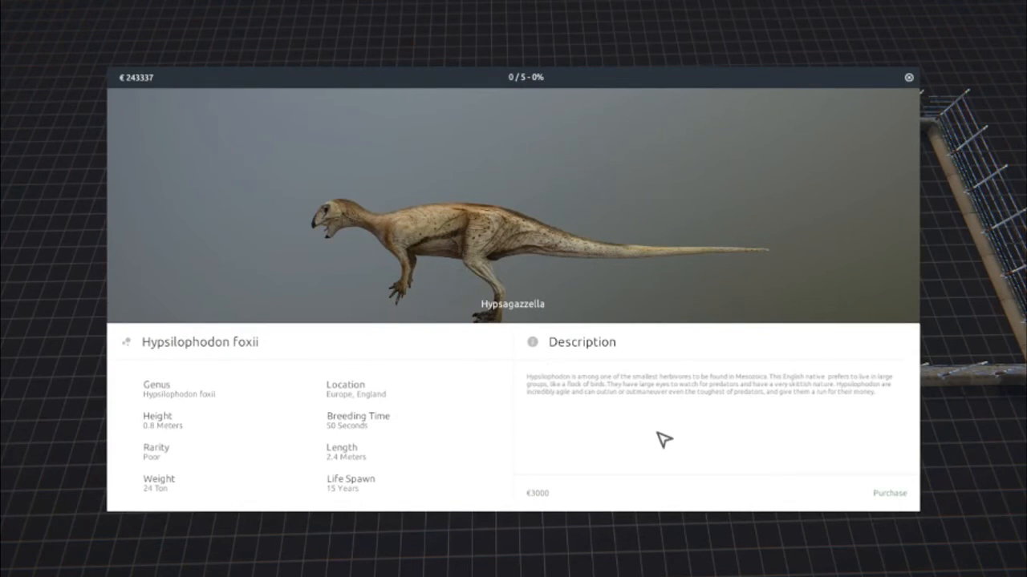
{"action": "mouse_move", "coordinate": [667, 429]}
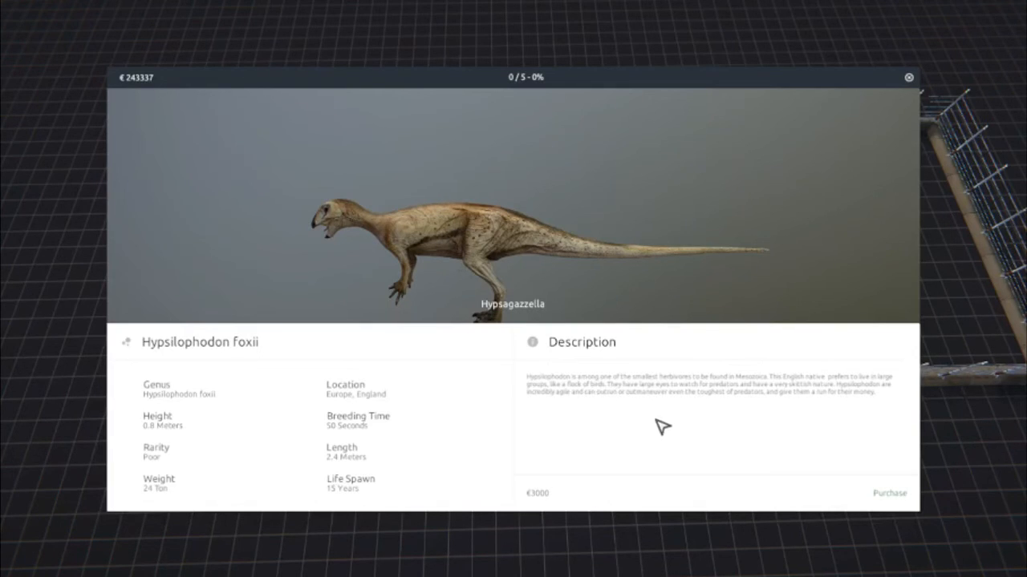
{"action": "mouse_move", "coordinate": [682, 425]}
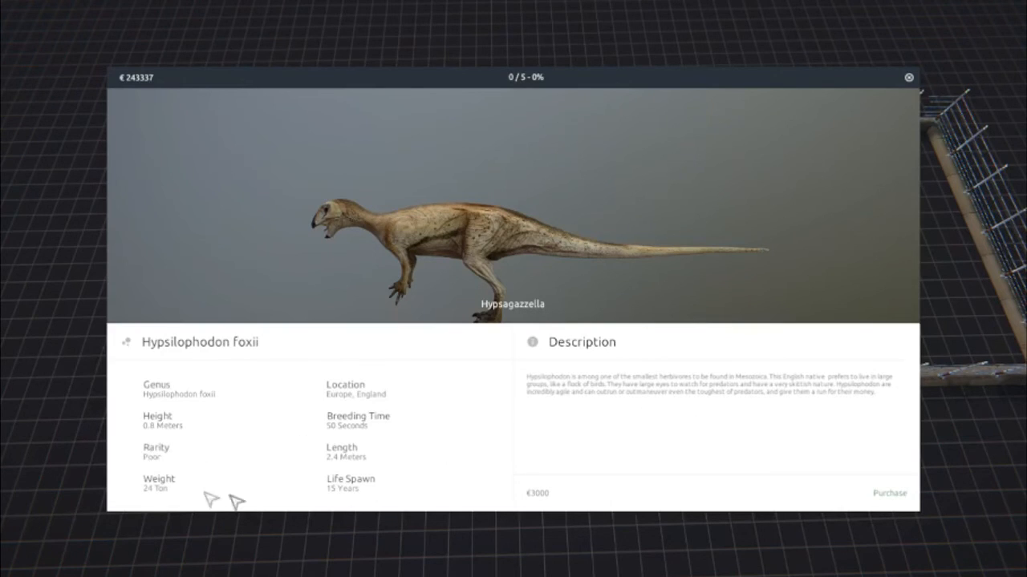
{"action": "mouse_move", "coordinate": [698, 463]}
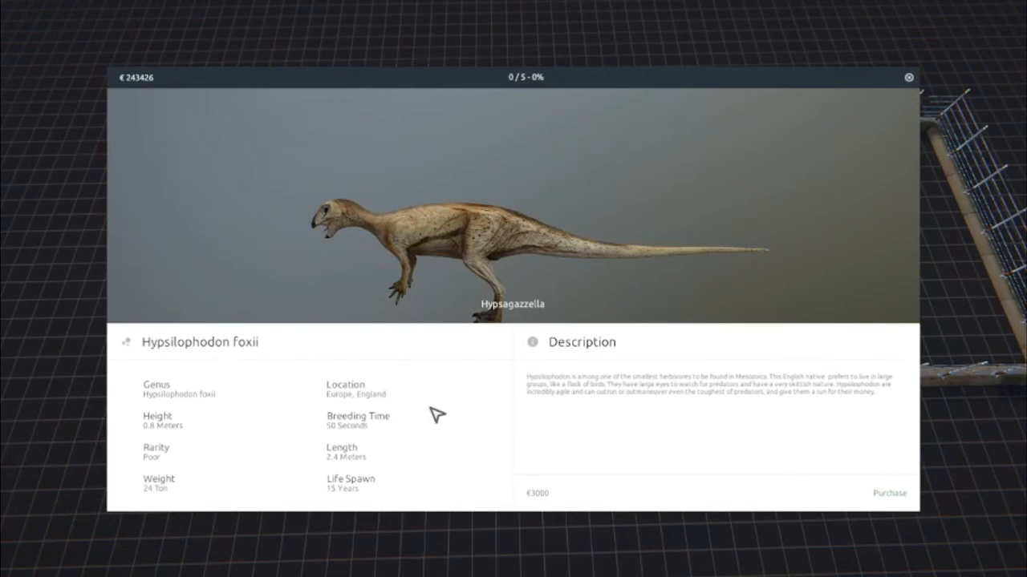
{"action": "mouse_move", "coordinate": [186, 439]}
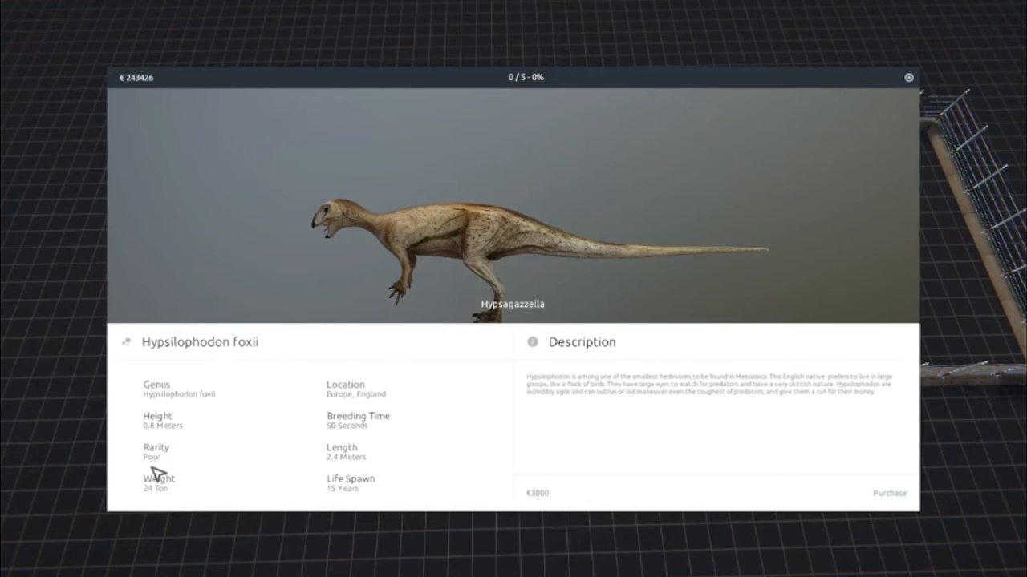
{"action": "mouse_move", "coordinate": [391, 361]}
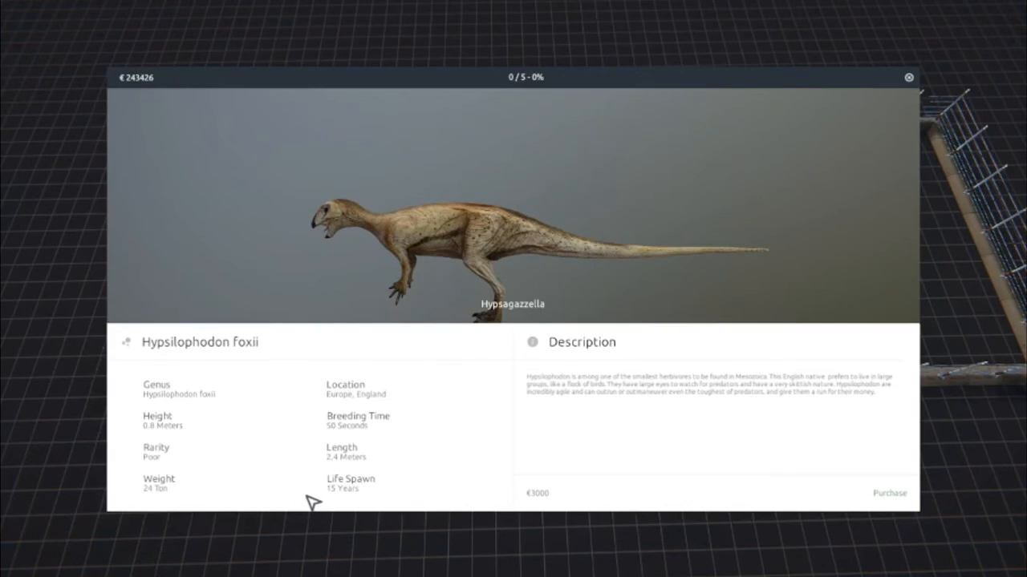
{"action": "mouse_move", "coordinate": [377, 496]}
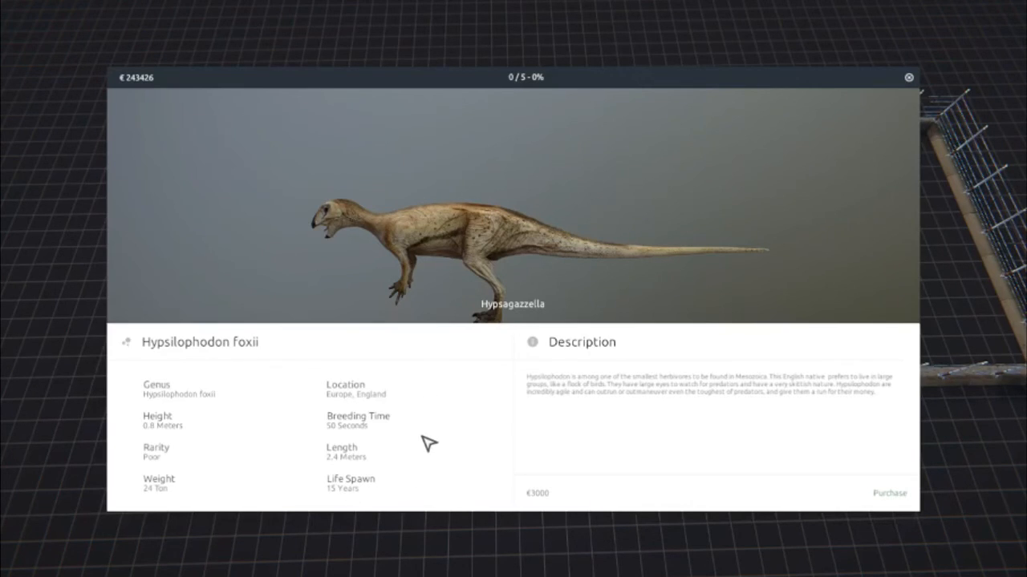
{"action": "mouse_move", "coordinate": [875, 109]}
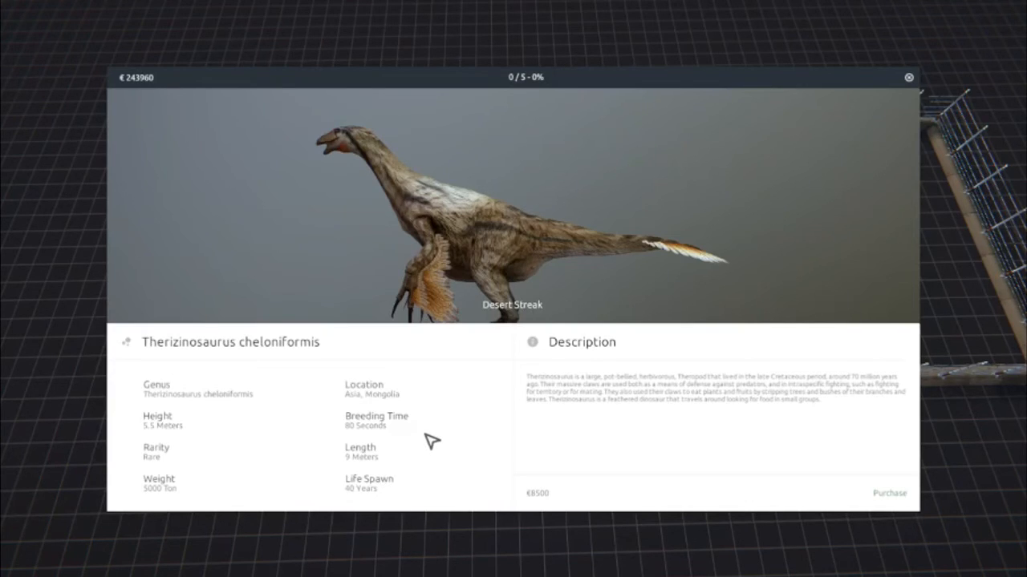
{"action": "mouse_move", "coordinate": [885, 202]}
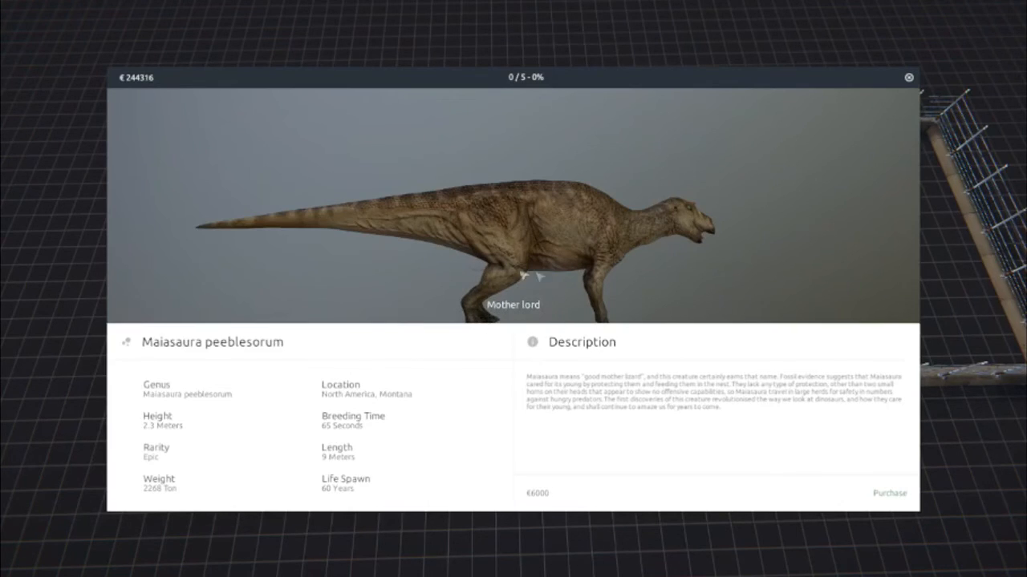
{"action": "mouse_move", "coordinate": [417, 302]}
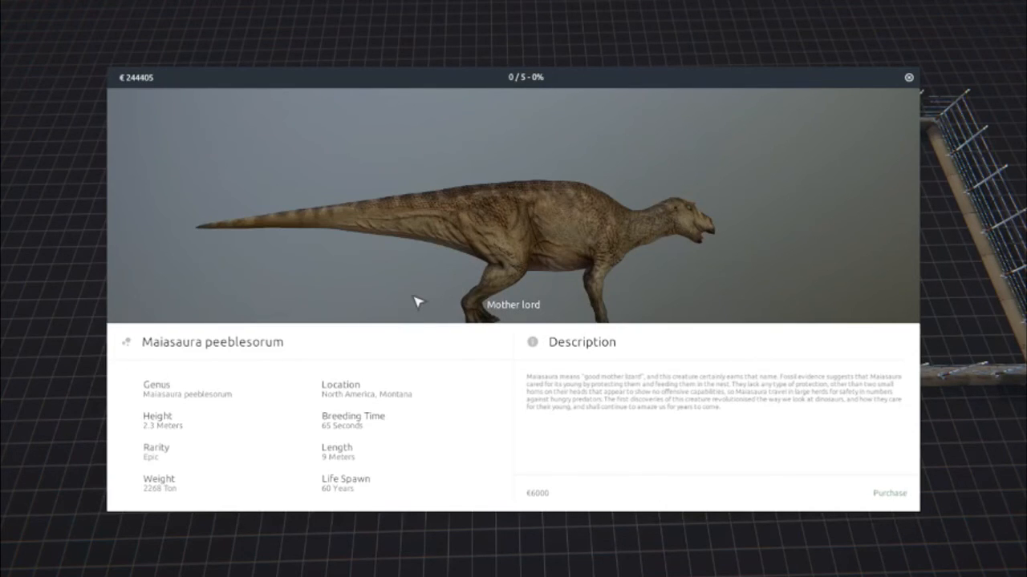
{"action": "mouse_move", "coordinate": [552, 313]}
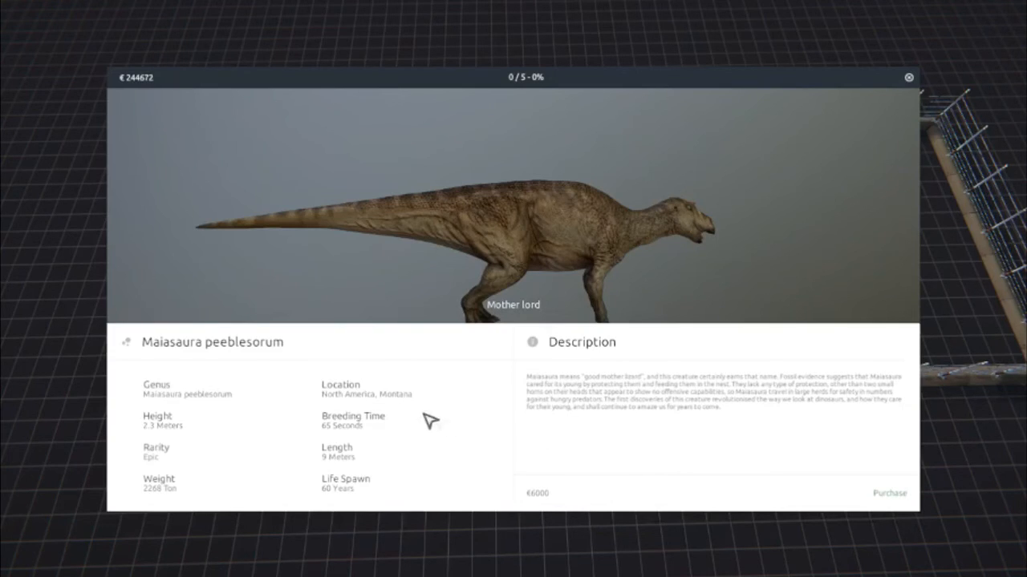
{"action": "mouse_move", "coordinate": [892, 90]}
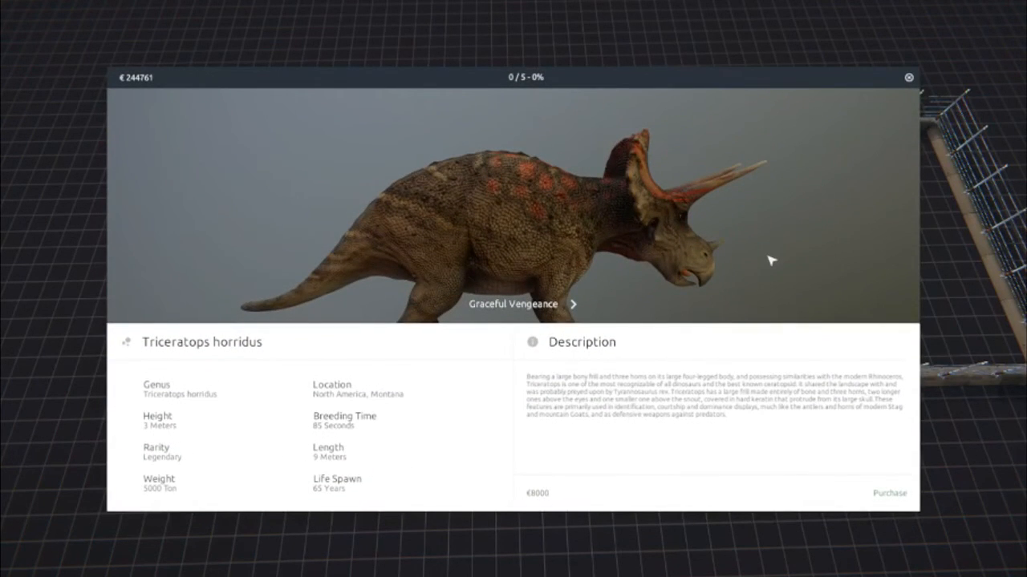
{"action": "mouse_move", "coordinate": [507, 315]}
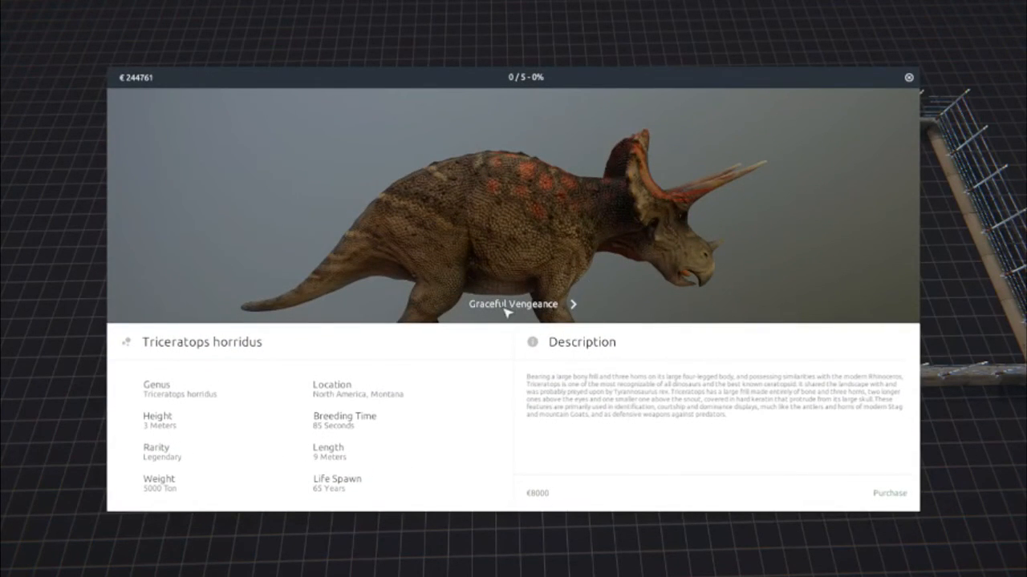
Step: Advance the hatchery card past Triceratops horridus to Stegosaurus stenops, epic, €9500
{"action": "left_click", "coordinate": [573, 305]}
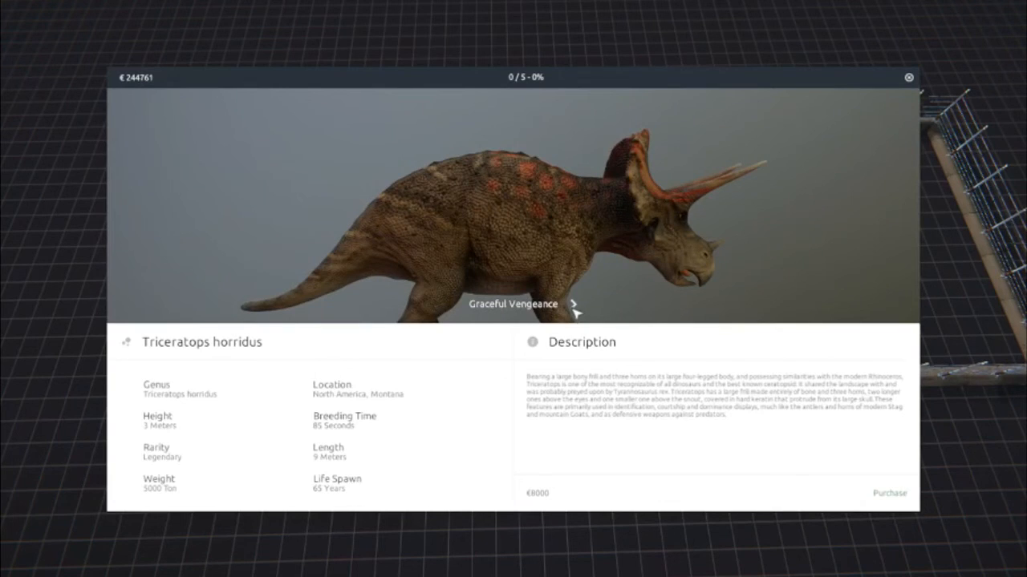
{"action": "left_click", "coordinate": [571, 304]}
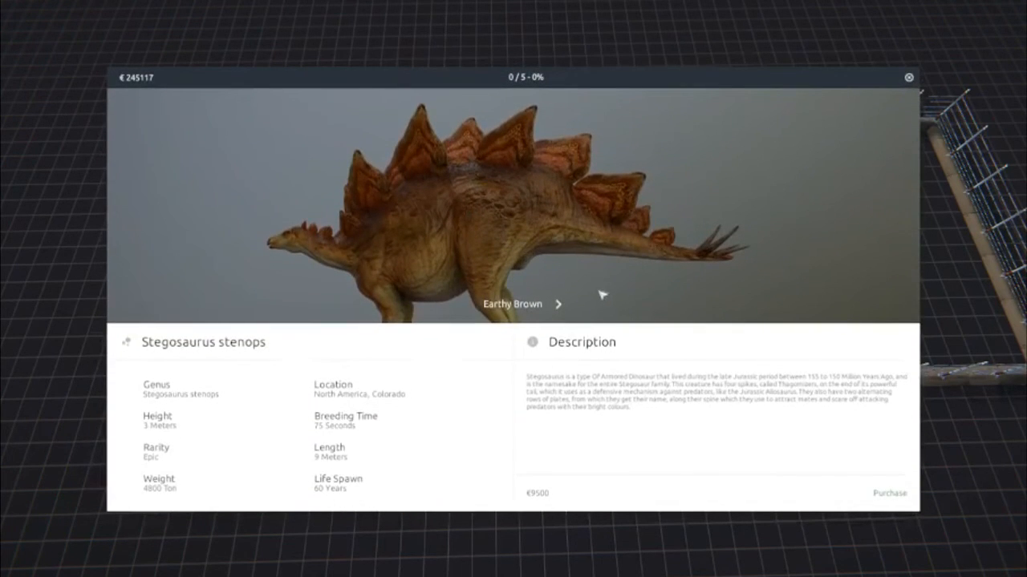
Step: Cycle Stegosaurus skins forward through Sunset Orange to Vintage, then back to the Magma look
{"action": "left_click", "coordinate": [558, 304]}
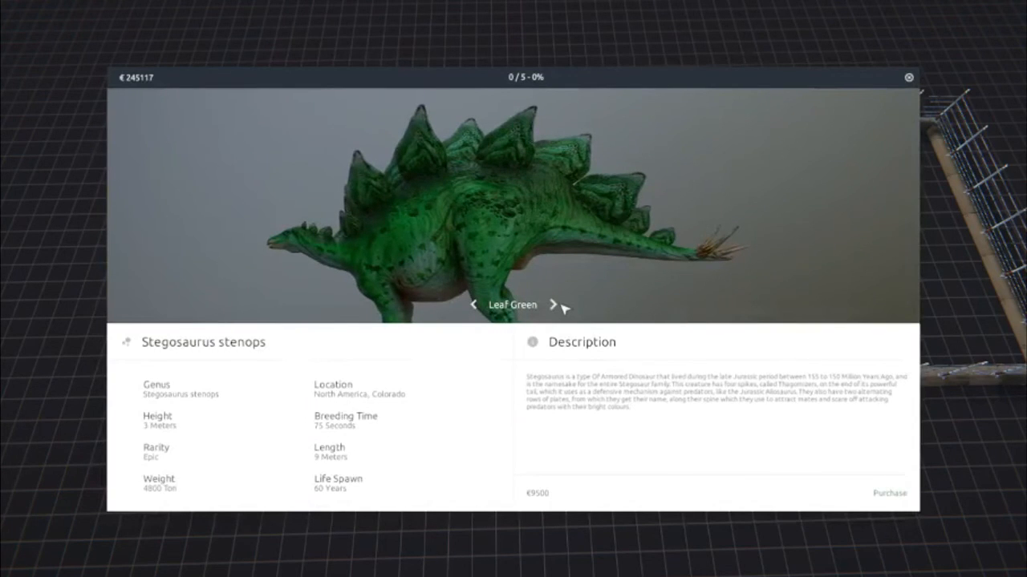
{"action": "left_click", "coordinate": [546, 304]}
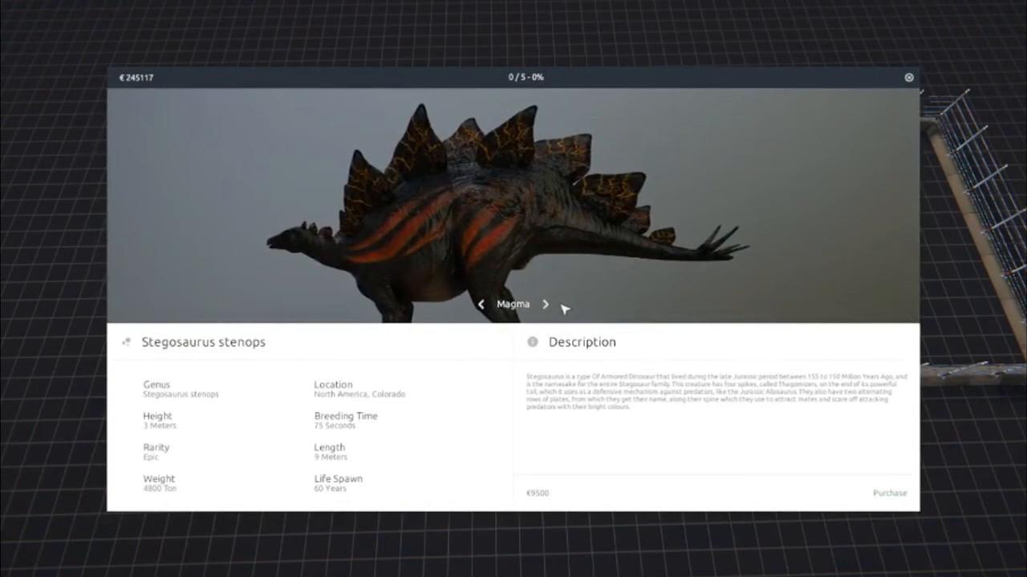
{"action": "left_click", "coordinate": [546, 305]}
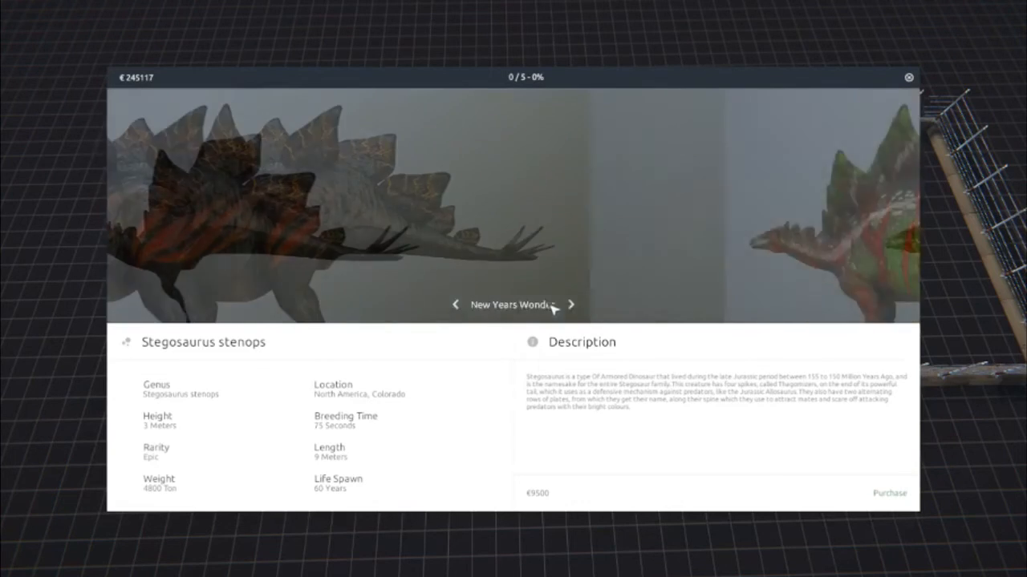
{"action": "left_click", "coordinate": [571, 305]}
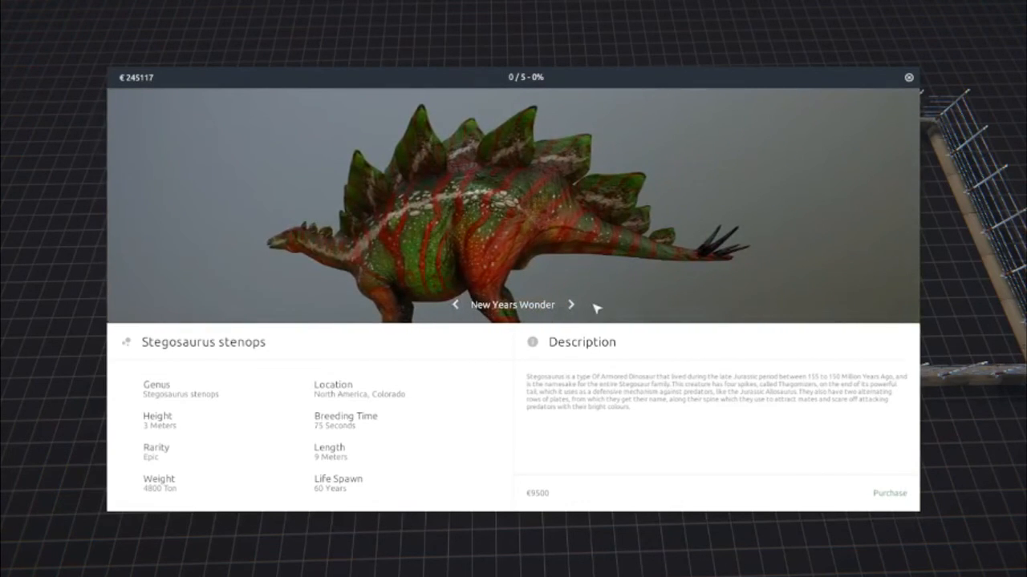
{"action": "mouse_move", "coordinate": [581, 308]}
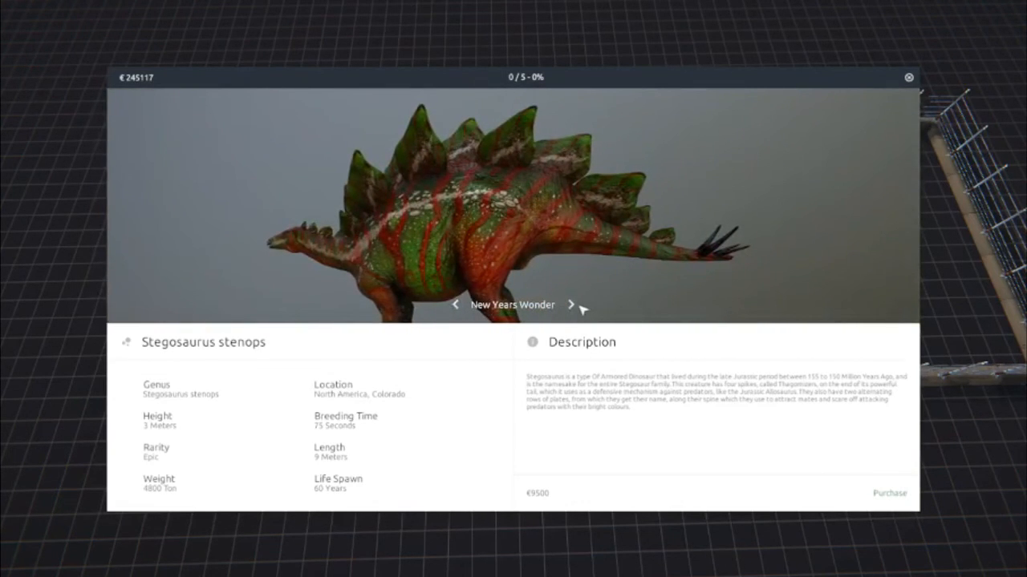
{"action": "left_click", "coordinate": [571, 305]}
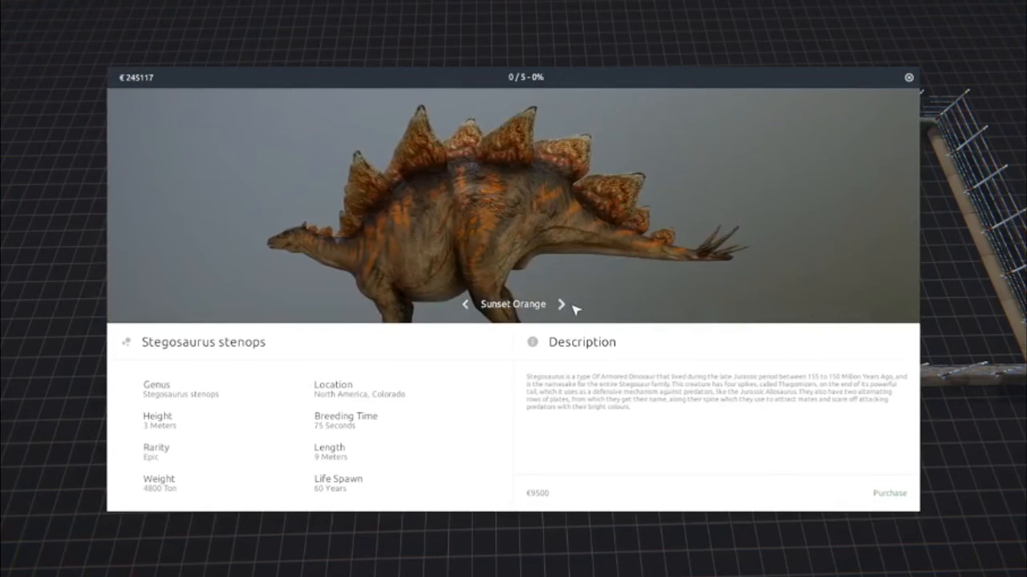
{"action": "left_click", "coordinate": [561, 305]}
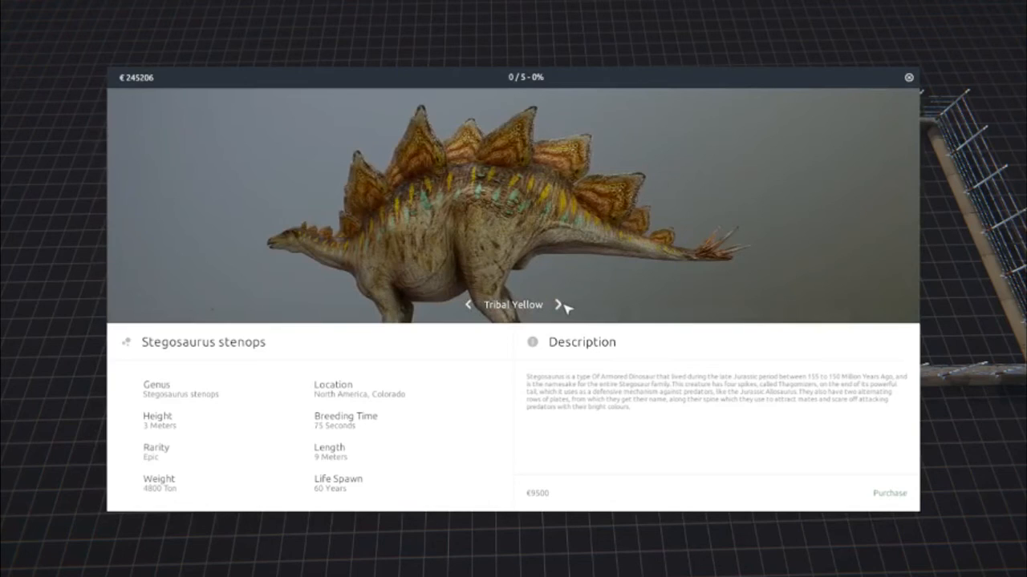
{"action": "left_click", "coordinate": [562, 304]}
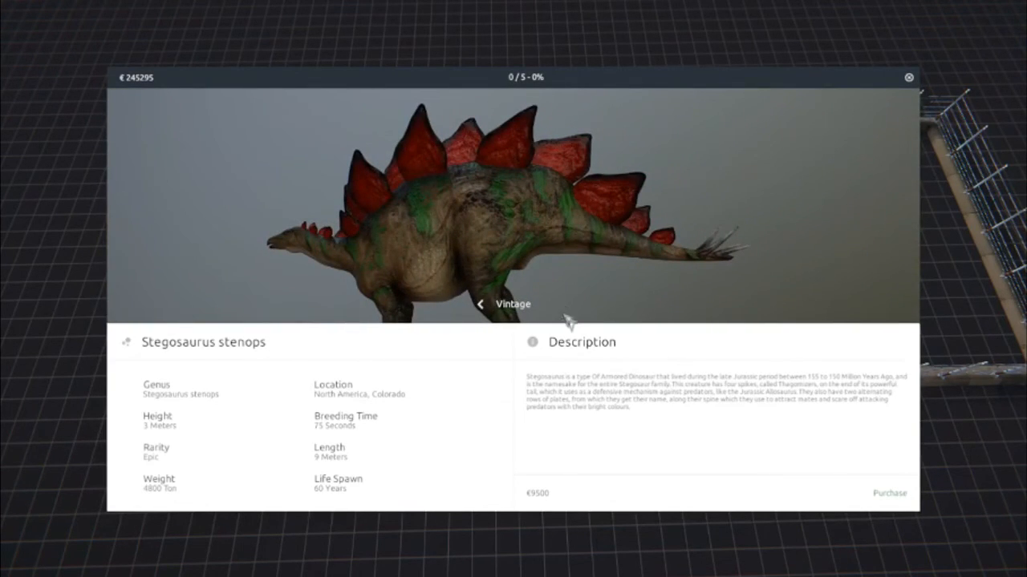
{"action": "left_click", "coordinate": [558, 305]}
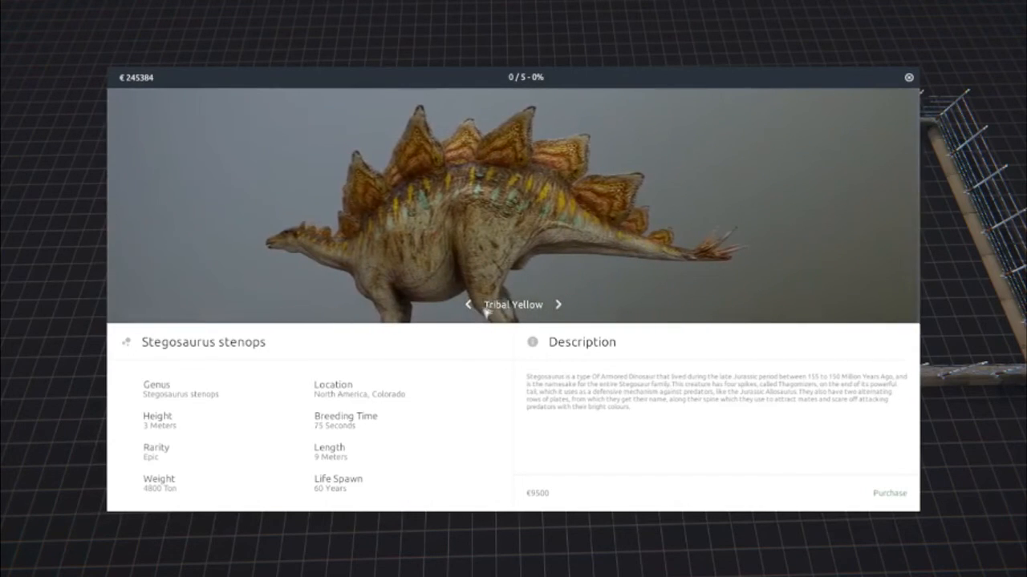
{"action": "left_click", "coordinate": [558, 304]}
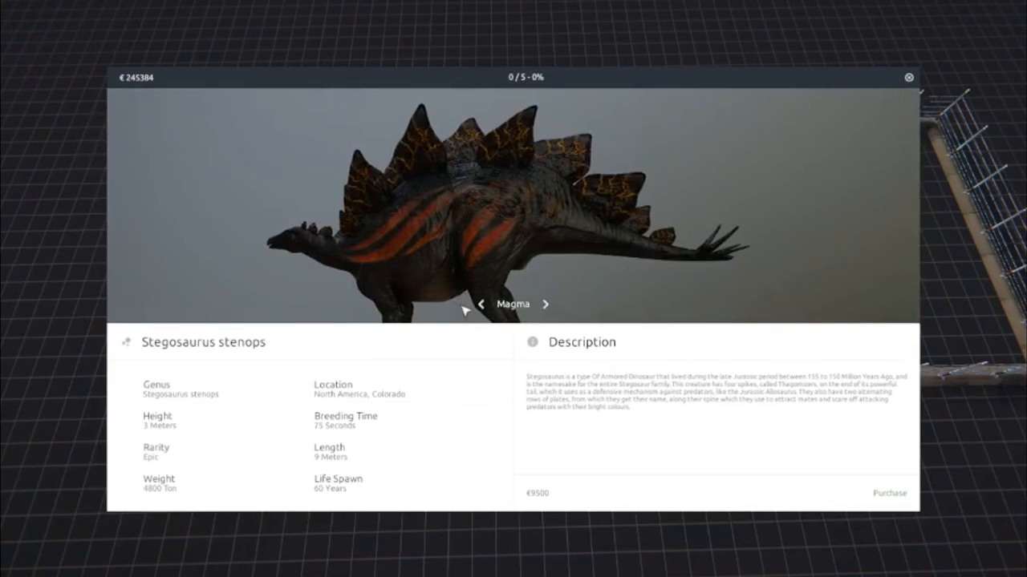
{"action": "left_click", "coordinate": [481, 305]}
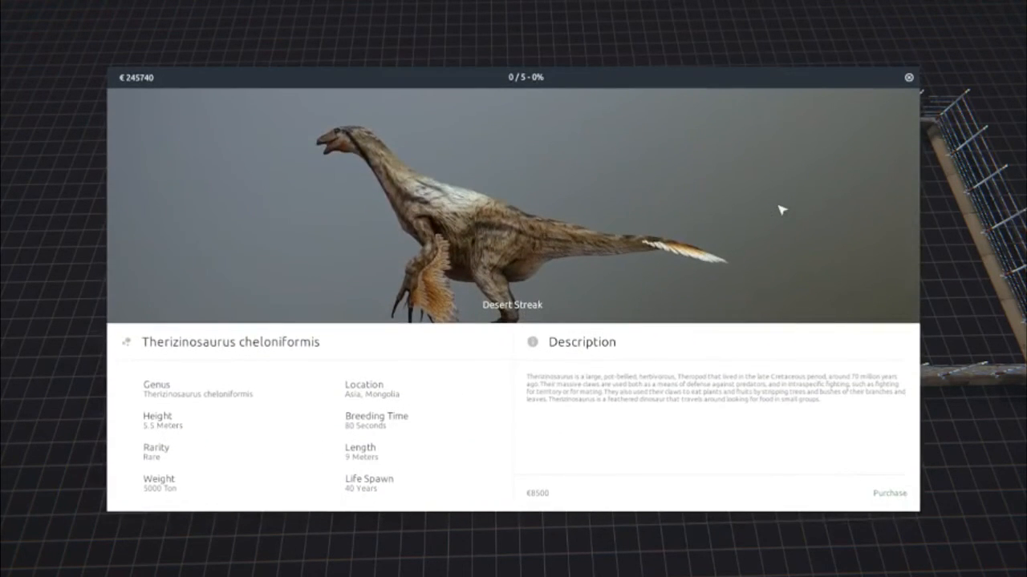
Step: Advance to the Maiasaura peeblesorum details, then return to the hatchery's herbivore list
{"action": "left_click", "coordinate": [908, 77]}
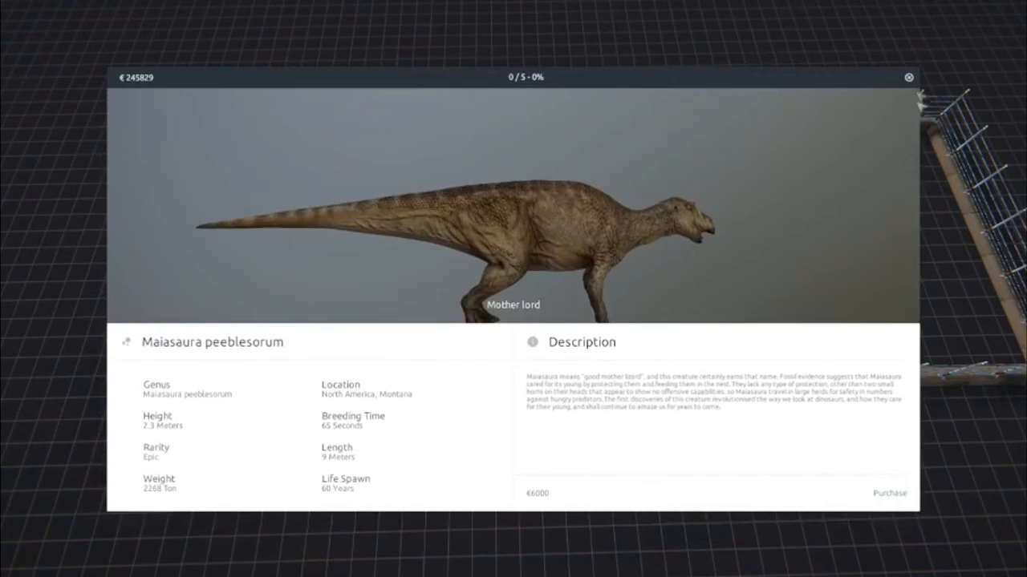
{"action": "left_click", "coordinate": [908, 77]}
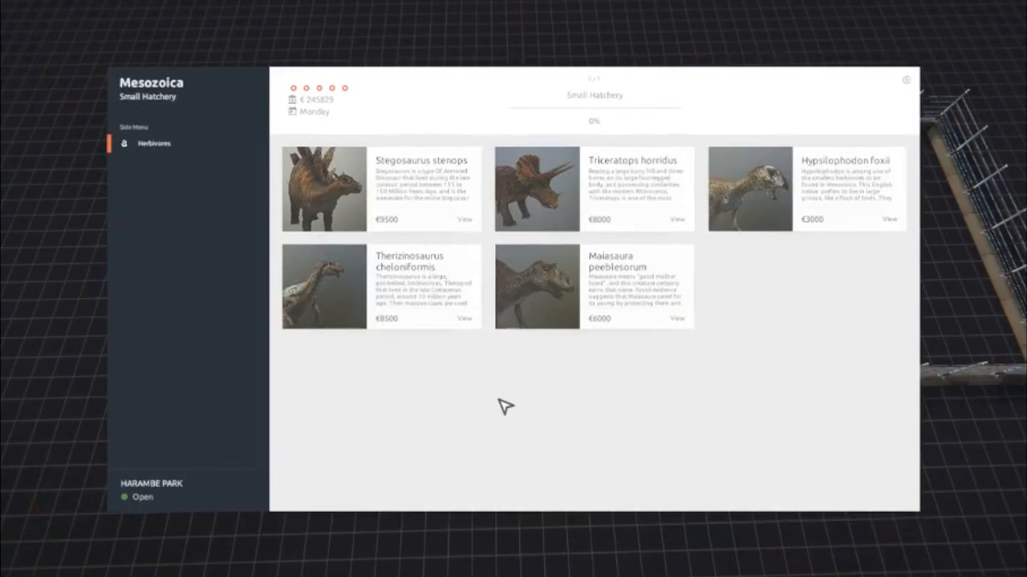
{"action": "mouse_move", "coordinate": [786, 321]}
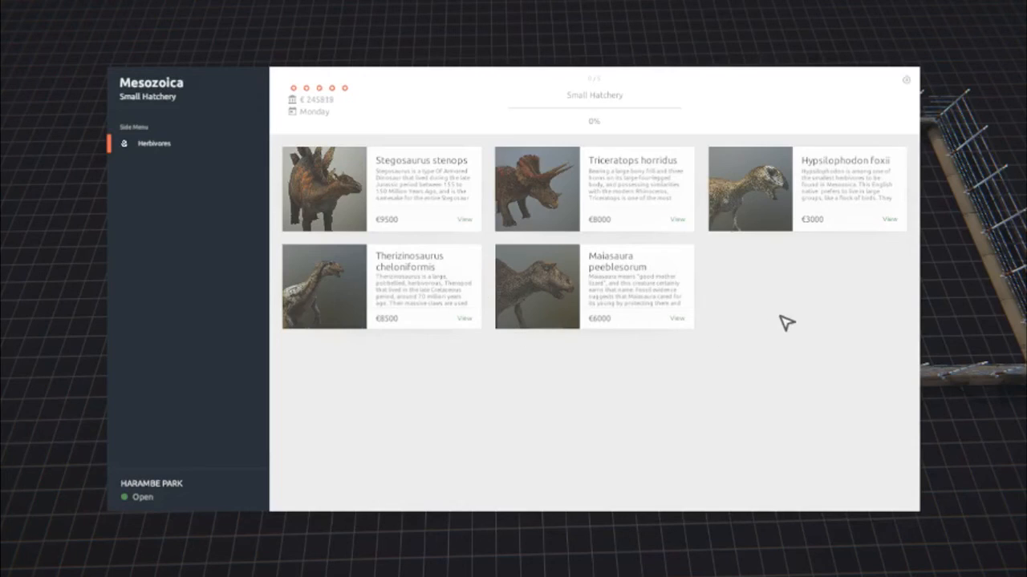
{"action": "mouse_move", "coordinate": [783, 267]}
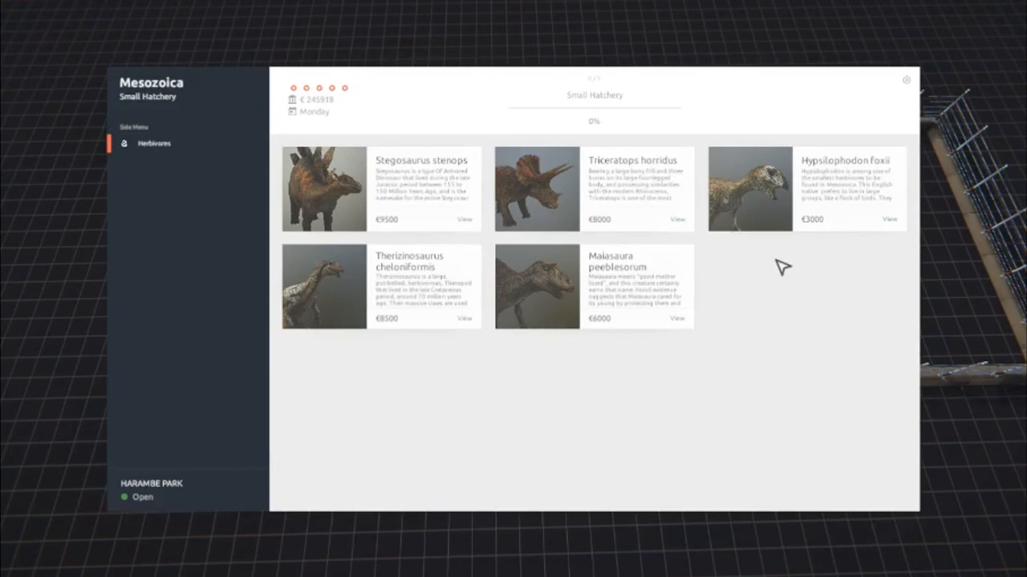
{"action": "mouse_move", "coordinate": [750, 308]}
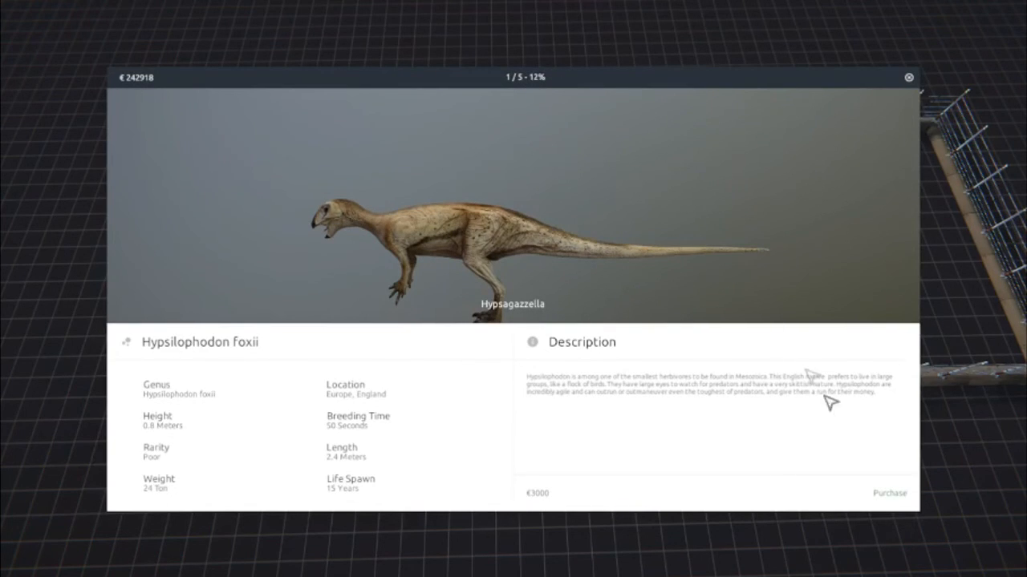
{"action": "mouse_move", "coordinate": [513, 113]}
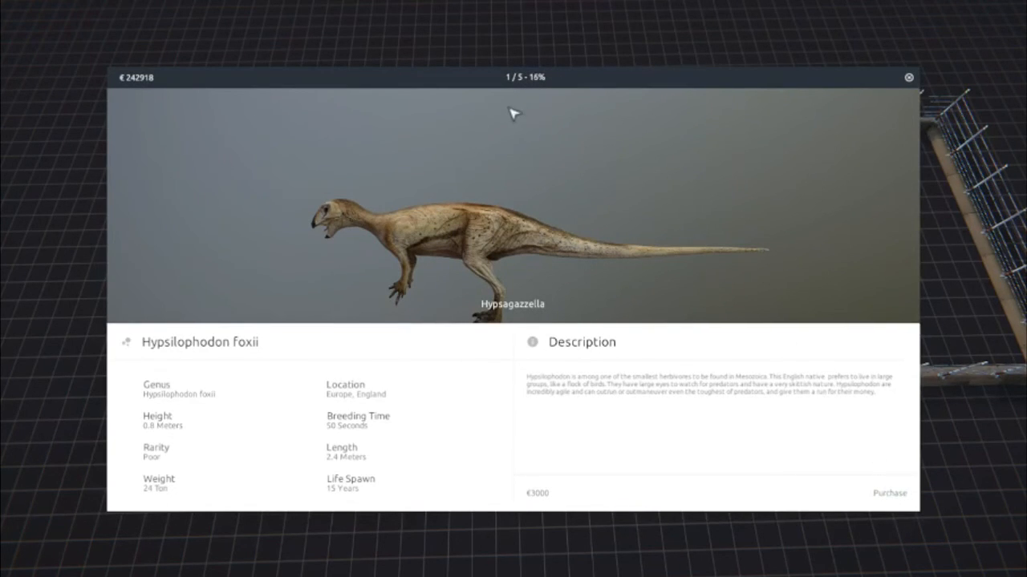
{"action": "mouse_move", "coordinate": [826, 131]}
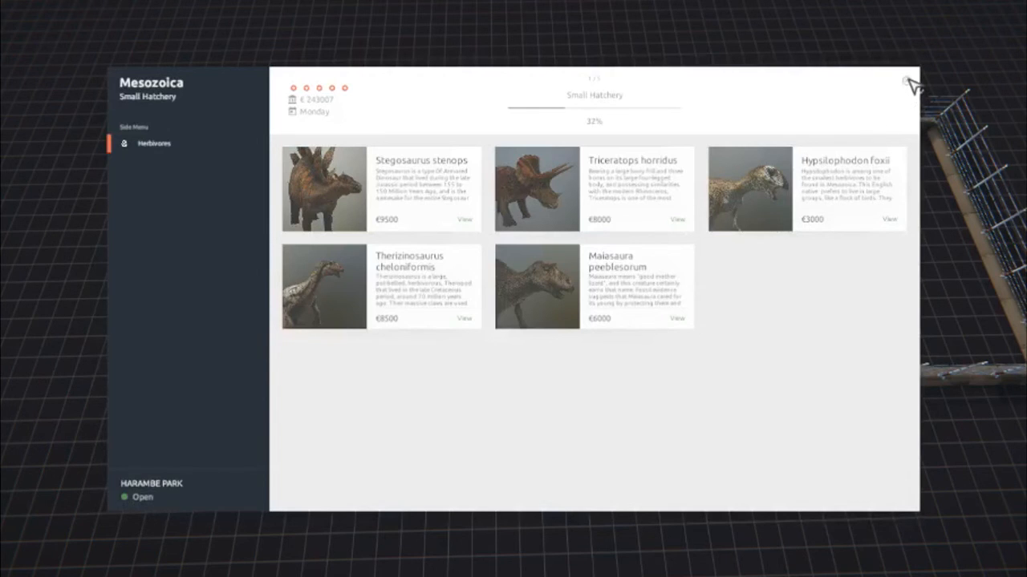
Step: Close the hatchery with the Hypsilophodon foxii incubating and return to the park grid
{"action": "left_click", "coordinate": [913, 83]}
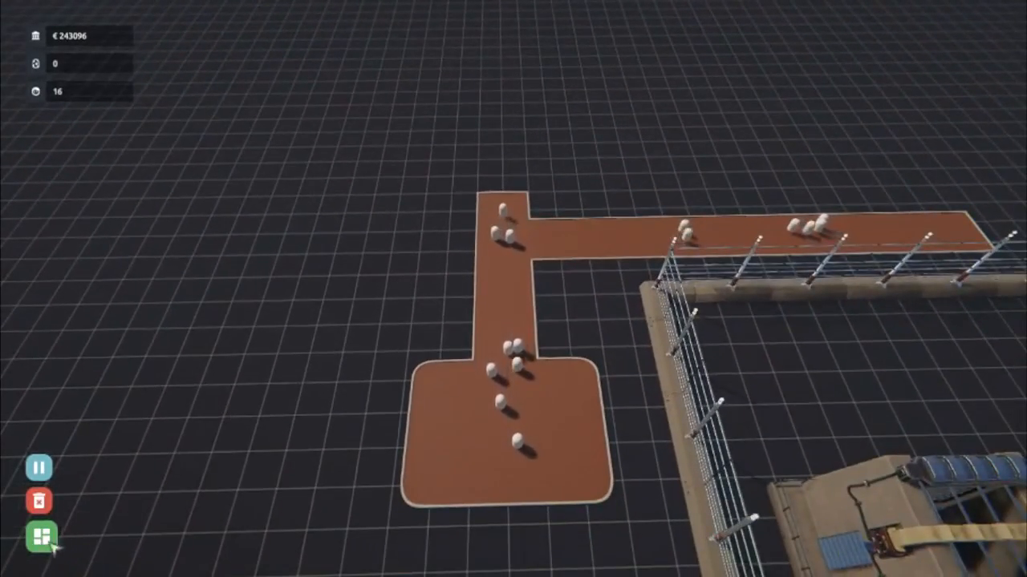
Step: Open and dismiss the dashboard, then drop to first-person view on the brick path by the fence
{"action": "left_click", "coordinate": [38, 536]}
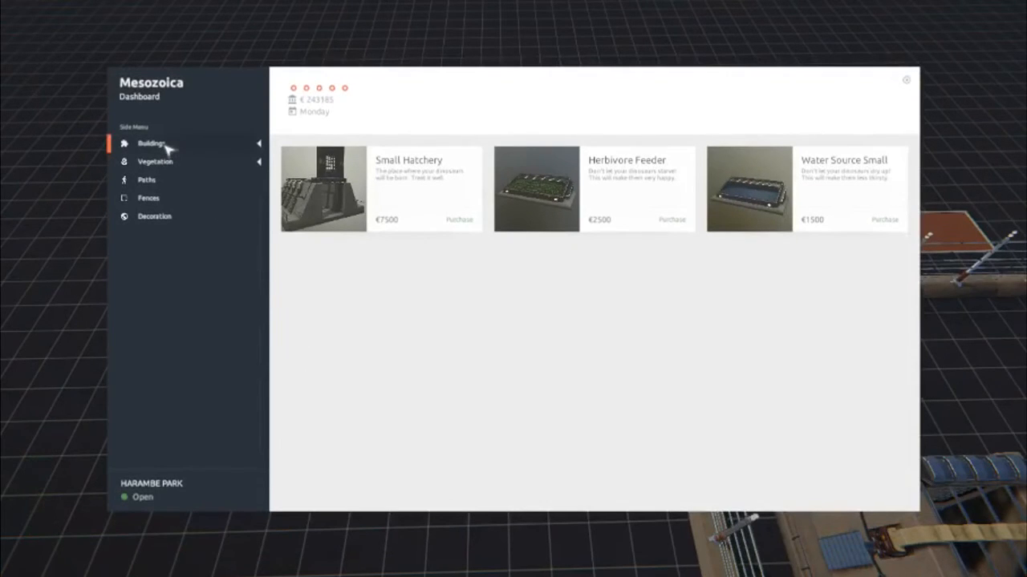
{"action": "mouse_move", "coordinate": [671, 230]}
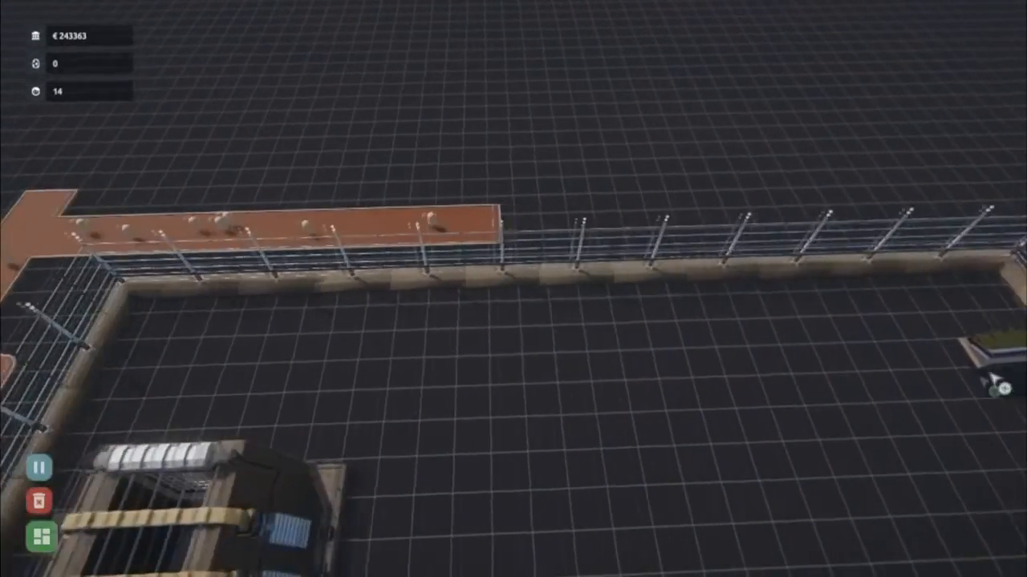
{"action": "left_click", "coordinate": [947, 340]}
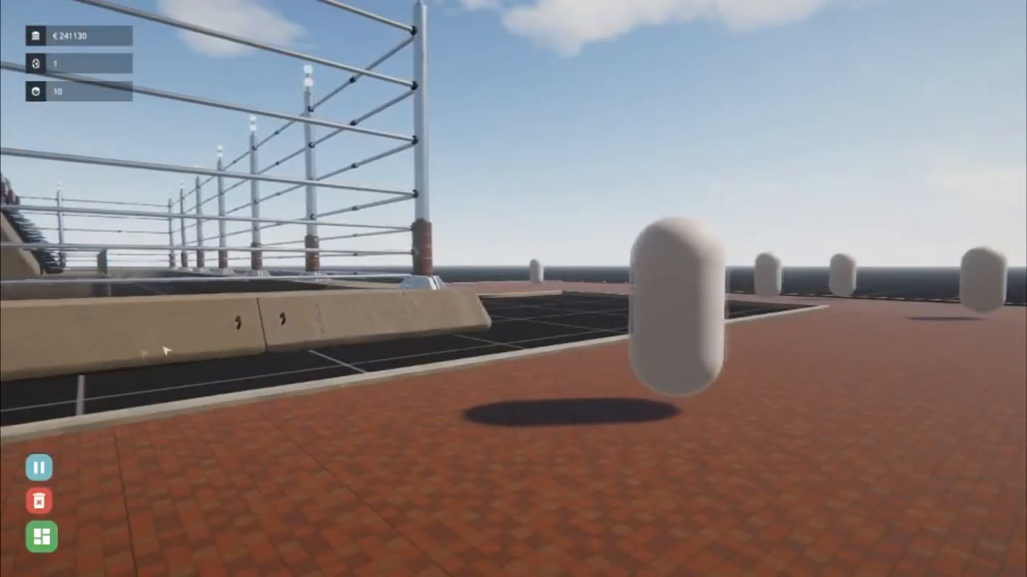
{"action": "mouse_move", "coordinate": [514, 289]}
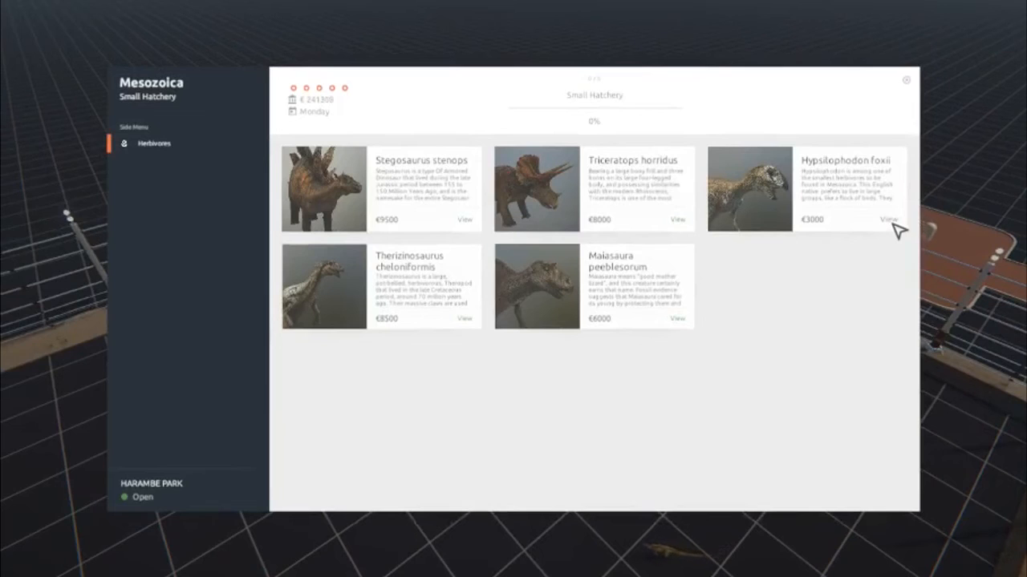
Step: View the Hypsilophodon foxii details and close them, leaving the hatchling beside the hatchery
{"action": "left_click", "coordinate": [888, 220]}
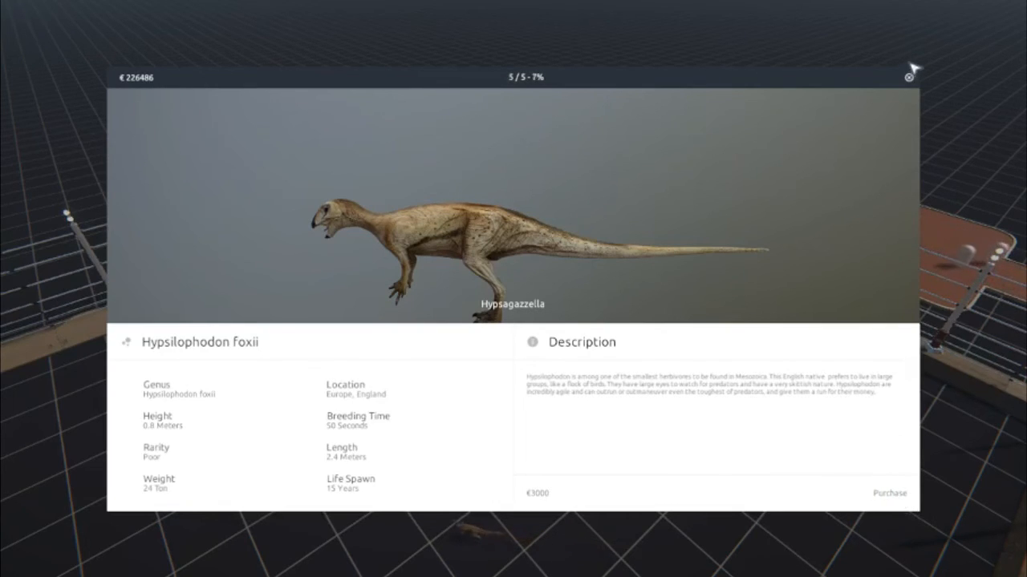
{"action": "left_click", "coordinate": [908, 77]}
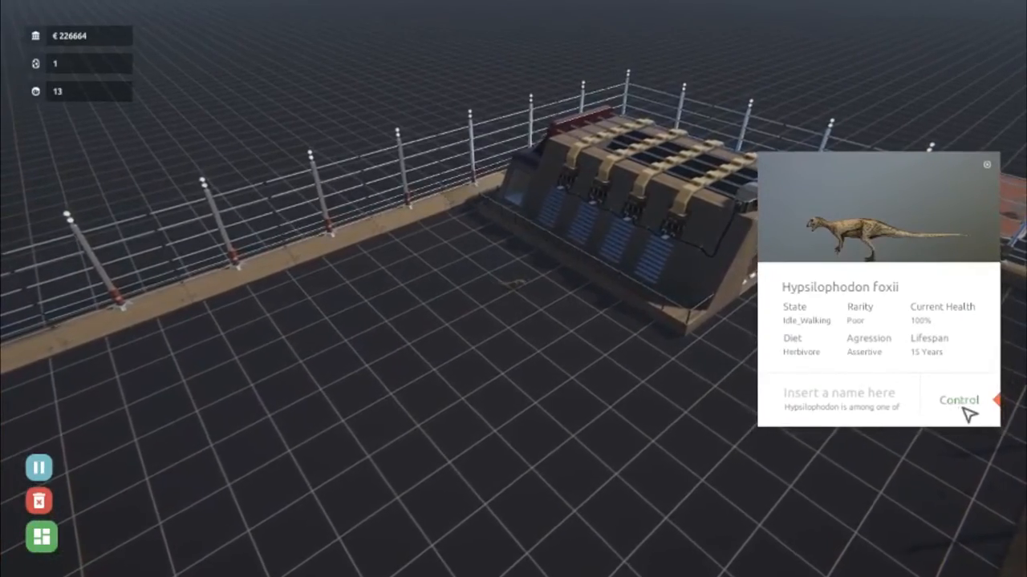
Step: Take control of the newly hatched Hypsilophodon foxii from its info card
{"action": "left_click", "coordinate": [960, 401]}
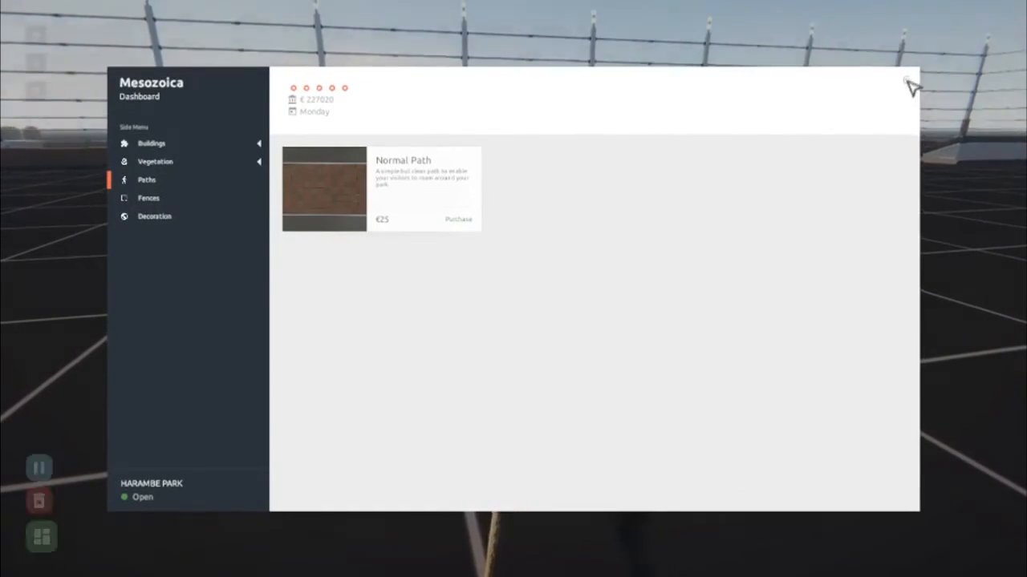
Step: Close the dashboard to look back over the fenced Hypsilophodon enclosure
{"action": "left_click", "coordinate": [908, 84]}
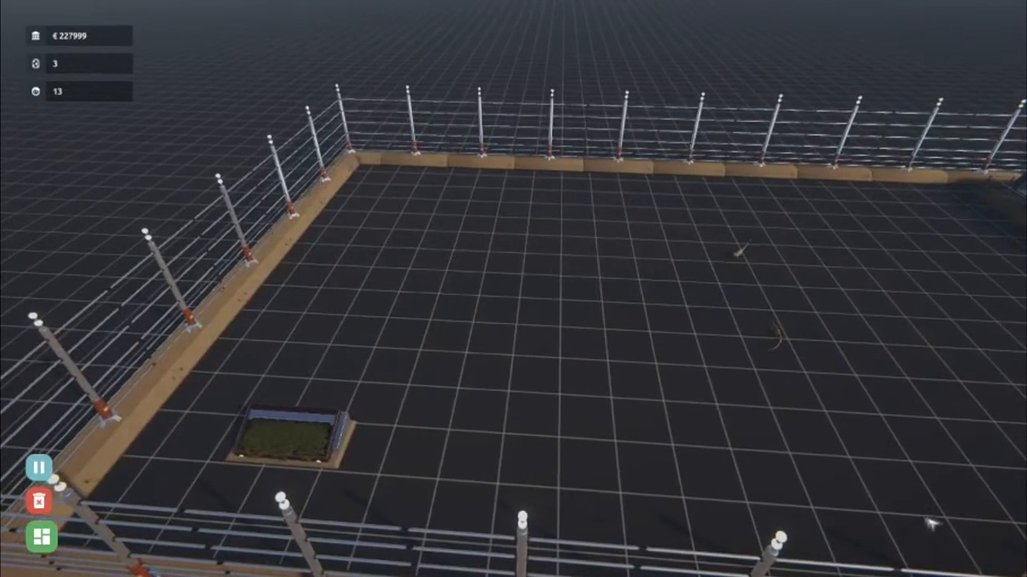
{"action": "left_click", "coordinate": [41, 535]}
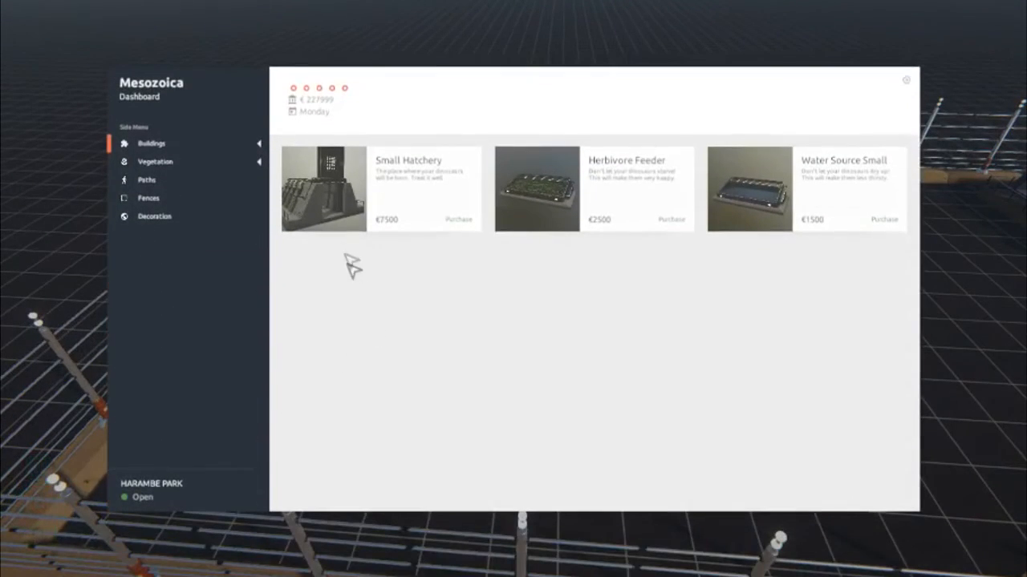
{"action": "mouse_move", "coordinate": [891, 233]}
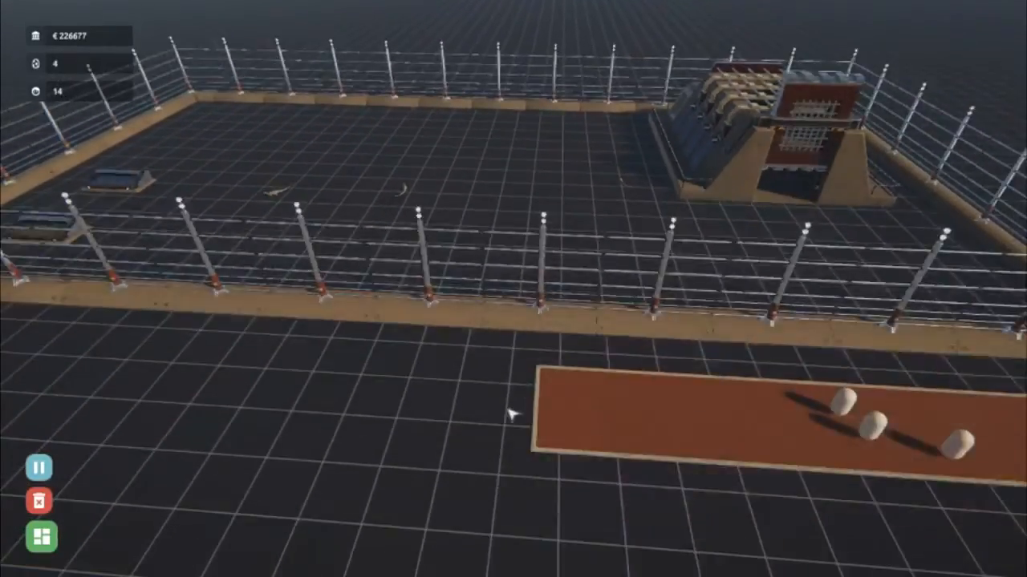
Step: Bring up the dashboard's Paths catalogue offering the Normal Path for €25
{"action": "left_click", "coordinate": [40, 536]}
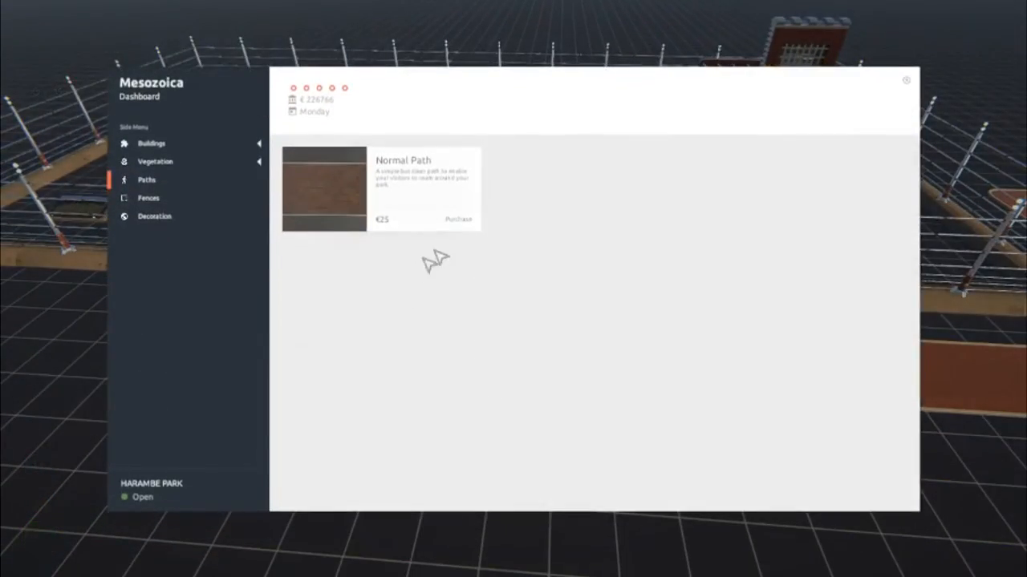
{"action": "left_click", "coordinate": [904, 81]}
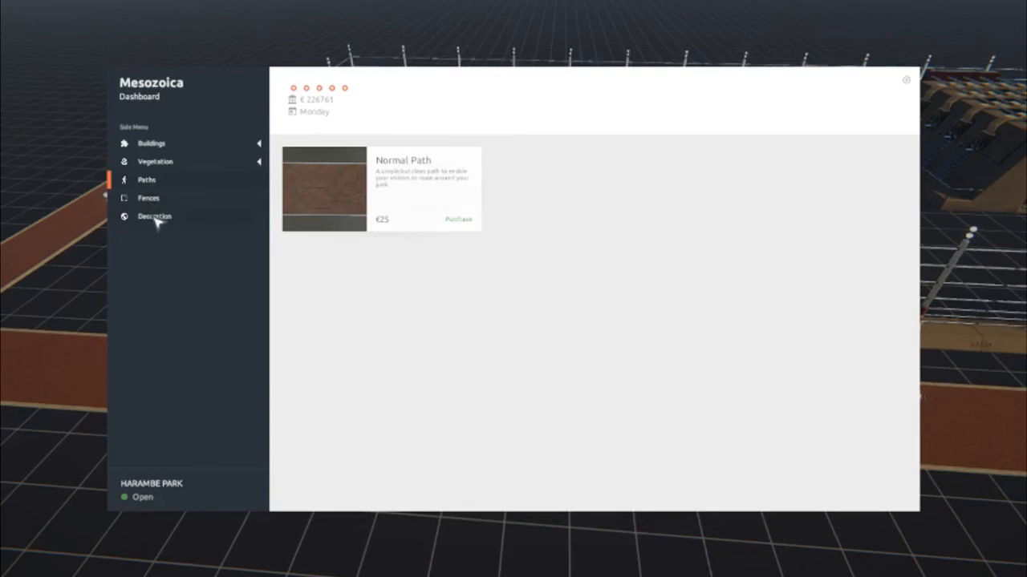
Step: Purchase Normal Path and lay it around the fenced enclosure's corner
{"action": "left_click", "coordinate": [154, 217]}
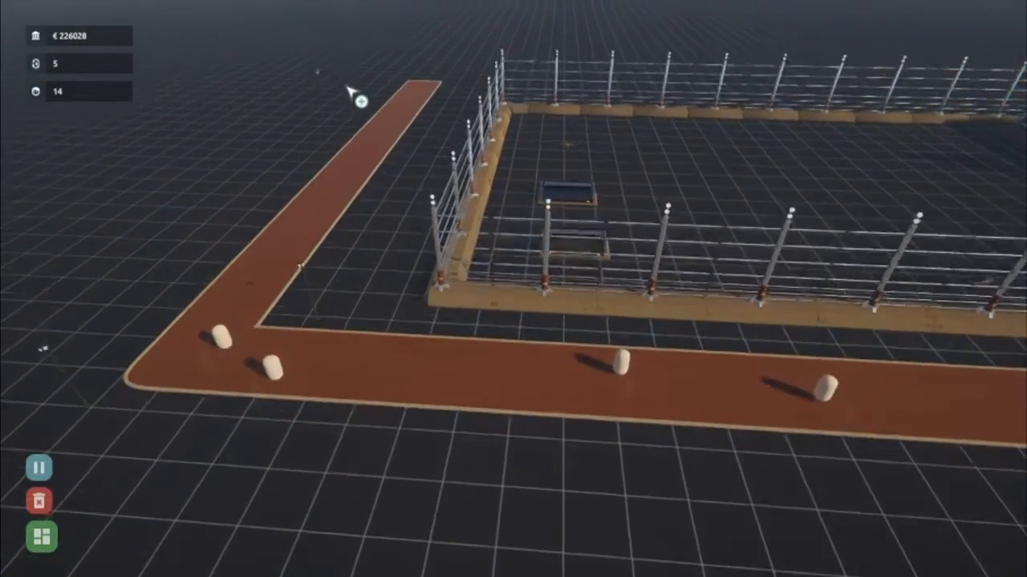
{"action": "left_click_drag", "start_coordinate": [513, 288], "coordinate": [537, 161]}
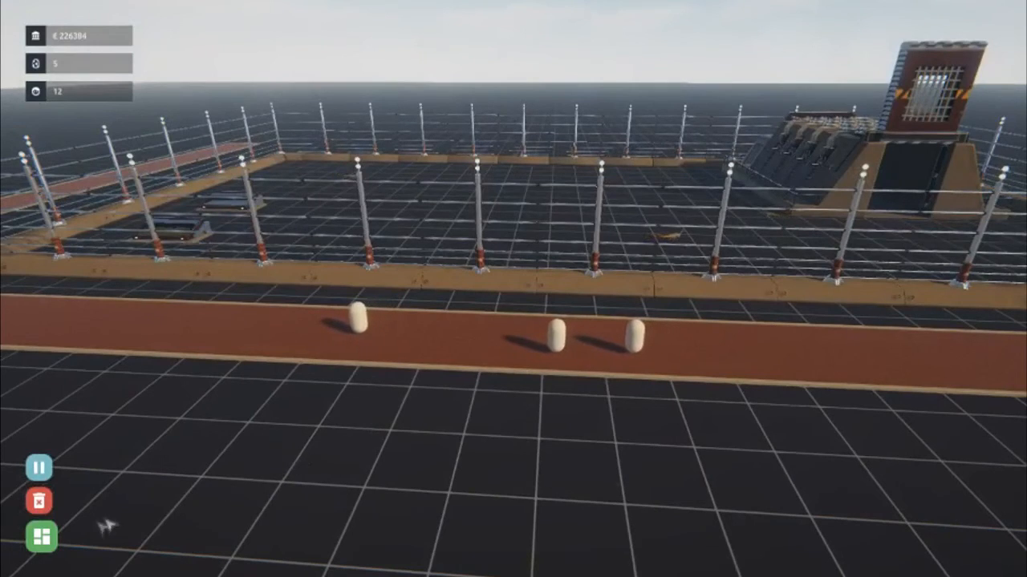
Step: Plant ferns on the grass beside the new path, then reopen the decorations catalogue
{"action": "left_click", "coordinate": [38, 536]}
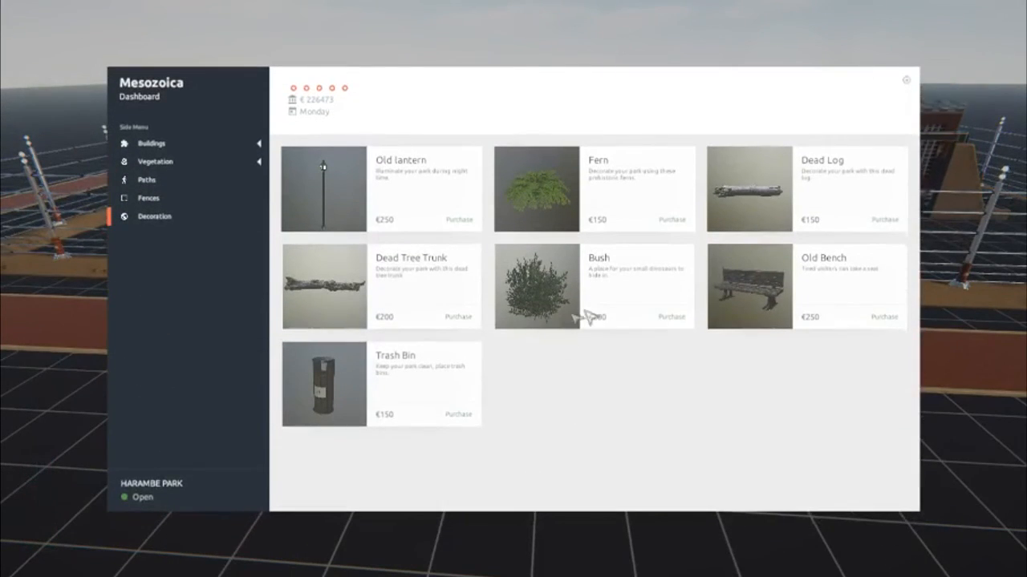
{"action": "mouse_move", "coordinate": [449, 200]}
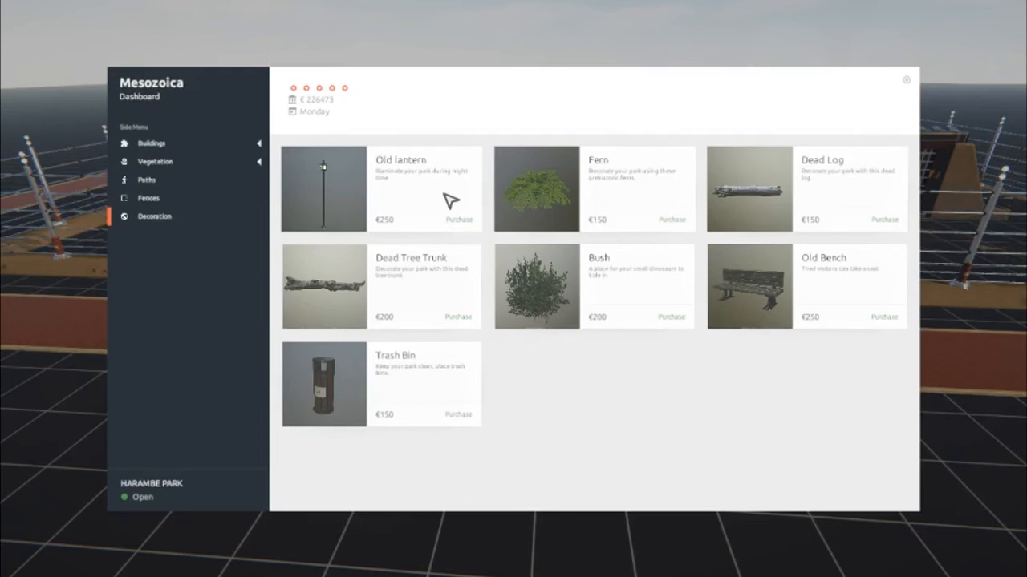
{"action": "mouse_move", "coordinate": [682, 234]}
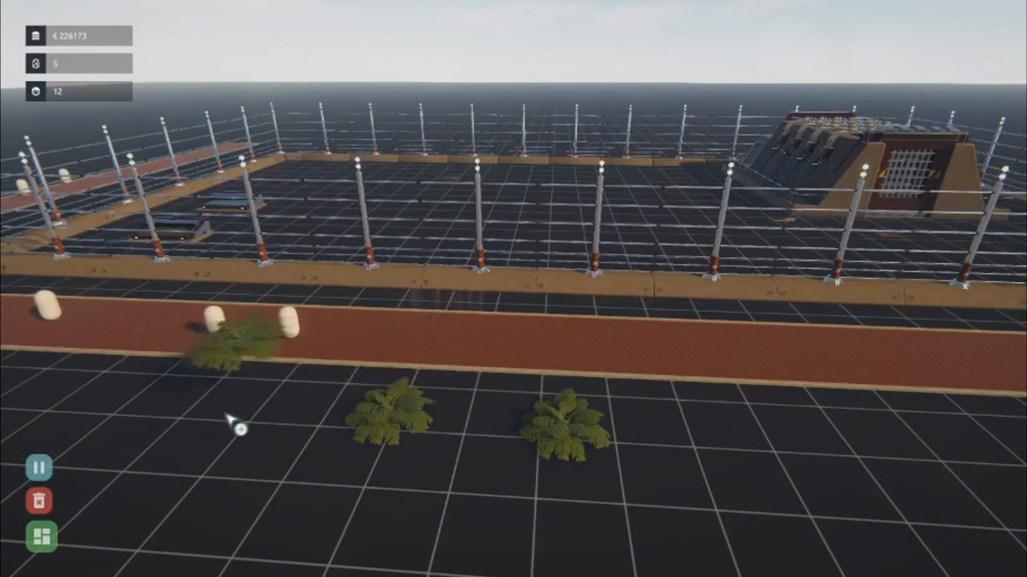
{"action": "left_click", "coordinate": [746, 501]}
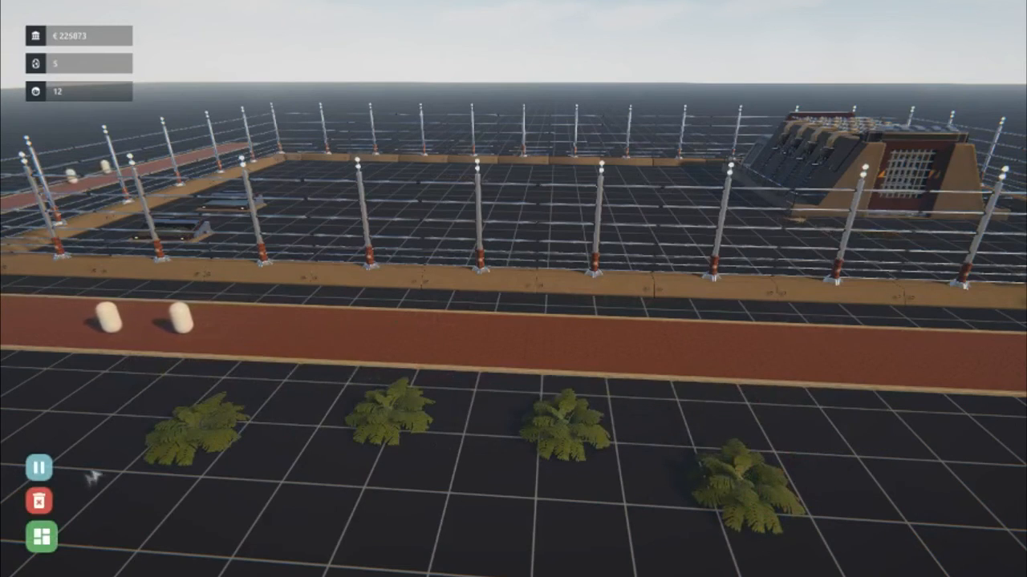
{"action": "left_click", "coordinate": [39, 536]}
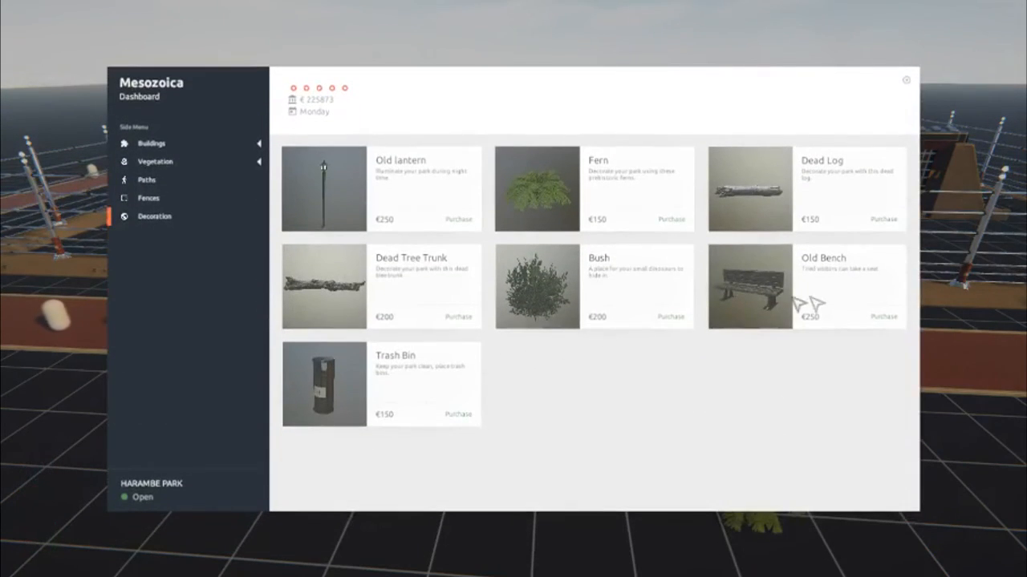
{"action": "left_click", "coordinate": [905, 80]}
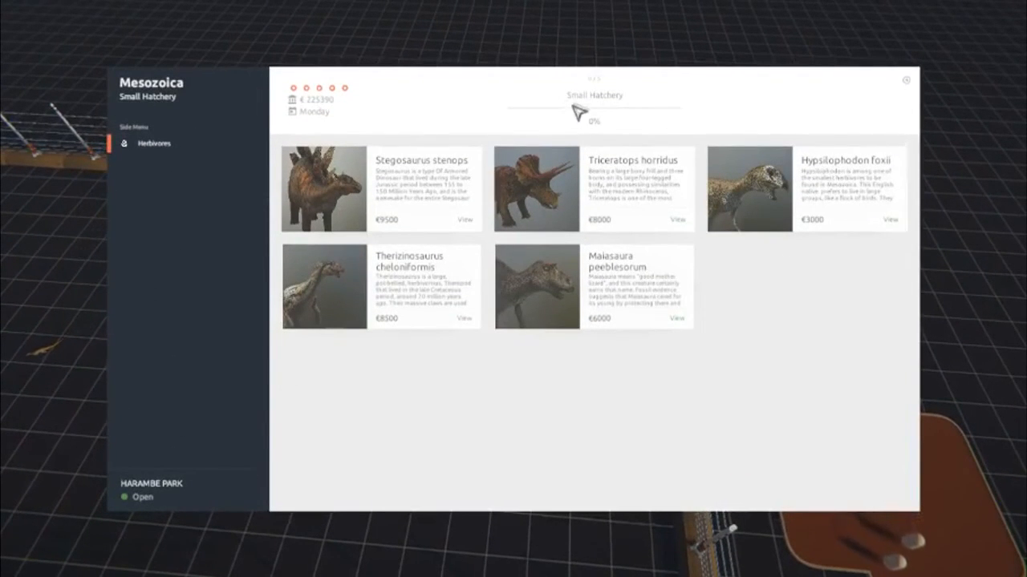
{"action": "mouse_move", "coordinate": [186, 403]}
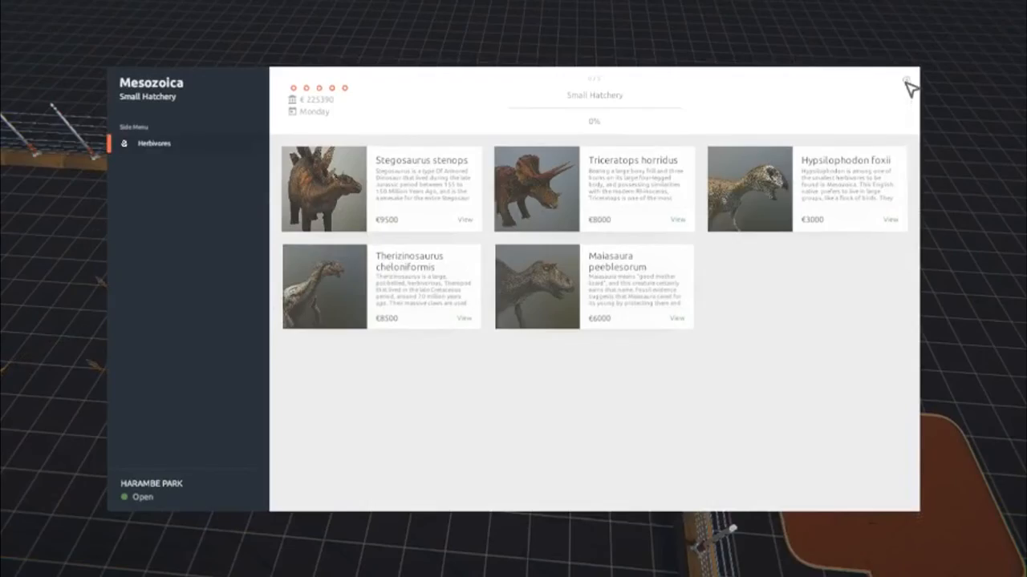
Step: Close the Small Hatchery's herbivore list and return to the park grid
{"action": "left_click", "coordinate": [908, 83]}
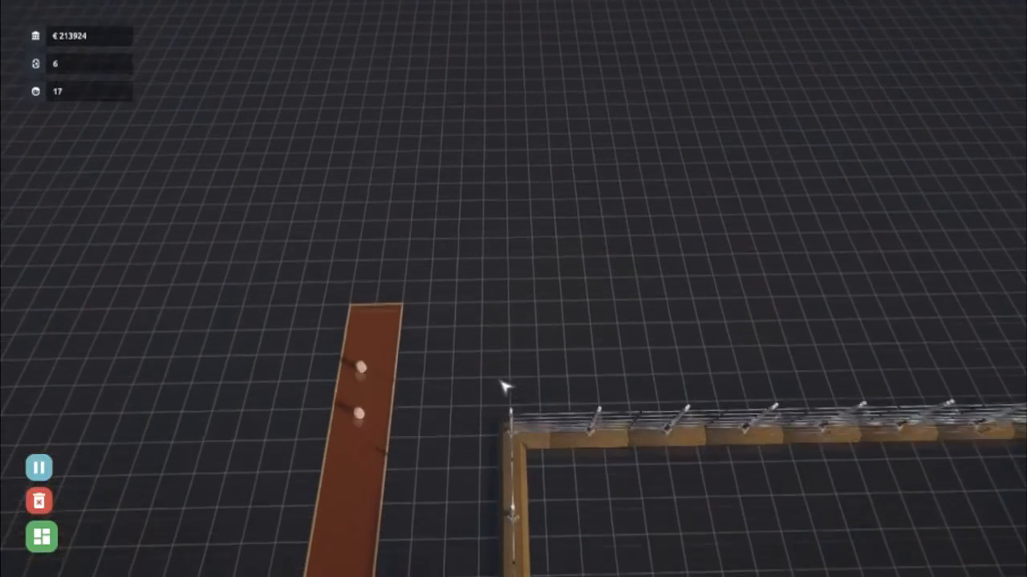
Step: Lay brick path segments along the fence until the path wraps the enclosure
{"action": "left_click", "coordinate": [39, 535]}
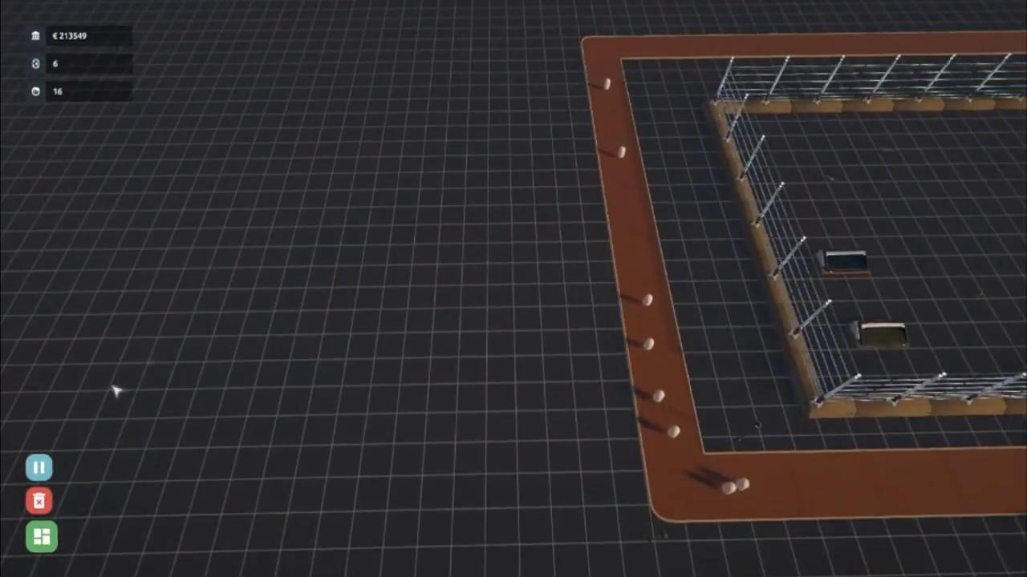
Step: Buy Pine Trees from Vegetation > Trees and plant them with two rocks inside the enclosure
{"action": "left_click", "coordinate": [42, 536]}
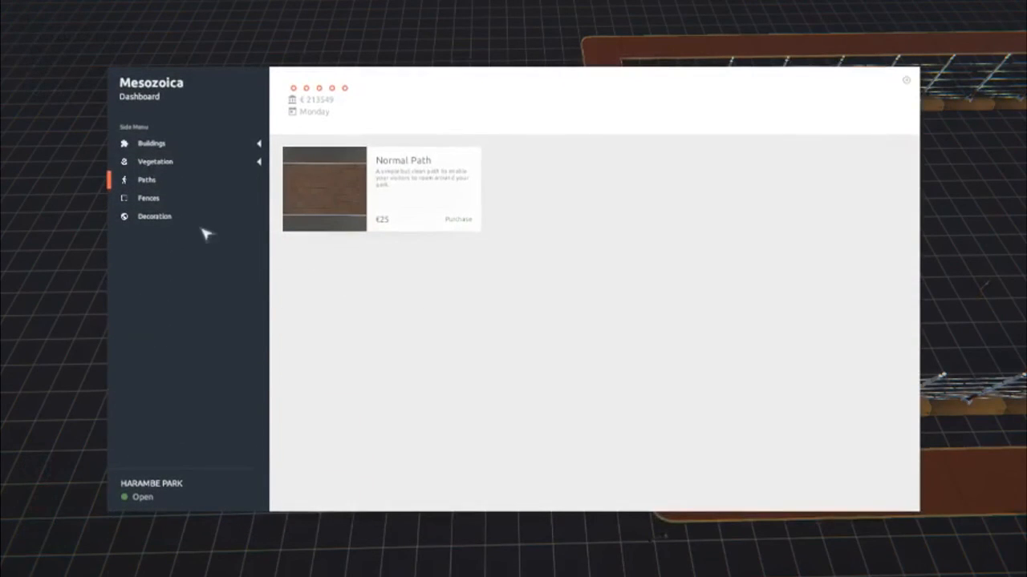
{"action": "left_click", "coordinate": [154, 161]}
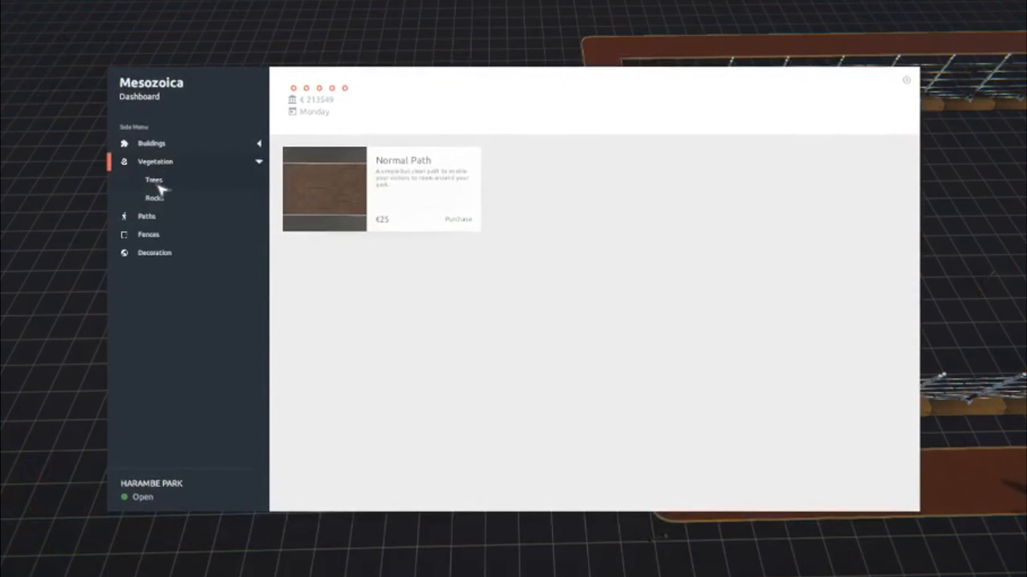
{"action": "left_click", "coordinate": [154, 179]}
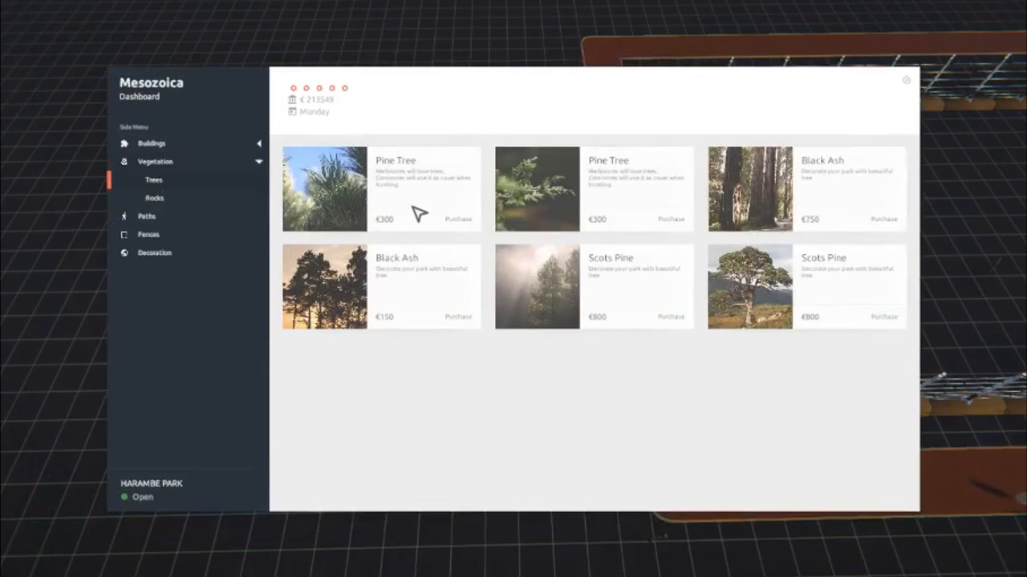
{"action": "left_click", "coordinate": [905, 80]}
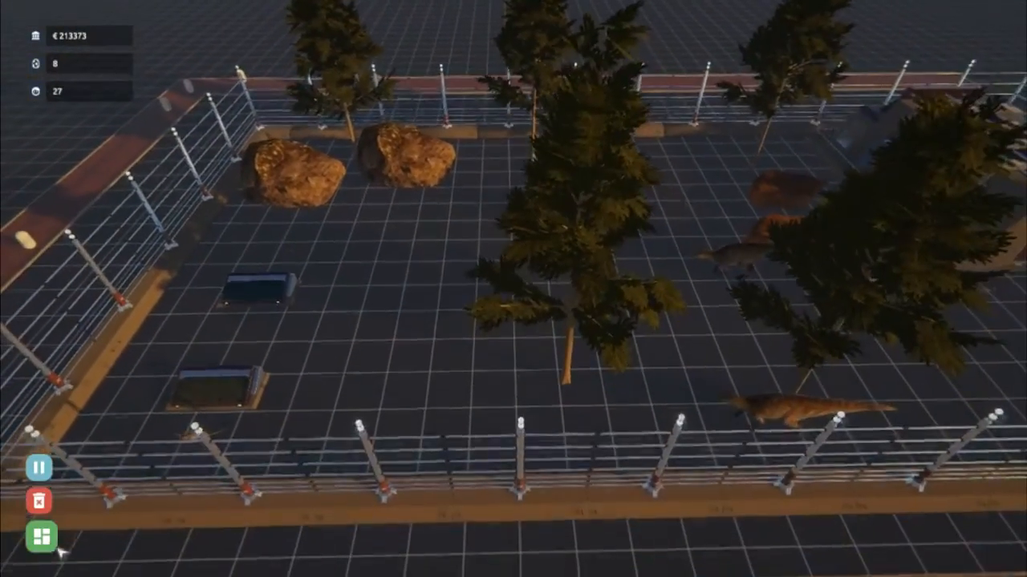
{"action": "left_click", "coordinate": [39, 534]}
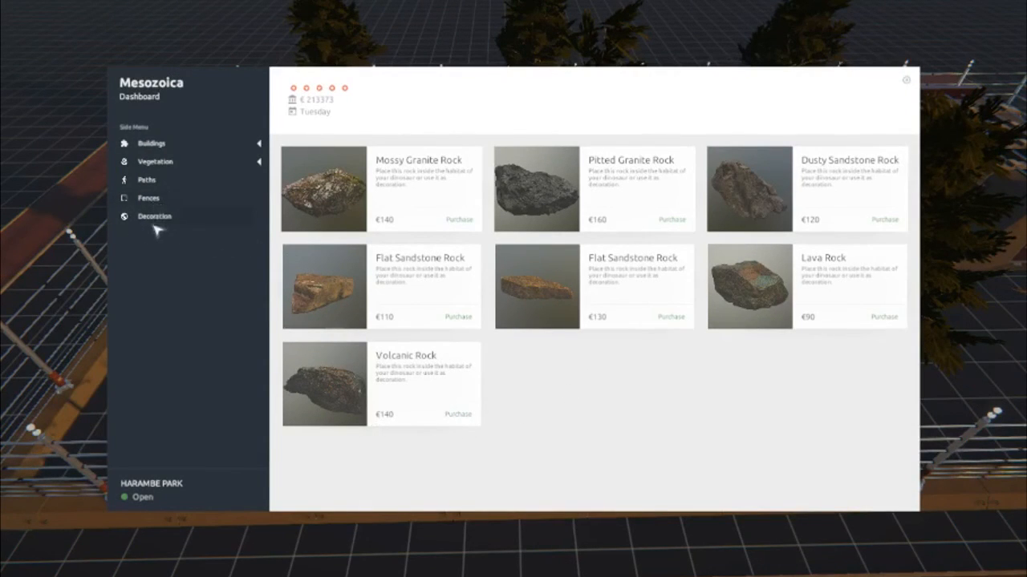
{"action": "mouse_move", "coordinate": [596, 209]}
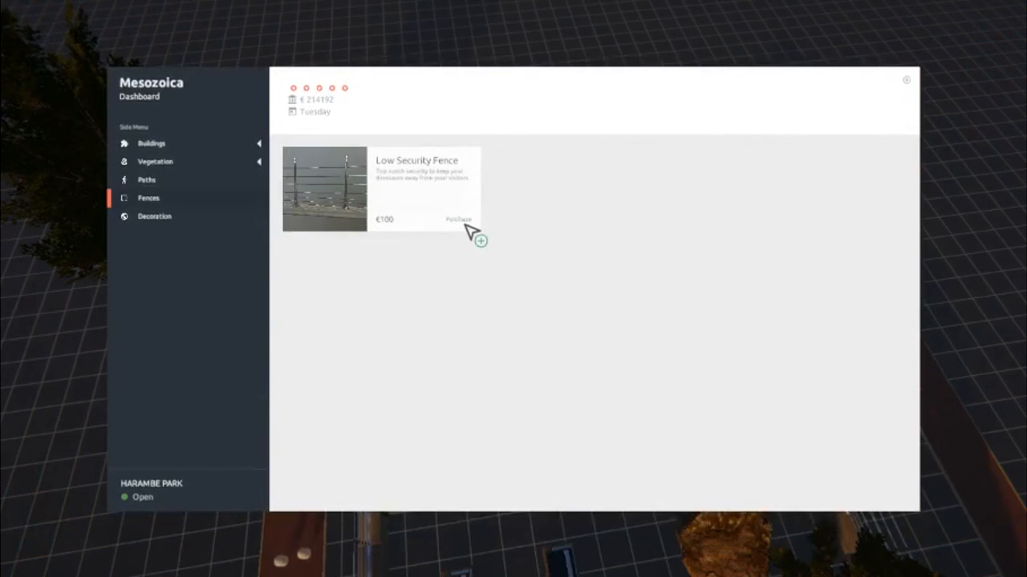
Step: Purchase the Low Security Fence from the Fences catalogue
{"action": "left_click", "coordinate": [459, 219]}
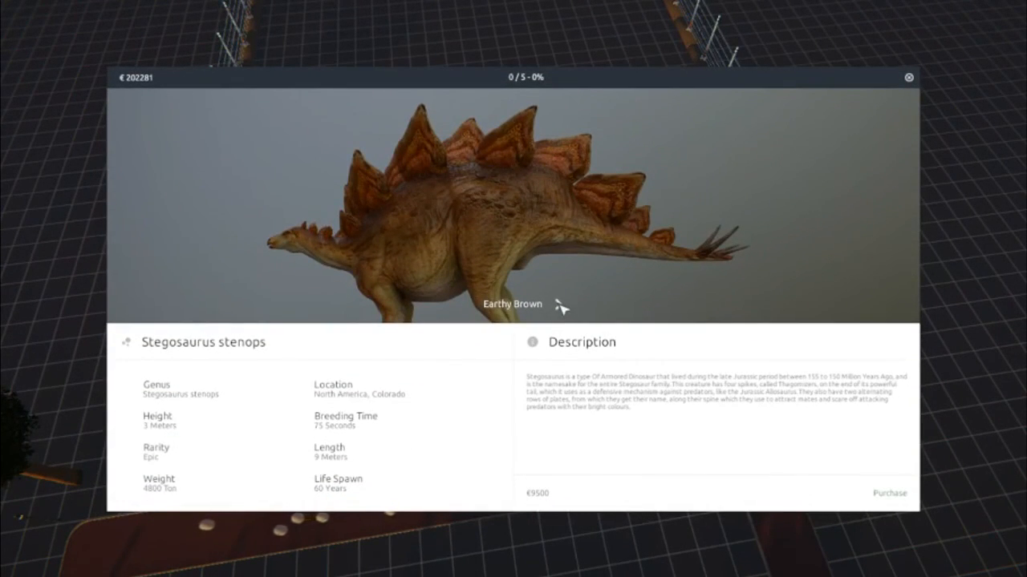
Step: Cycle the Stegosaurus stenops skin from Earthy Brown to Magma and purchase it
{"action": "left_click", "coordinate": [545, 305]}
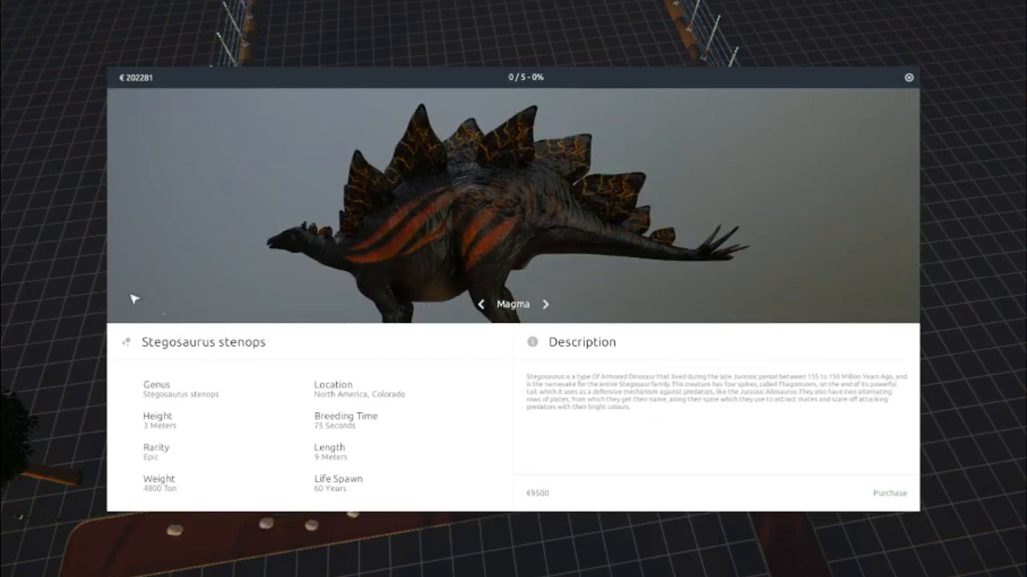
{"action": "left_click", "coordinate": [545, 305]}
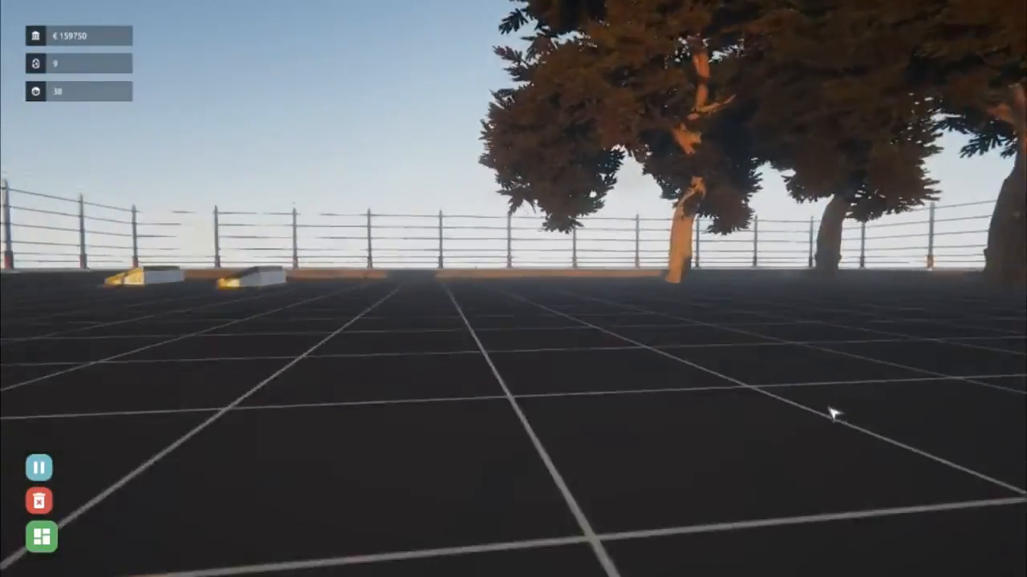
Step: Walk along the enclosure fence in first-person view at dusk
{"action": "left_click", "coordinate": [41, 535]}
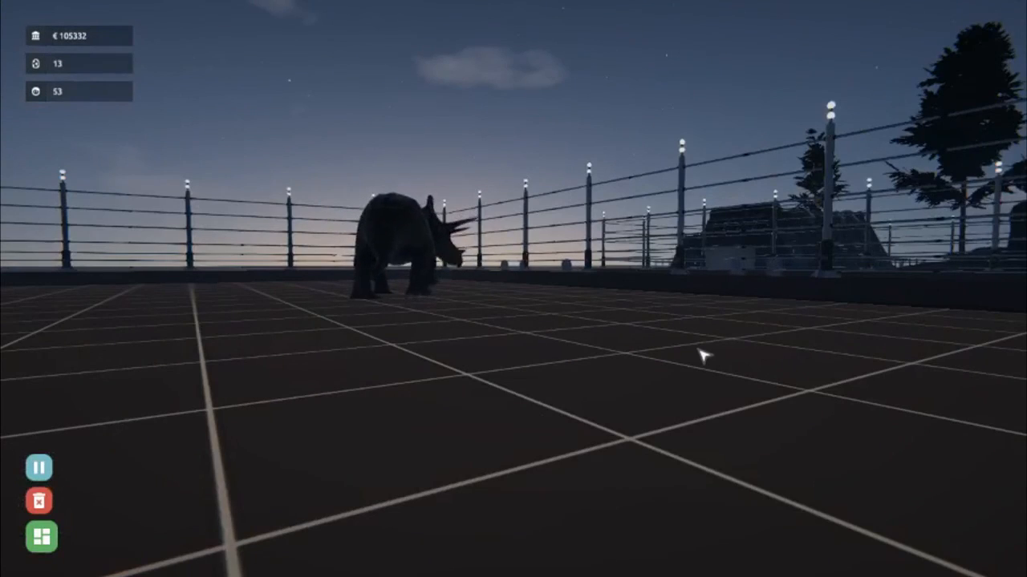
{"action": "mouse_move", "coordinate": [712, 369]}
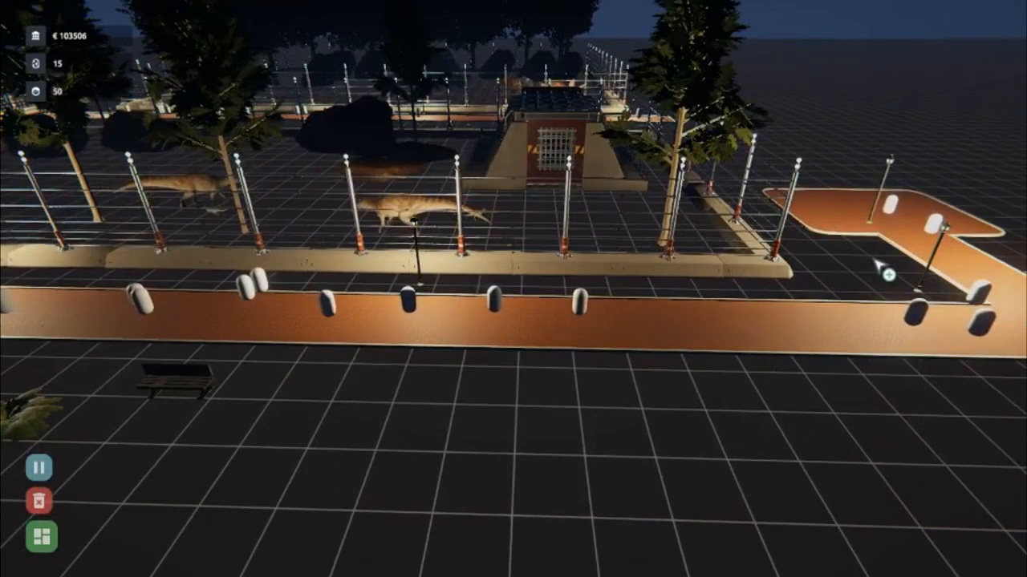
{"action": "left_click", "coordinate": [882, 272]}
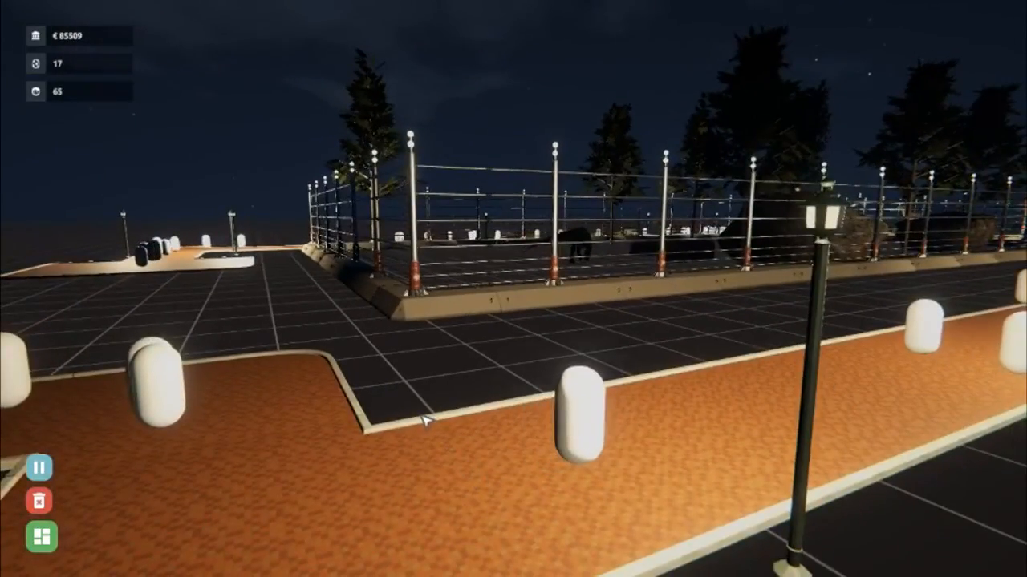
{"action": "left_click", "coordinate": [42, 535]}
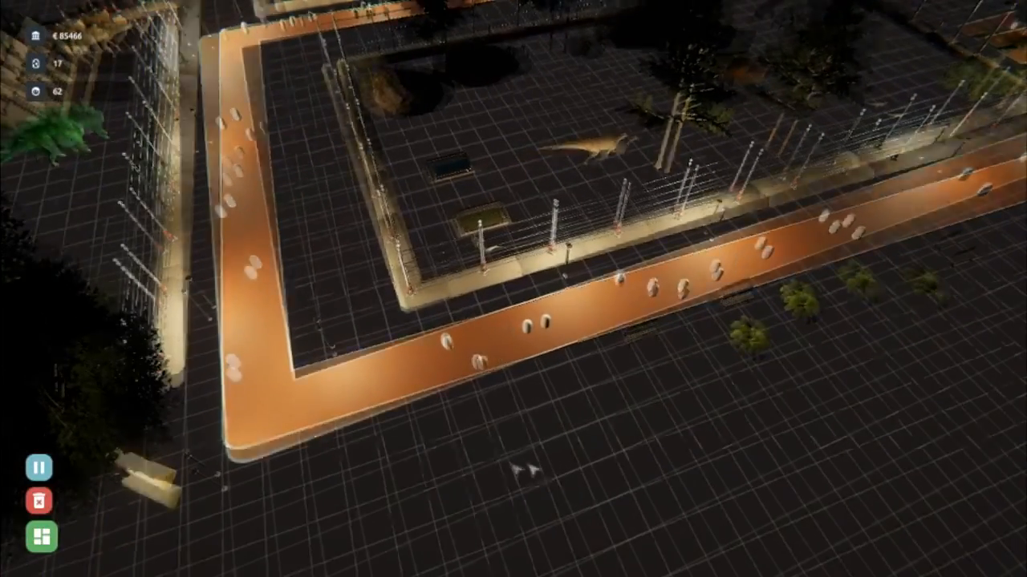
{"action": "left_click", "coordinate": [42, 536]}
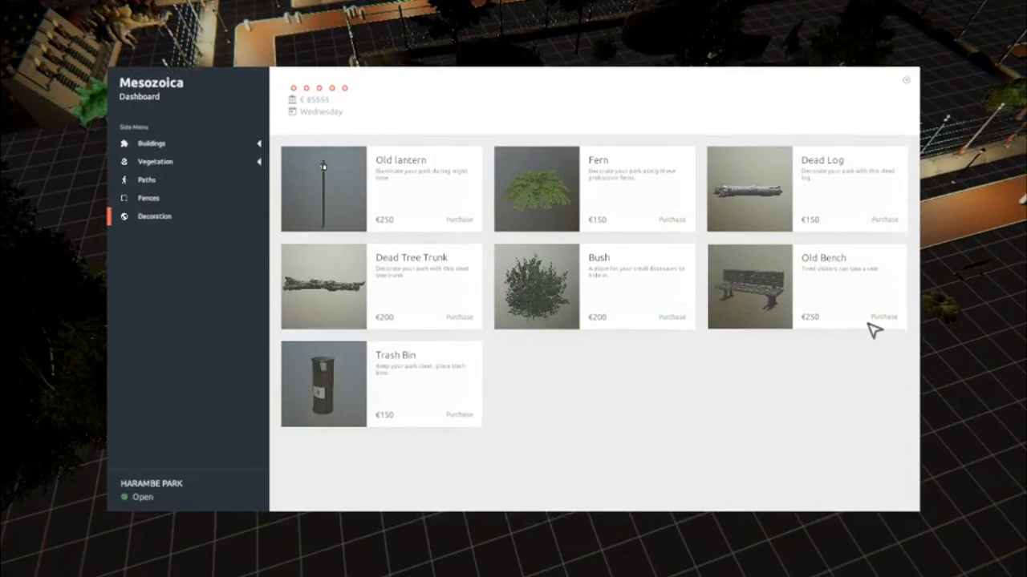
{"action": "left_click", "coordinate": [904, 80]}
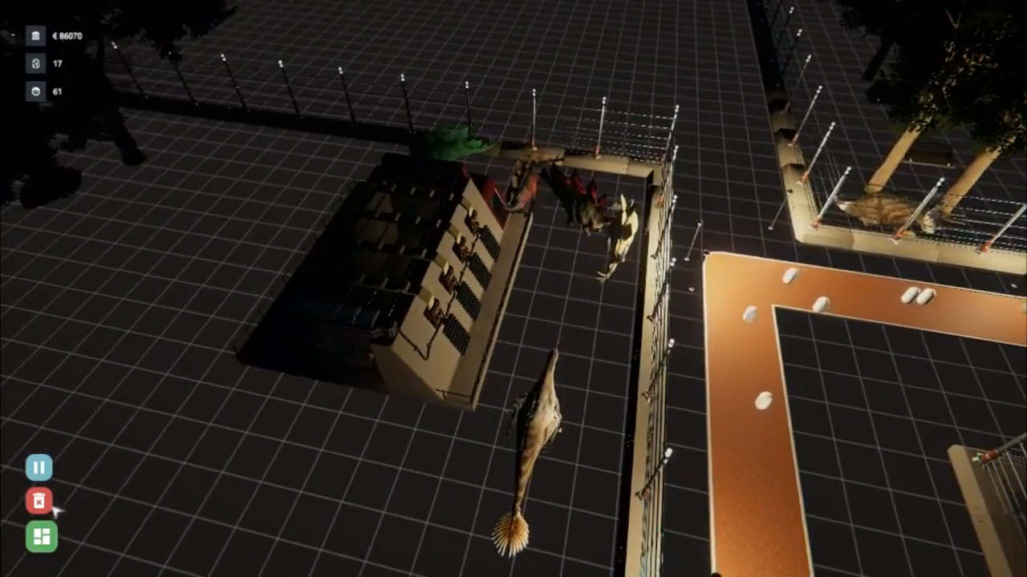
{"action": "left_click", "coordinate": [39, 501]}
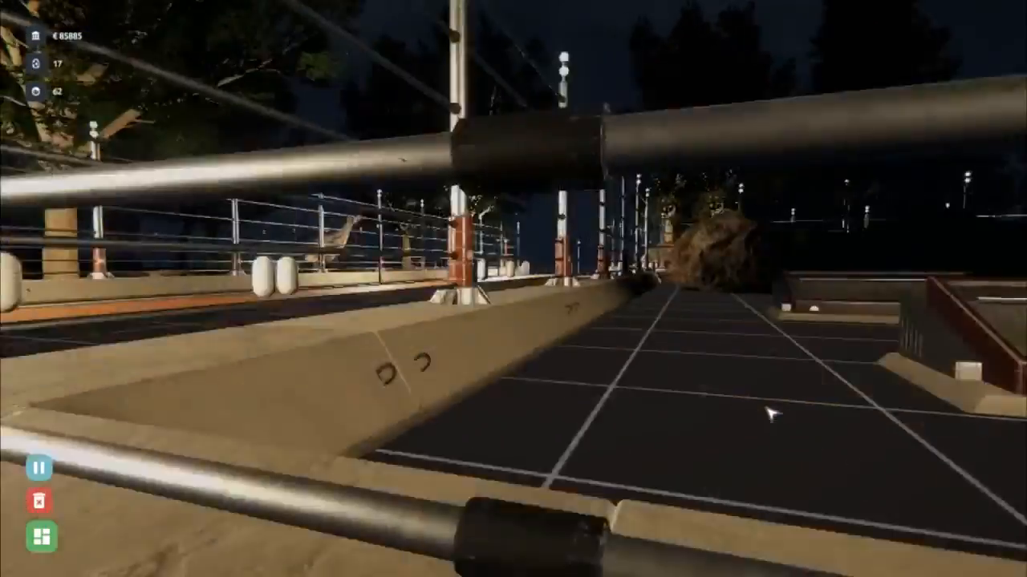
{"action": "mouse_move", "coordinate": [770, 413]}
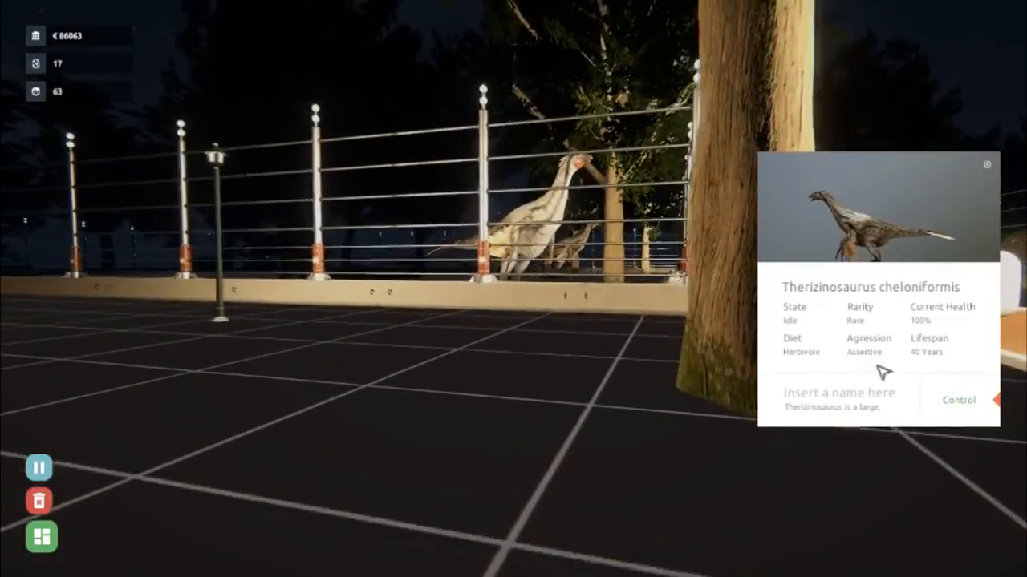
Step: Control the Therizinosaurus and walk it around the enclosure among logs and ferns
{"action": "left_click", "coordinate": [958, 399]}
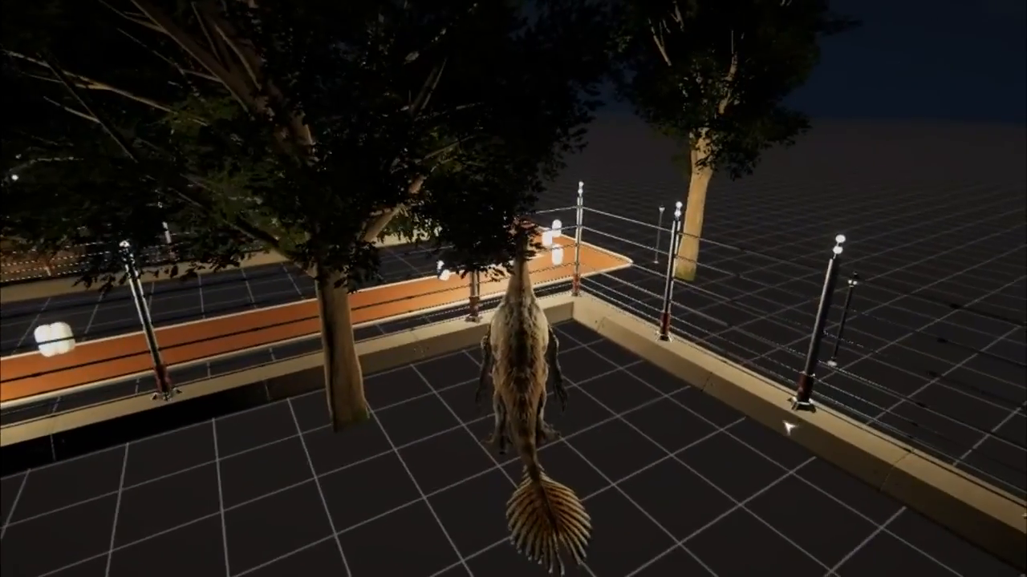
{"action": "mouse_move", "coordinate": [514, 289]}
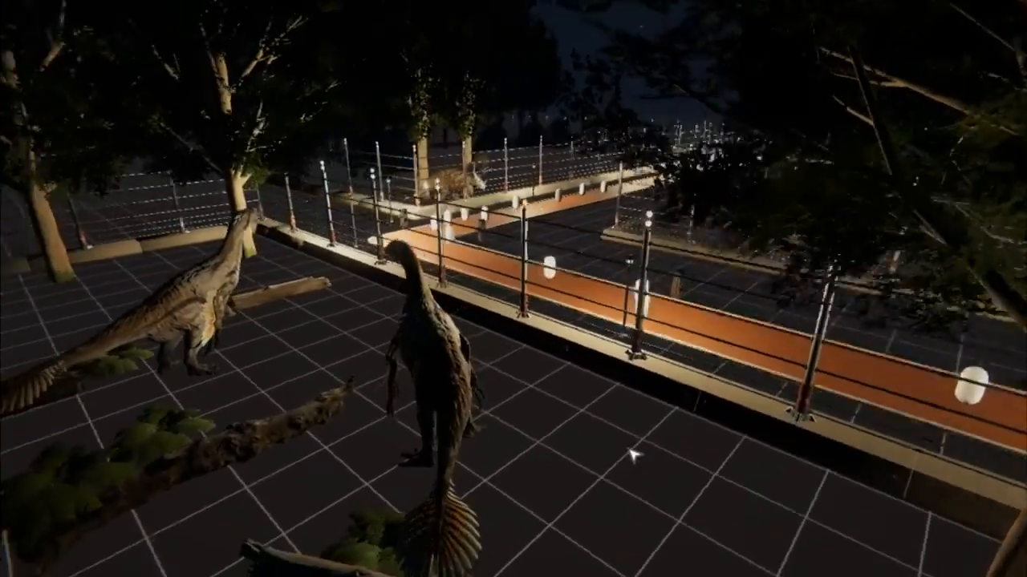
{"action": "mouse_move", "coordinate": [634, 457]}
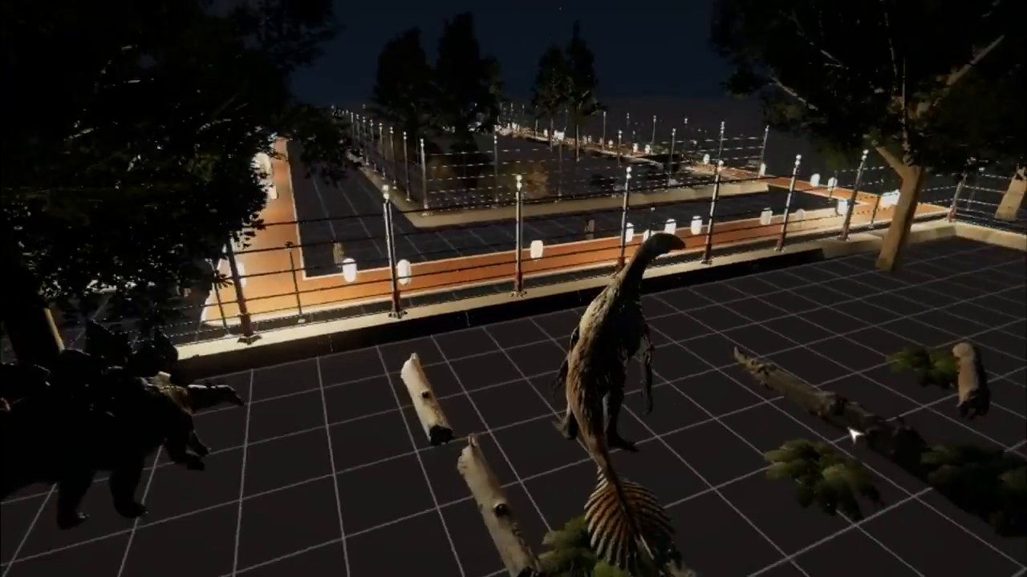
{"action": "mouse_move", "coordinate": [514, 289]}
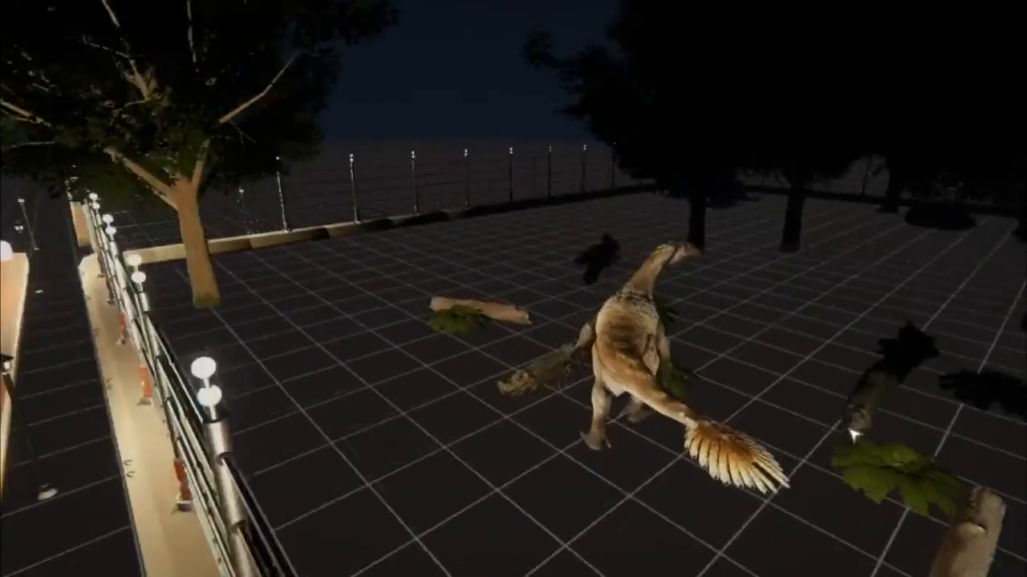